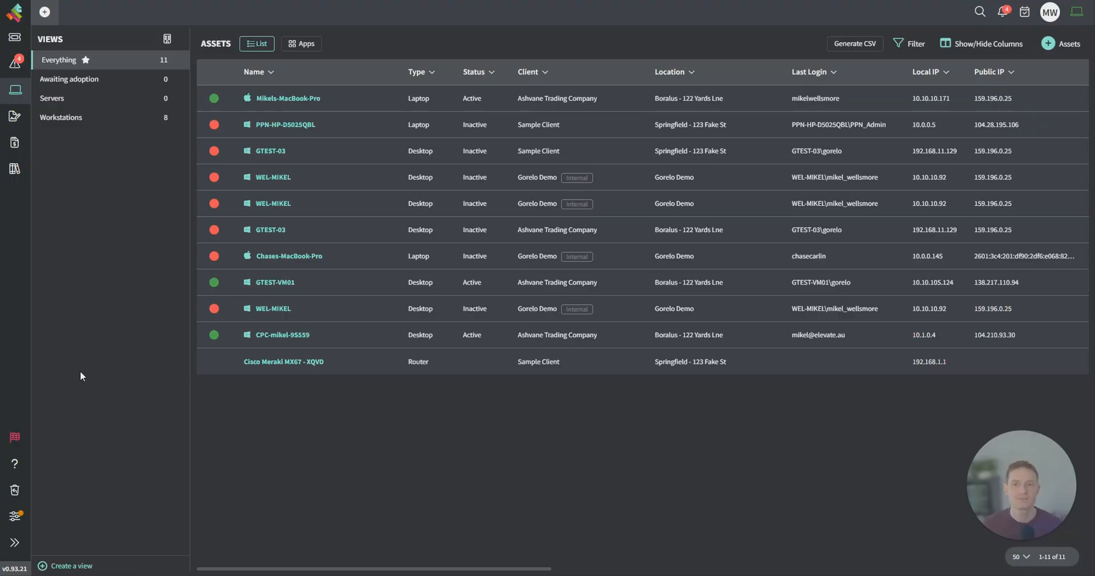
mouse_move(96, 350)
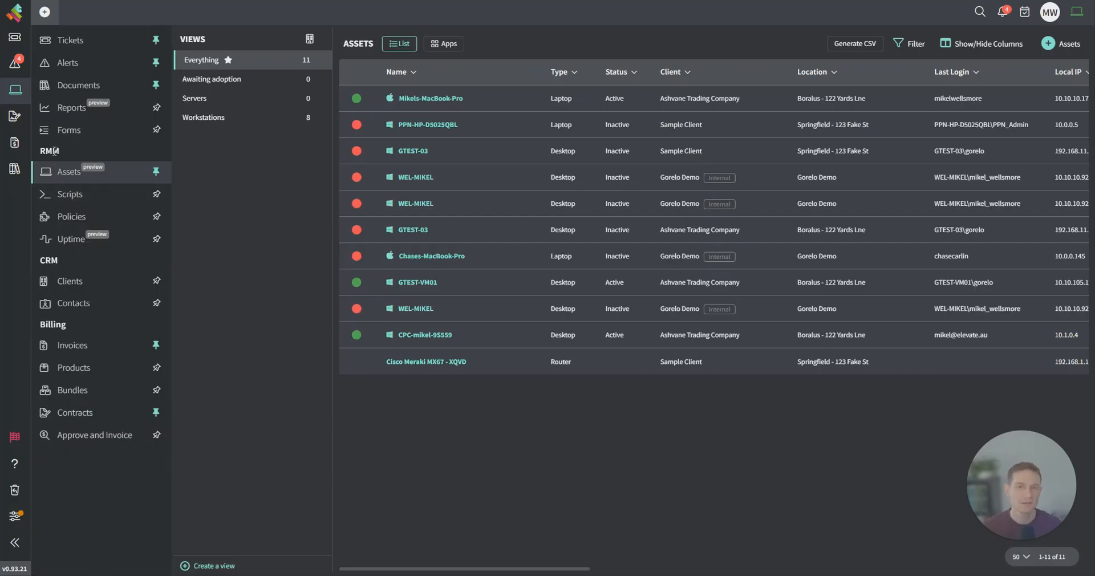
mouse_move(71, 217)
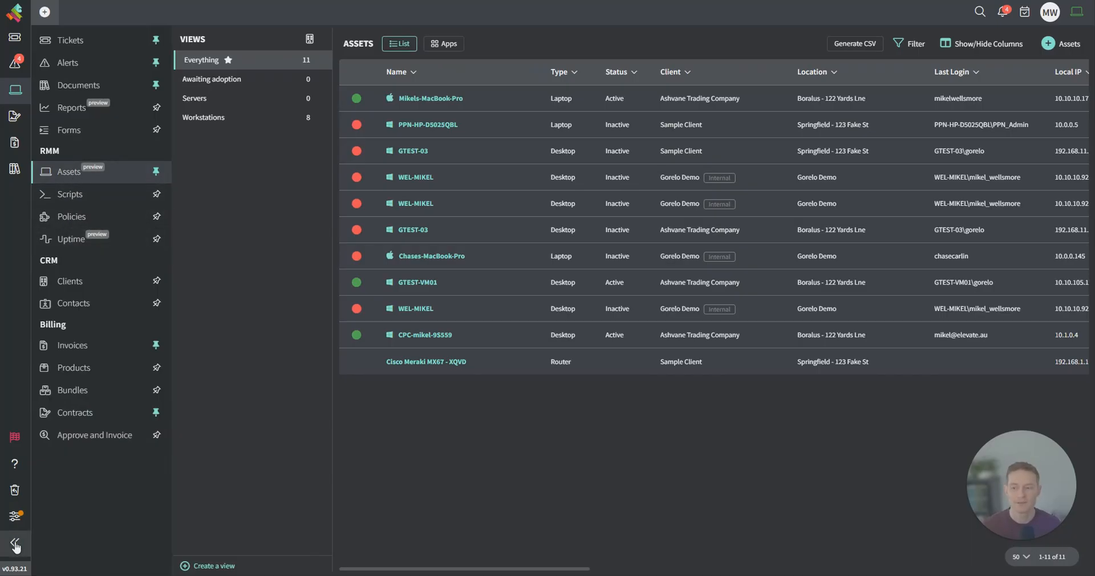
Open the GTEST-VM01 asset's details page from the Assets list.
click(15, 544)
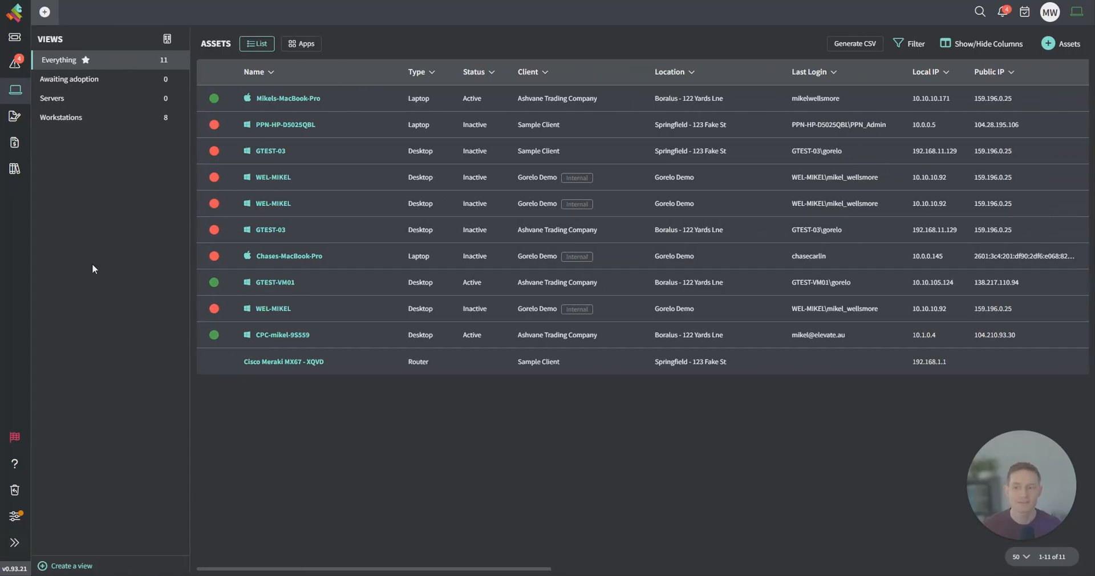
mouse_move(109, 220)
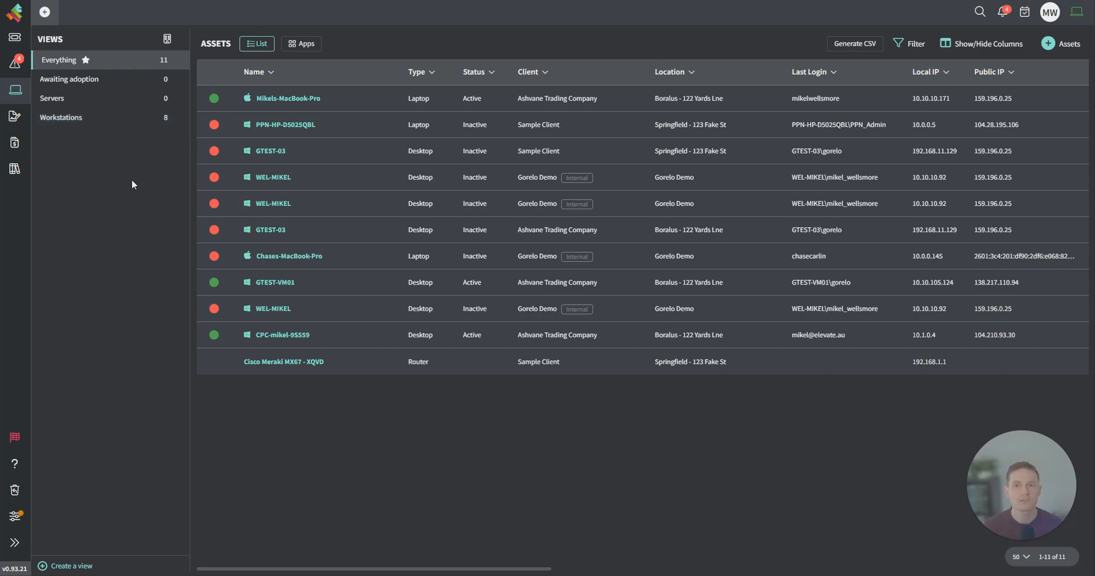
mouse_move(115, 201)
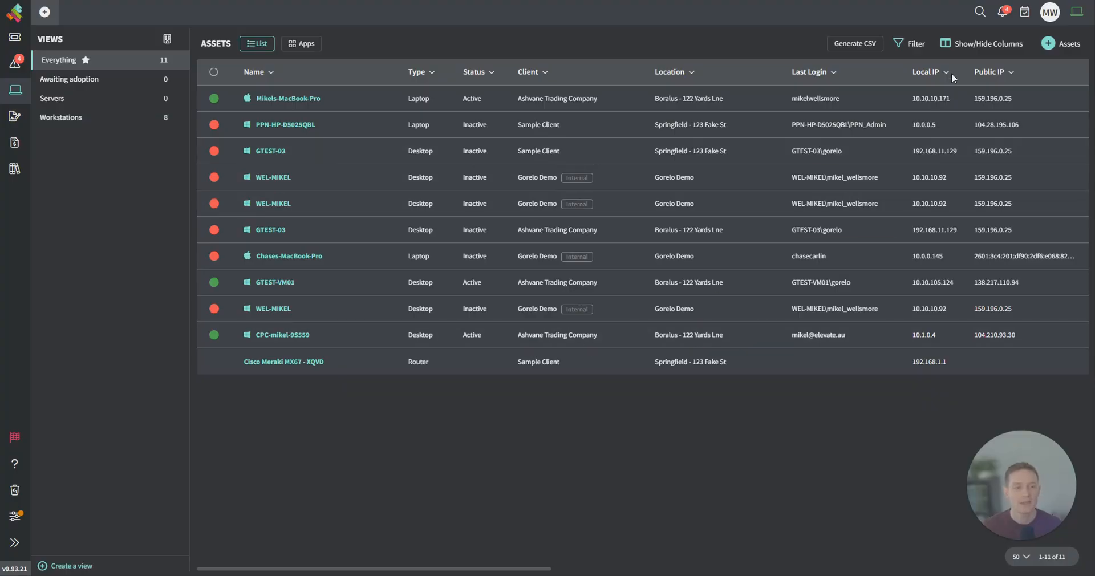
click(986, 44)
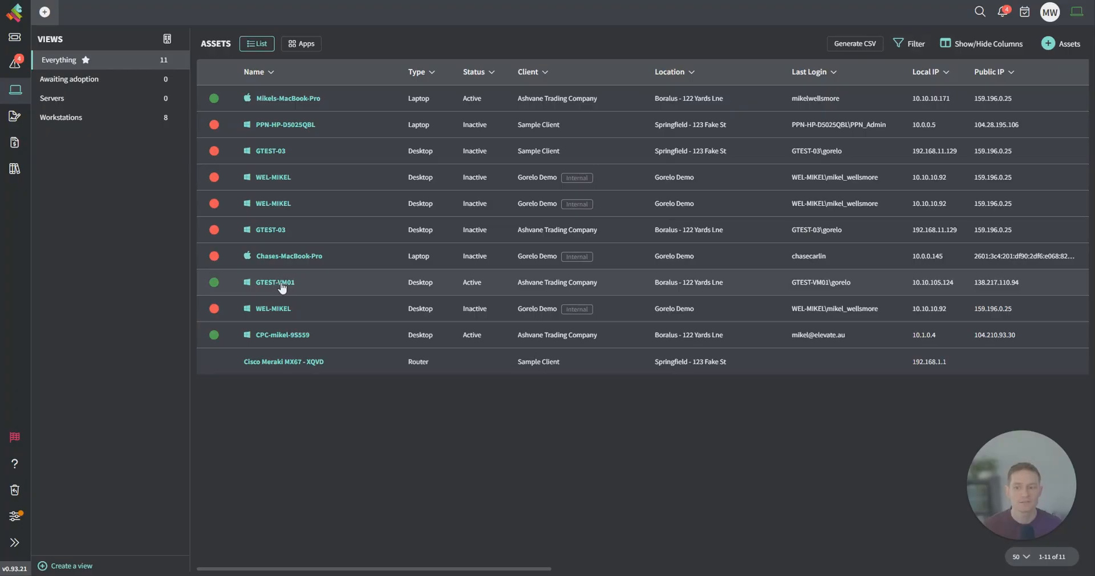
click(275, 282)
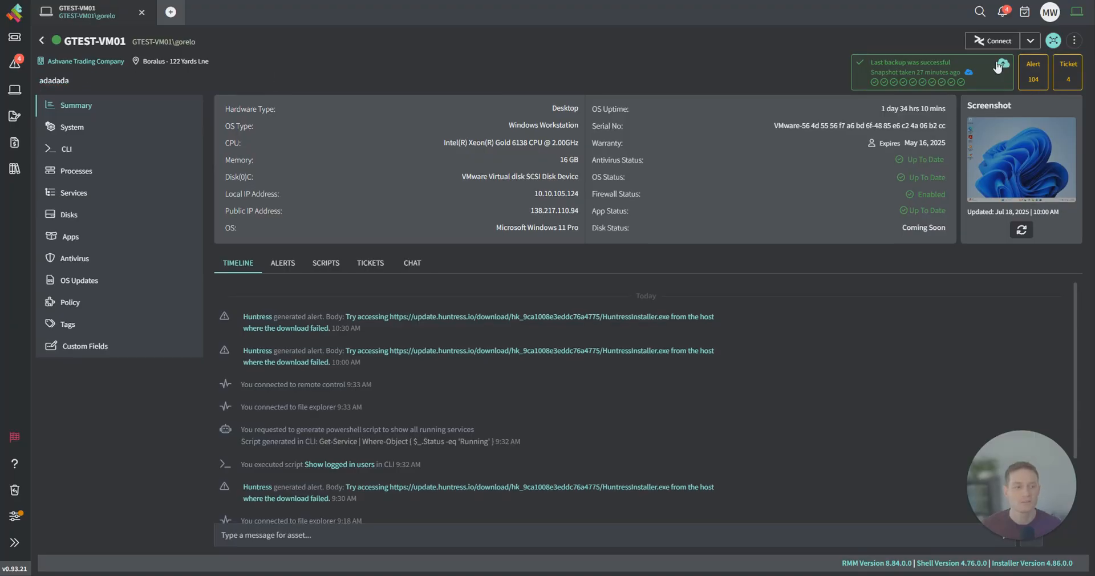
Search items matching the 'adadada' description, then dismiss the search results.
click(979, 11)
text(adadada)
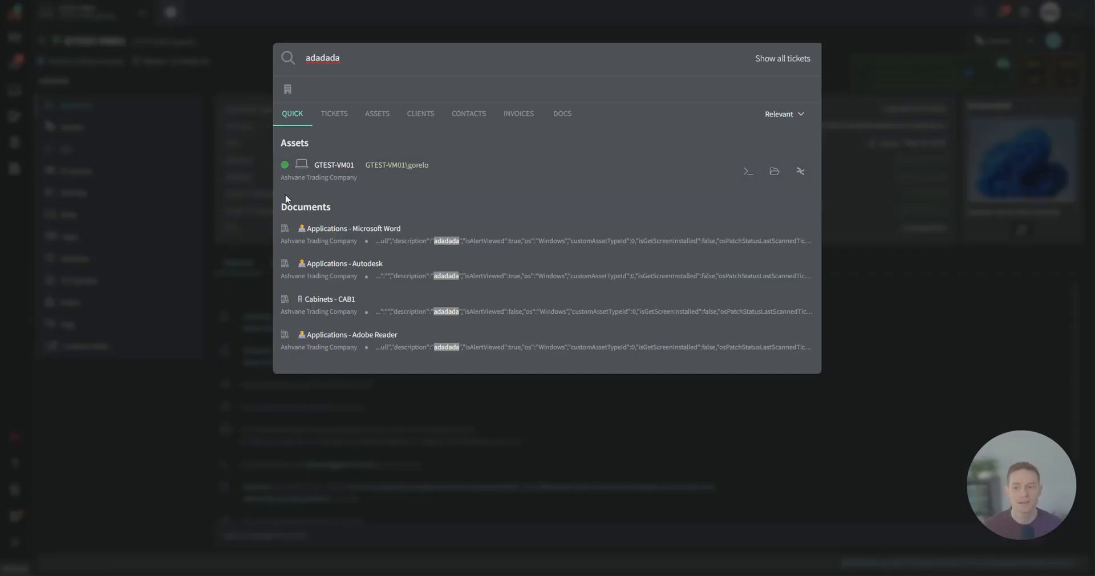
click(334, 164)
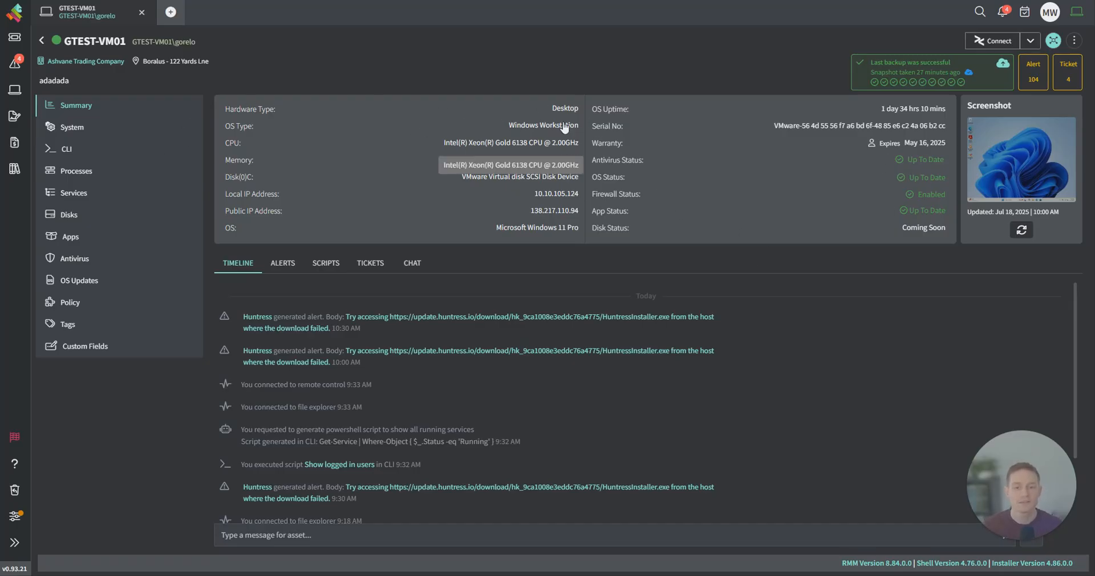
mouse_move(556, 228)
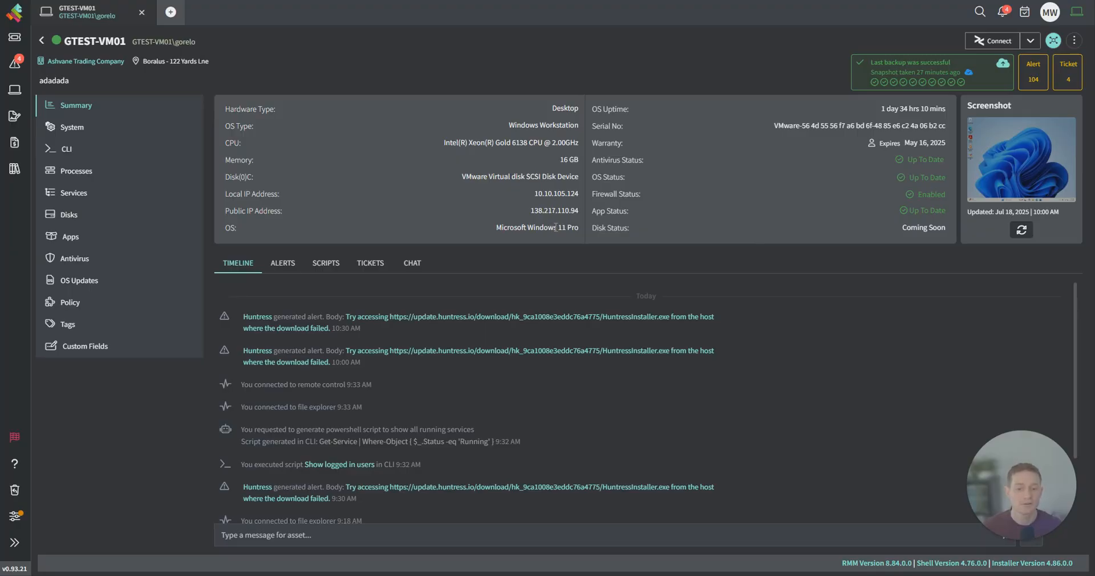
mouse_move(913, 109)
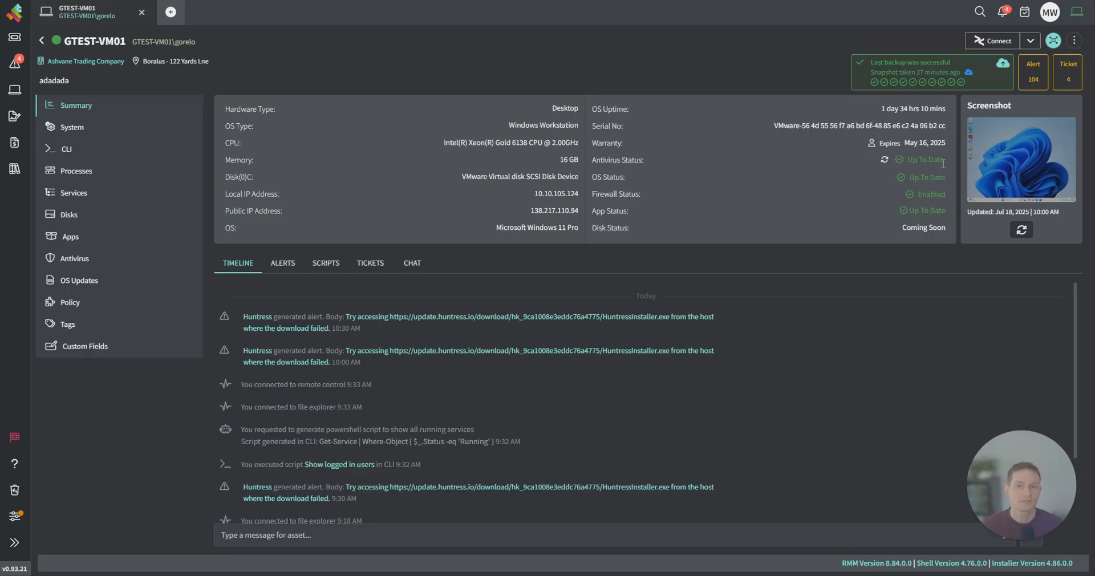
mouse_move(937, 178)
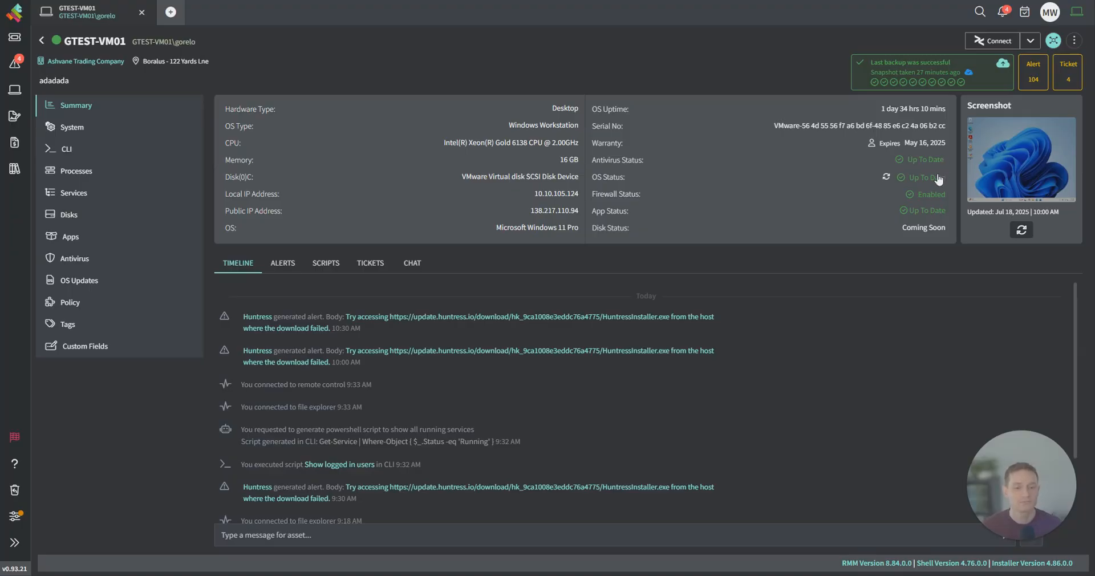
click(922, 177)
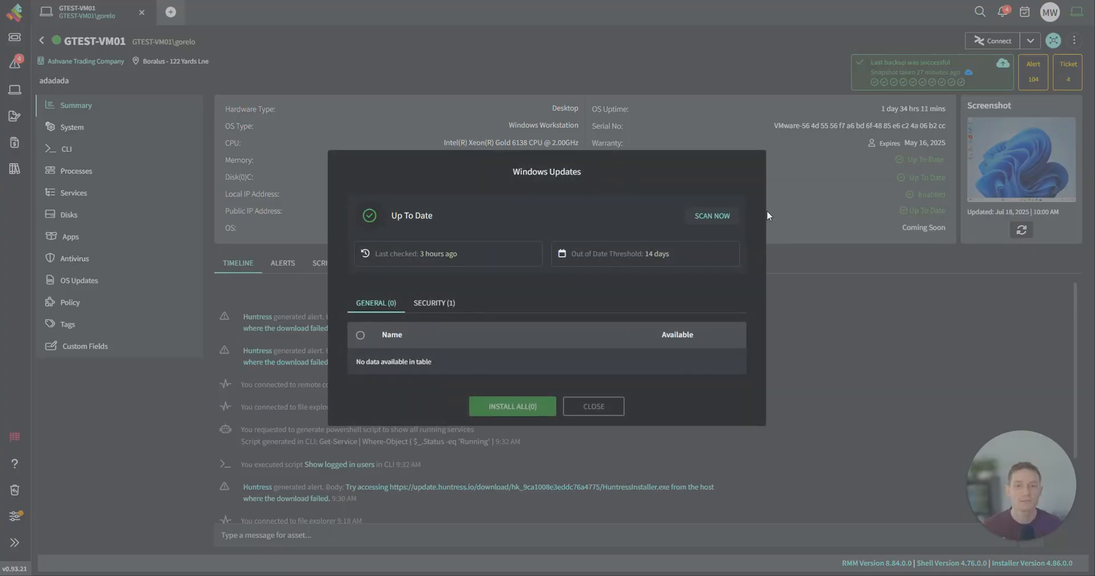
mouse_move(431, 229)
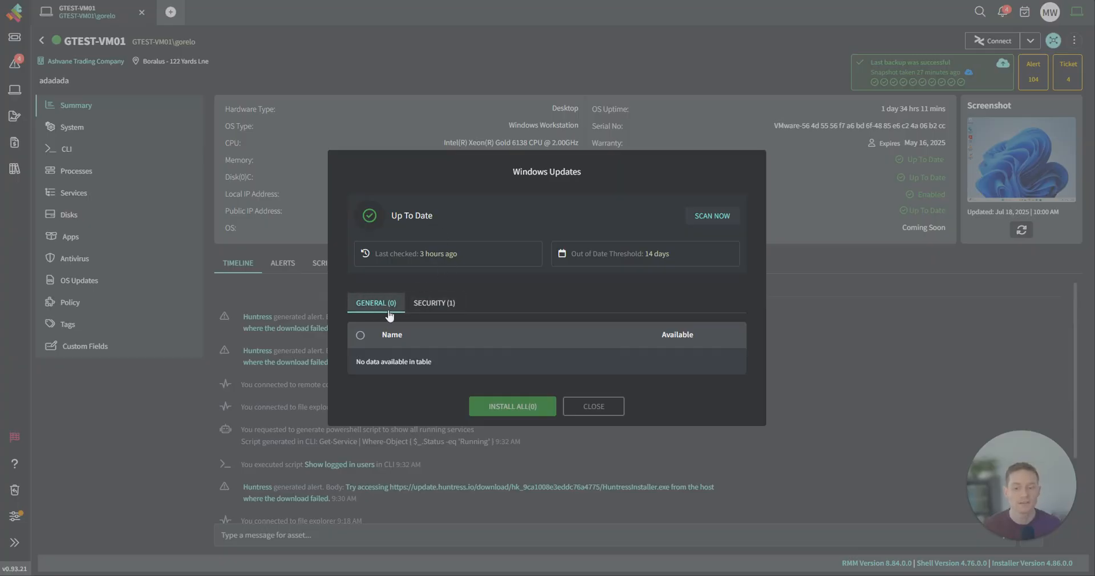
click(433, 302)
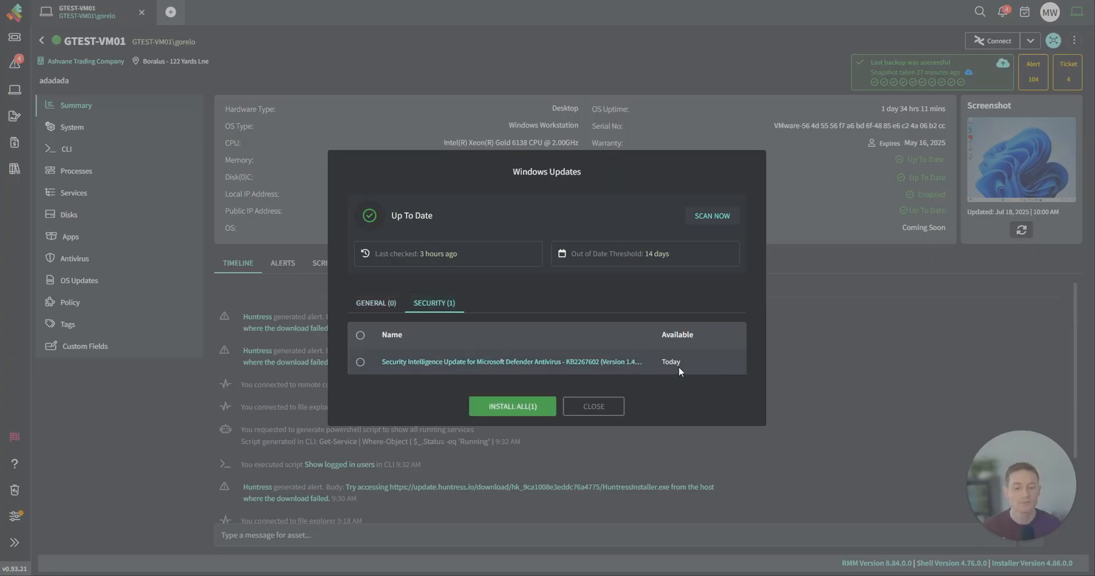
double_click(669, 362)
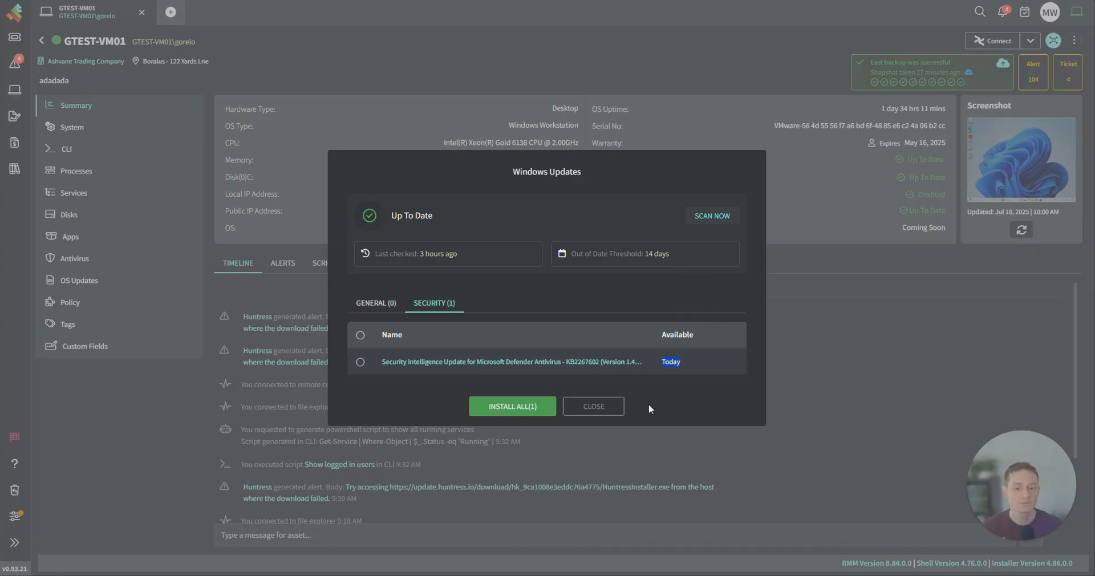
click(593, 406)
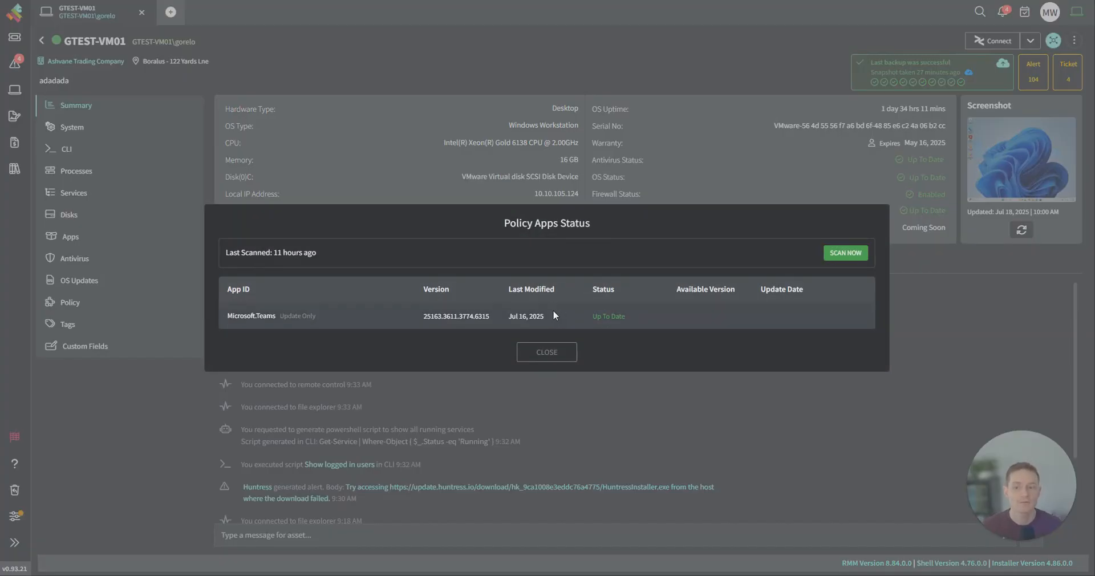
double_click(251, 316)
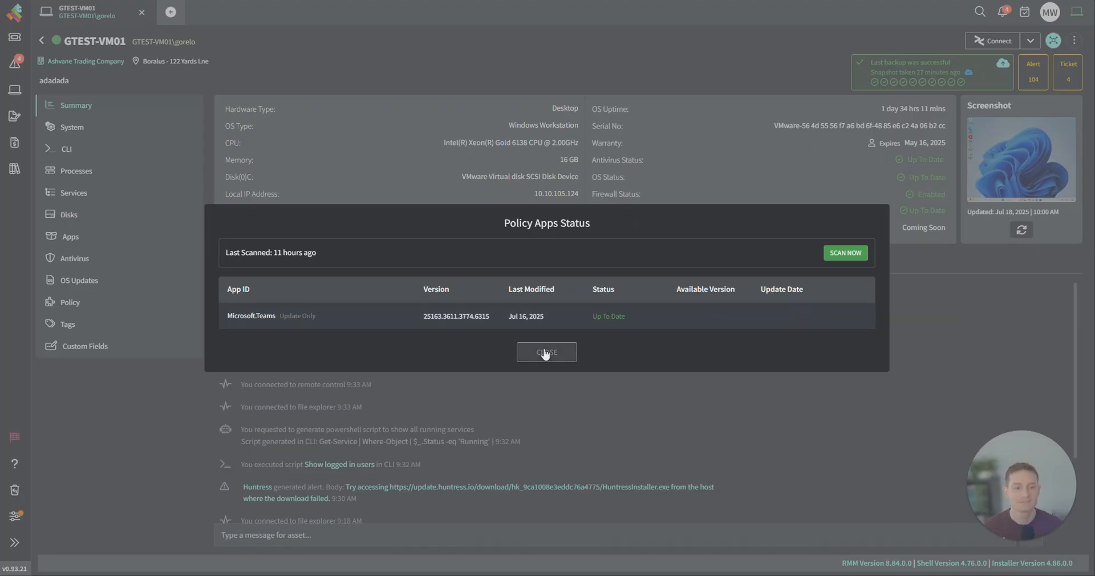
click(546, 352)
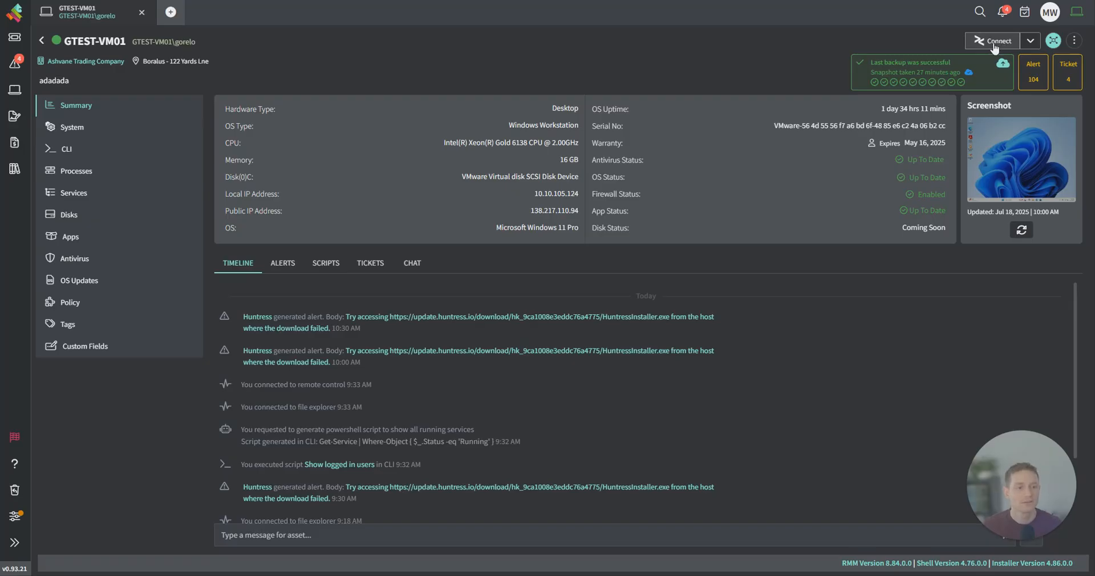
Run a remote control session on GTEST-VM01, opening File Explorer, then end it.
click(995, 41)
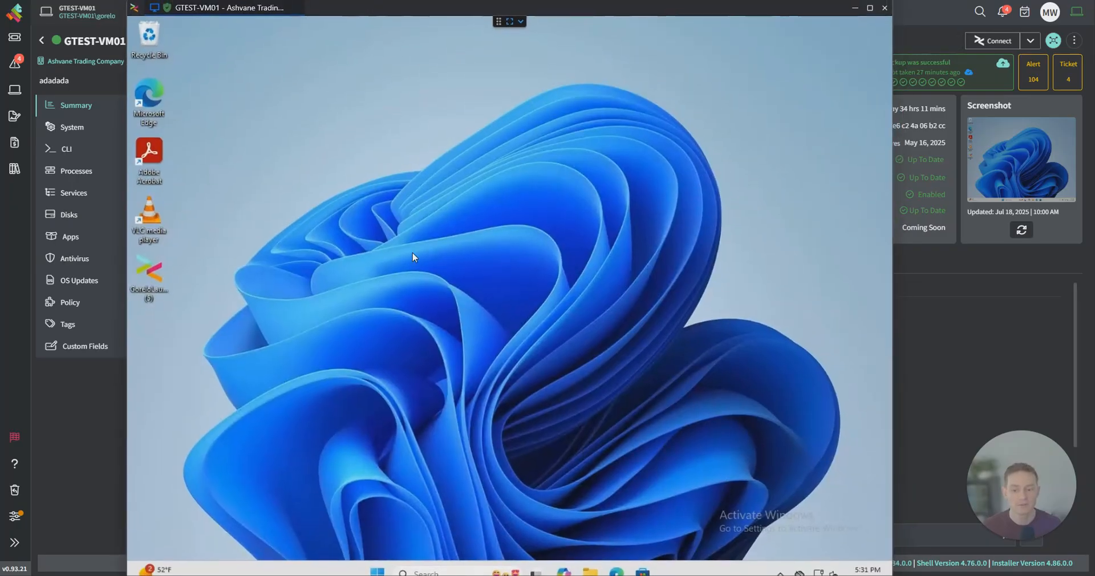
click(376, 571)
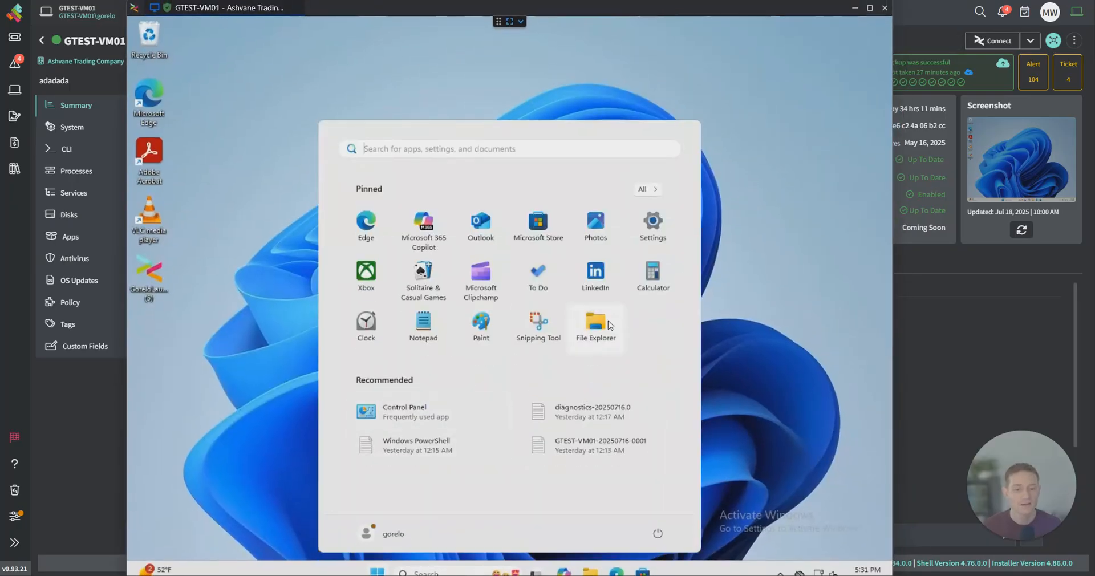
click(596, 323)
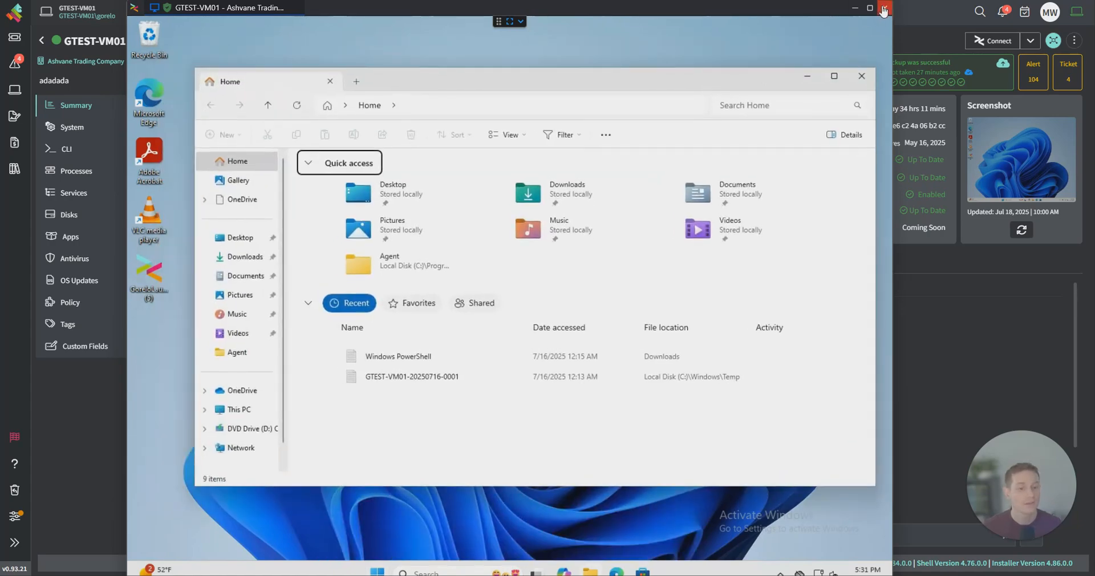
click(861, 76)
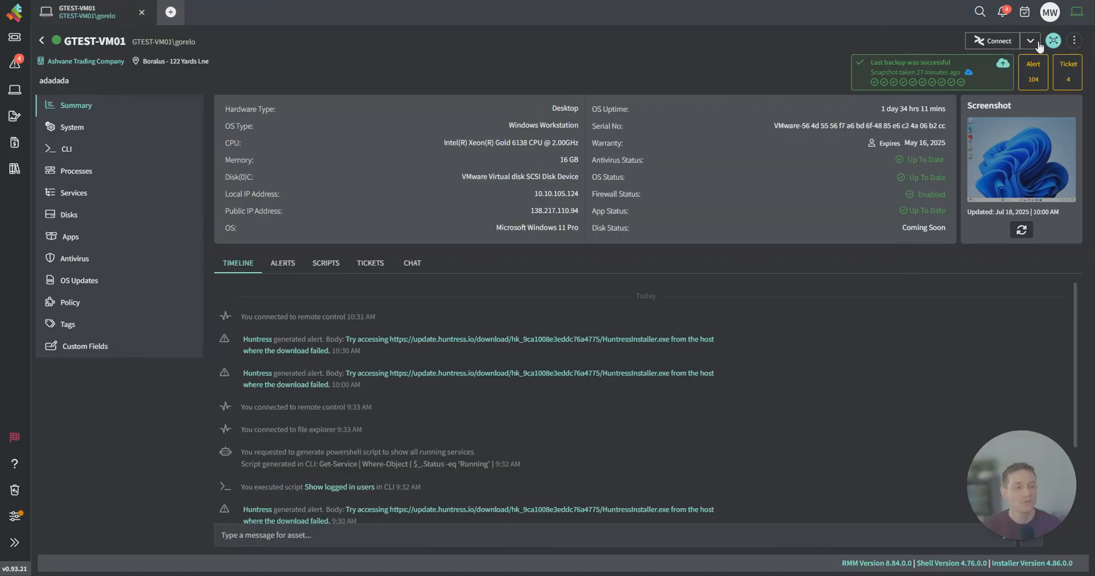
Show the other connection methods for GTEST-VM01.
click(1029, 41)
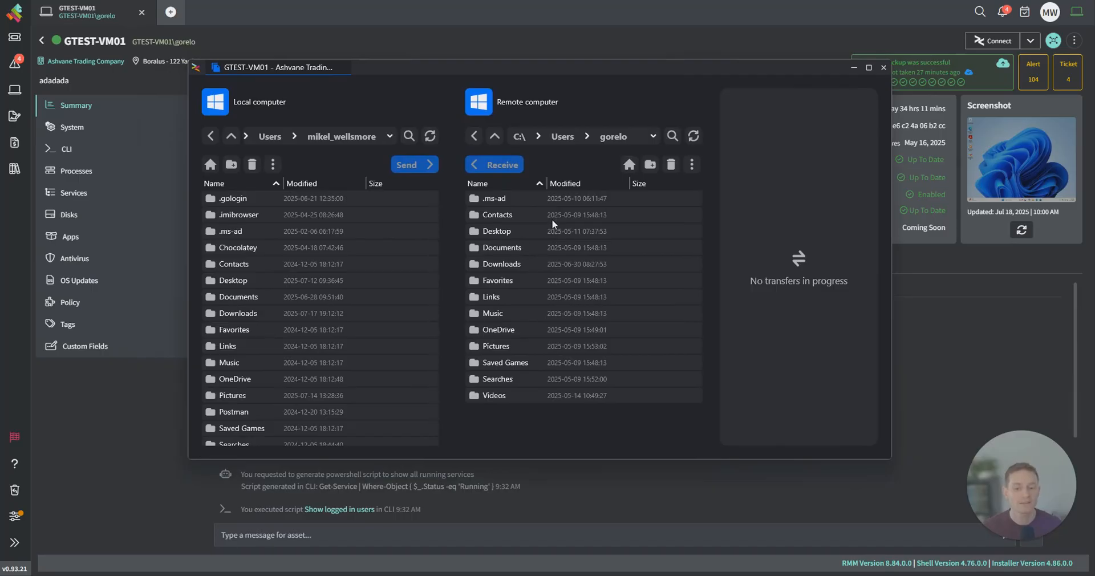
mouse_move(566, 275)
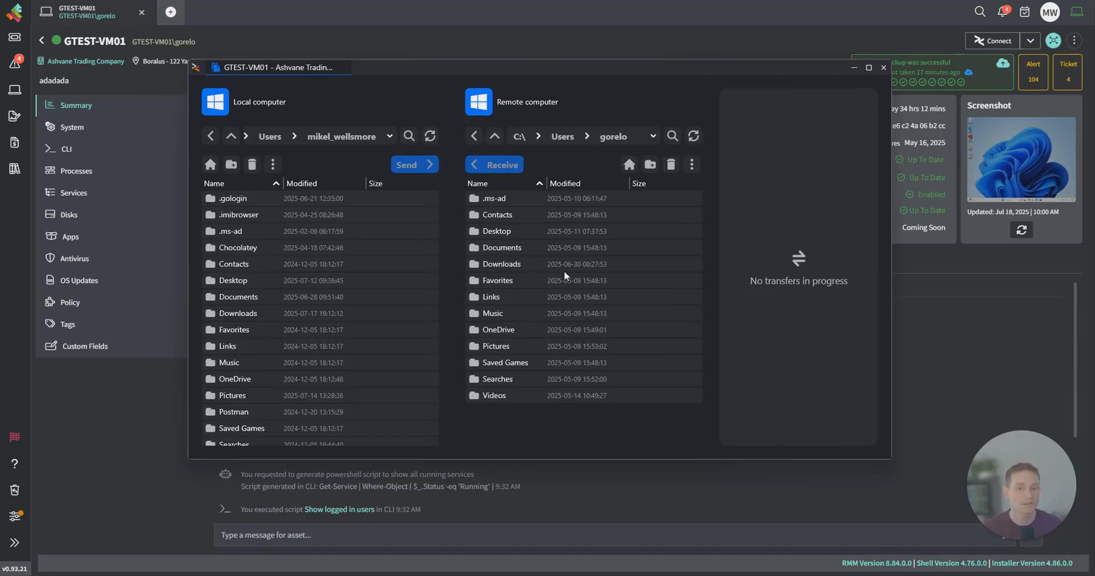
View the SalesIN100012.pdf attachment and link Mikels-MacBook-Pro as a related asset.
click(883, 67)
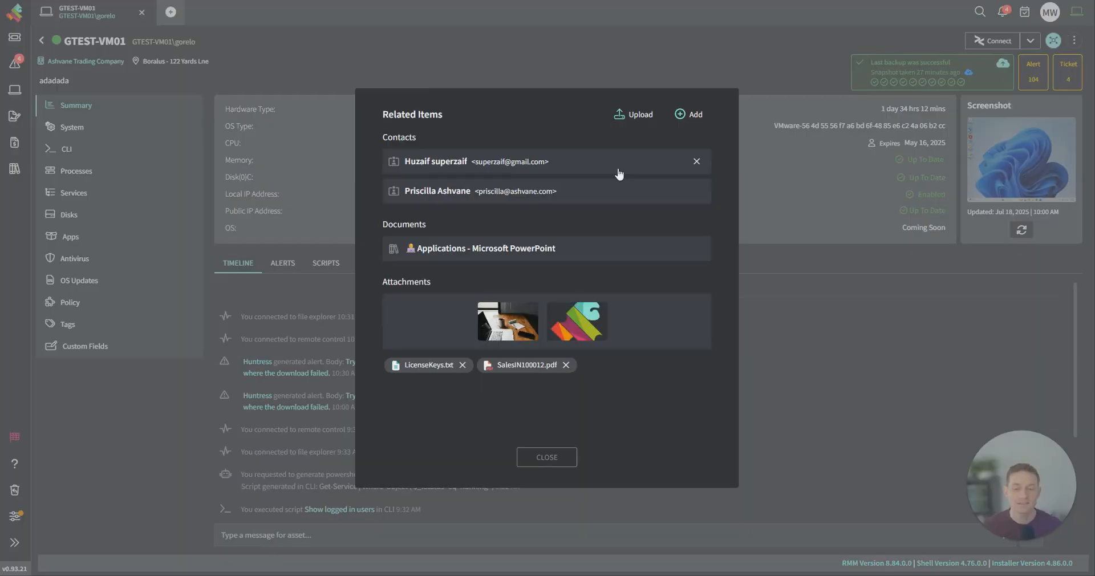
mouse_move(615, 184)
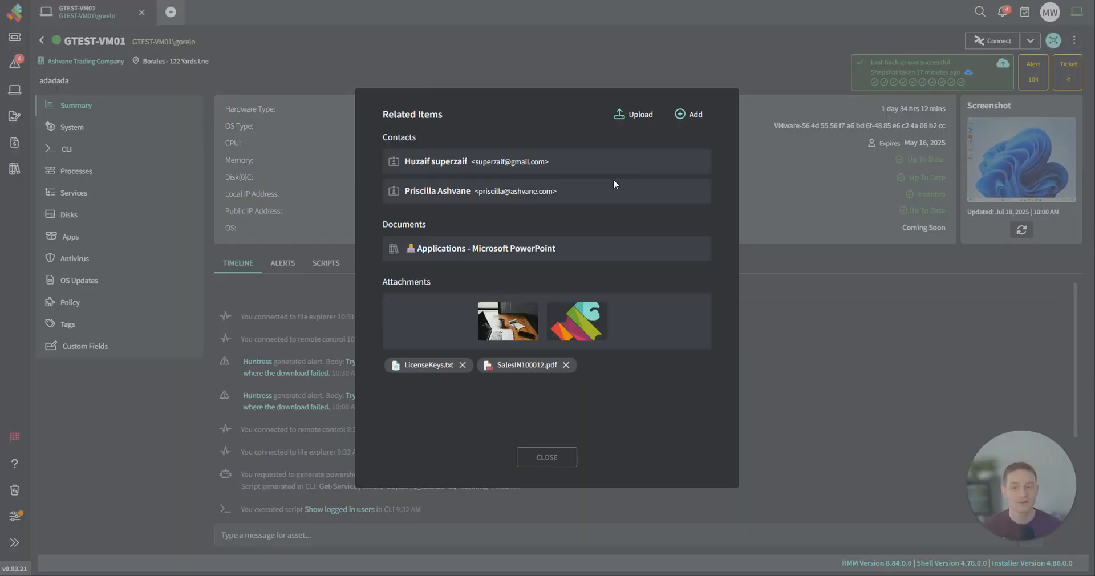
mouse_move(538, 369)
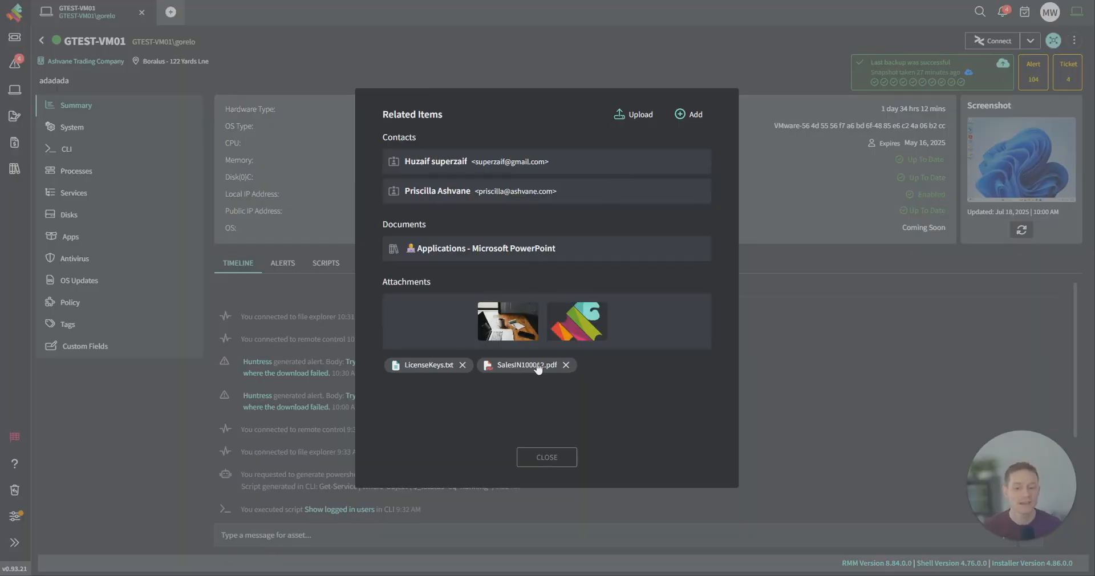
click(688, 114)
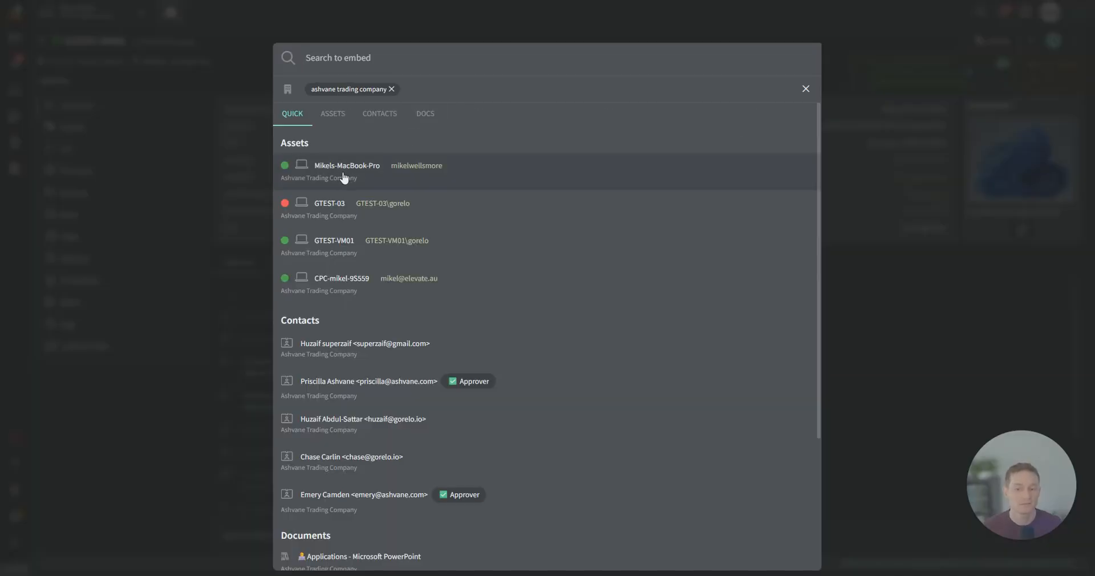
click(347, 164)
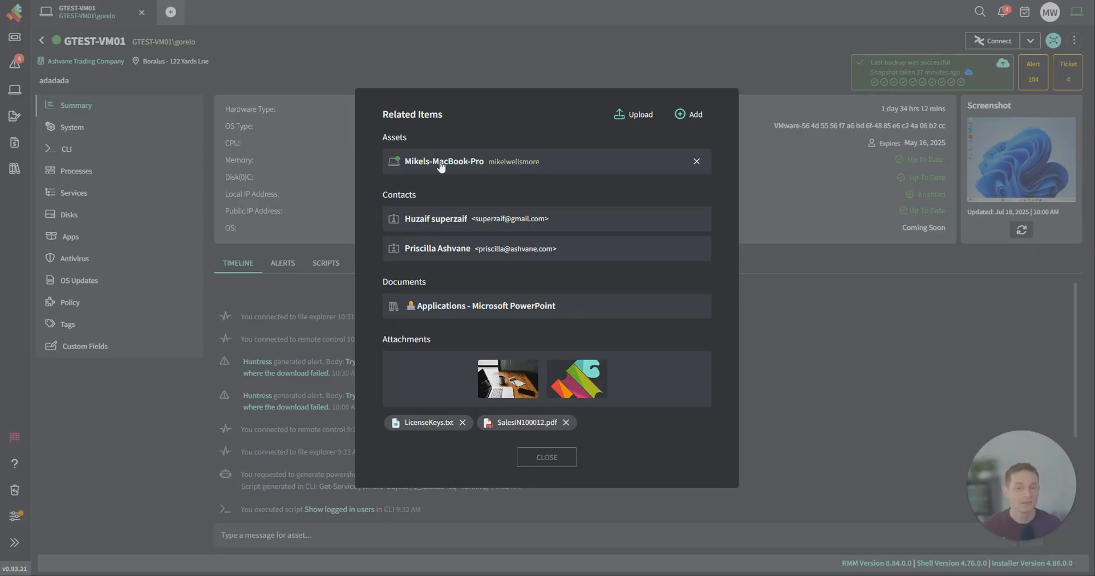
mouse_move(468, 163)
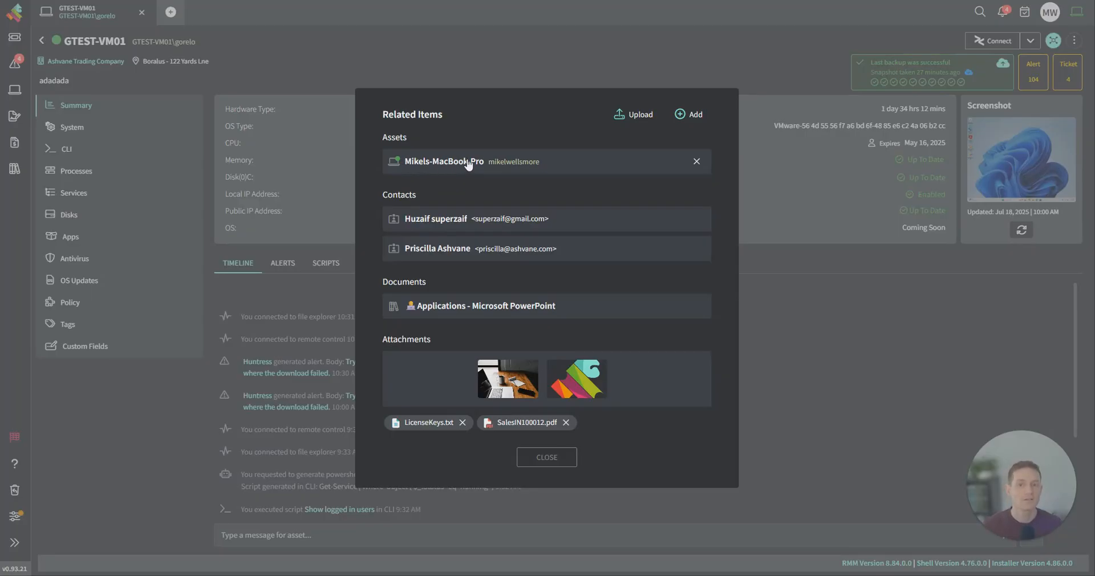
Visit the related MacBook asset, then return to GTEST-VM01.
click(443, 161)
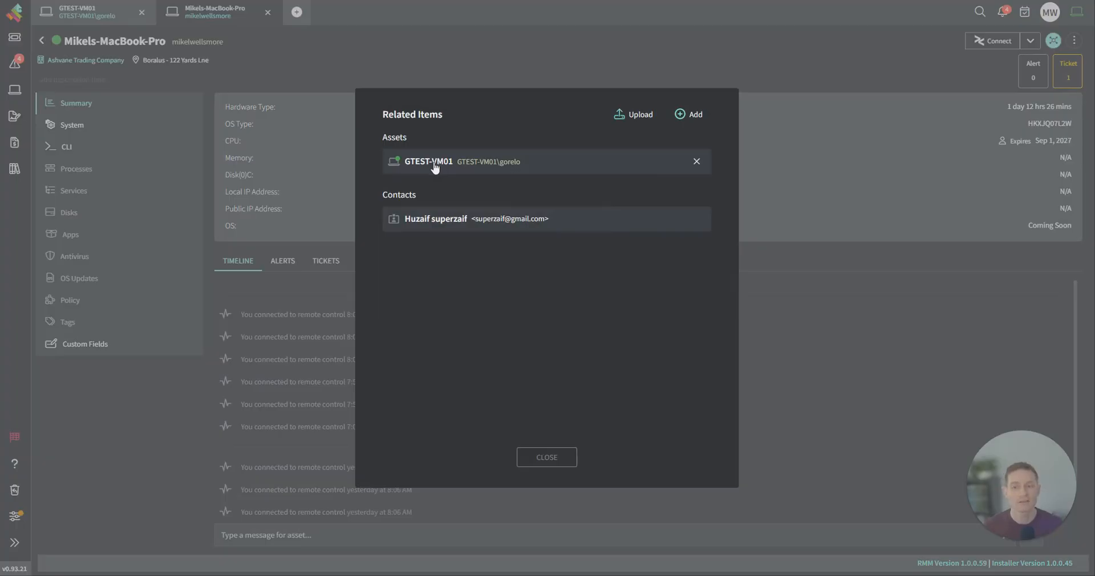
click(429, 161)
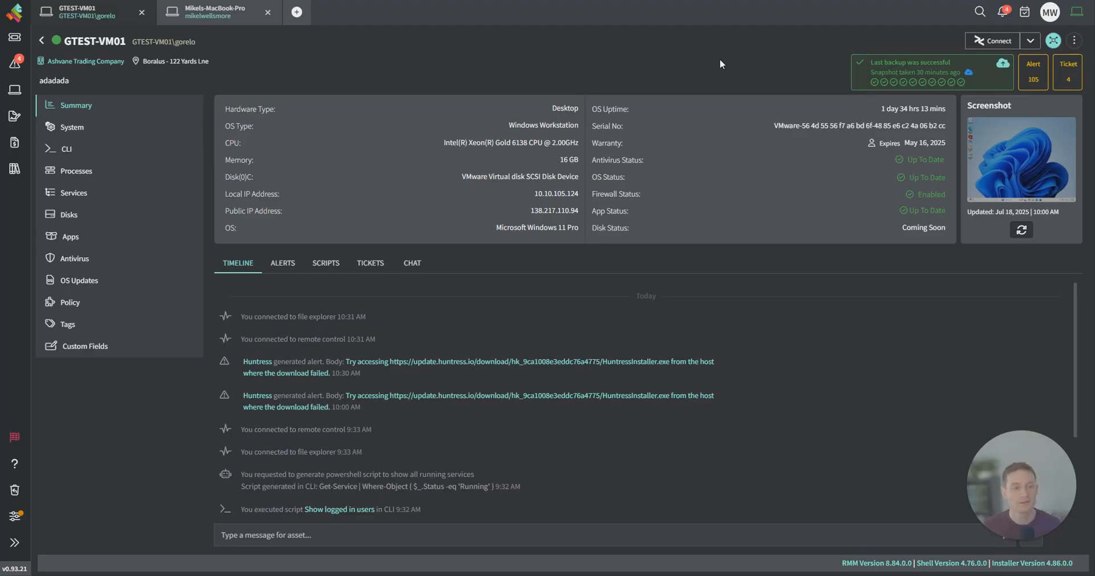
click(1075, 41)
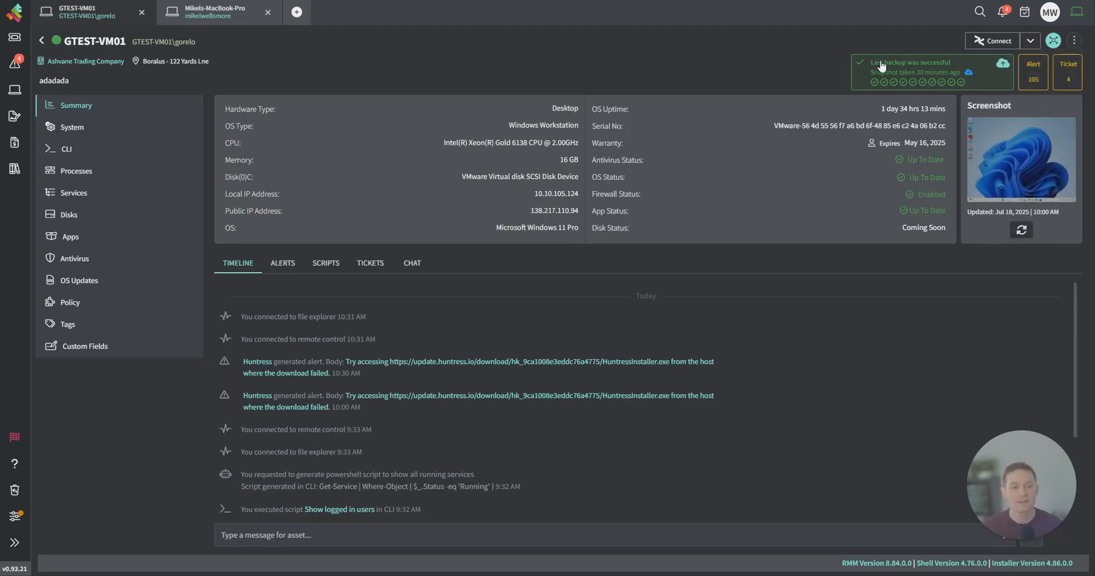
mouse_move(963, 84)
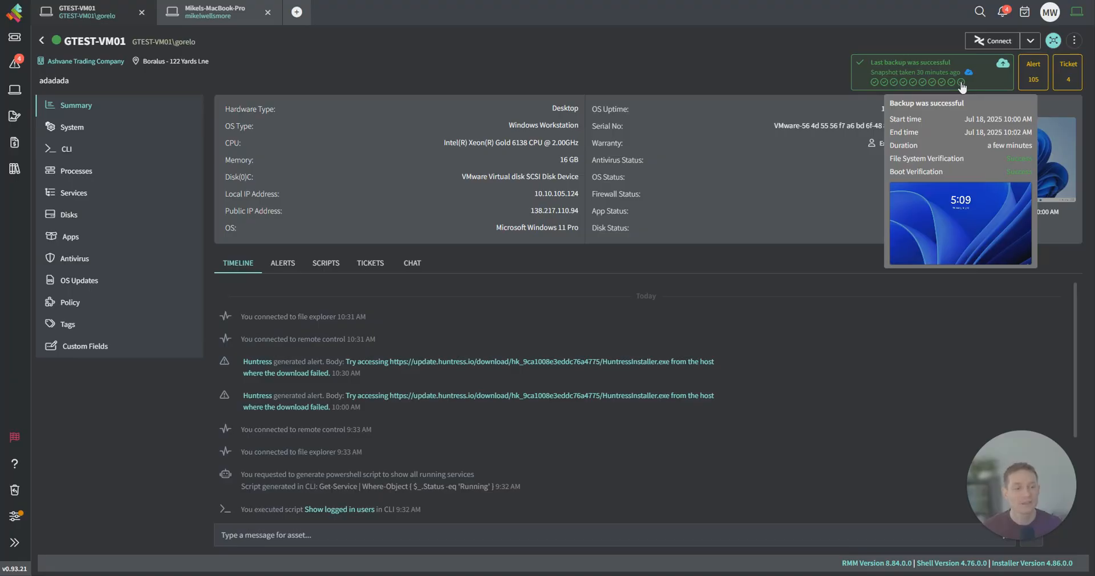
mouse_move(879, 89)
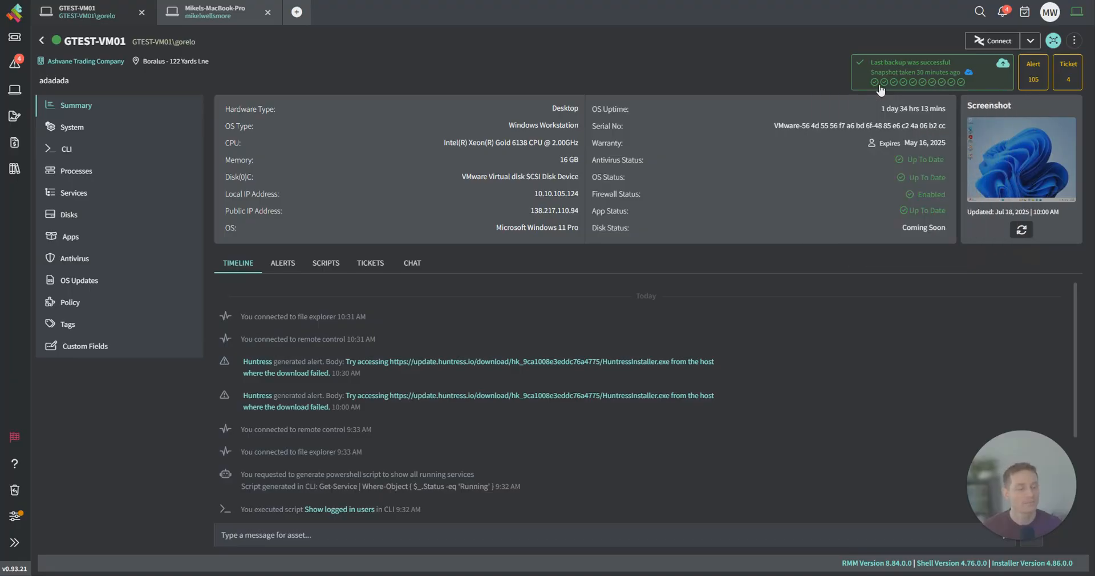
mouse_move(391, 360)
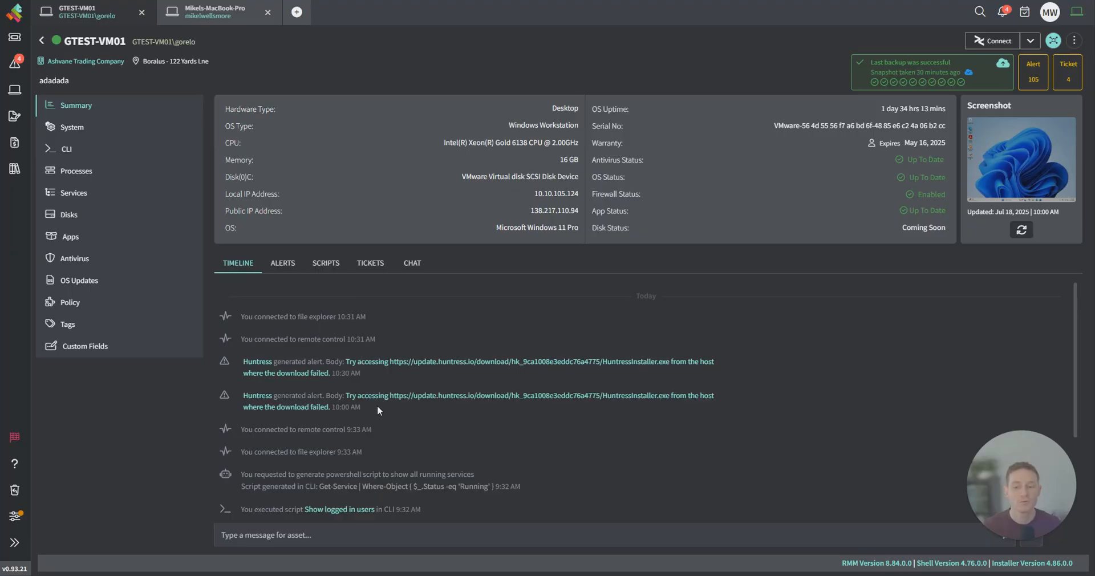
scroll(down, 3)
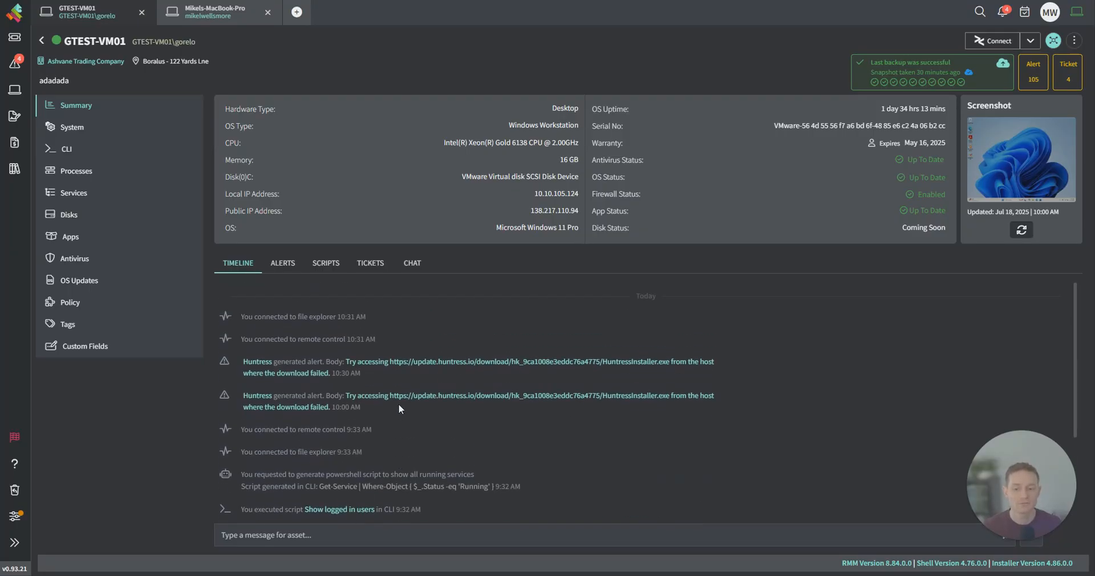
View GTEST-VM01's system details and run the Show logged in users script in CLI.
click(72, 126)
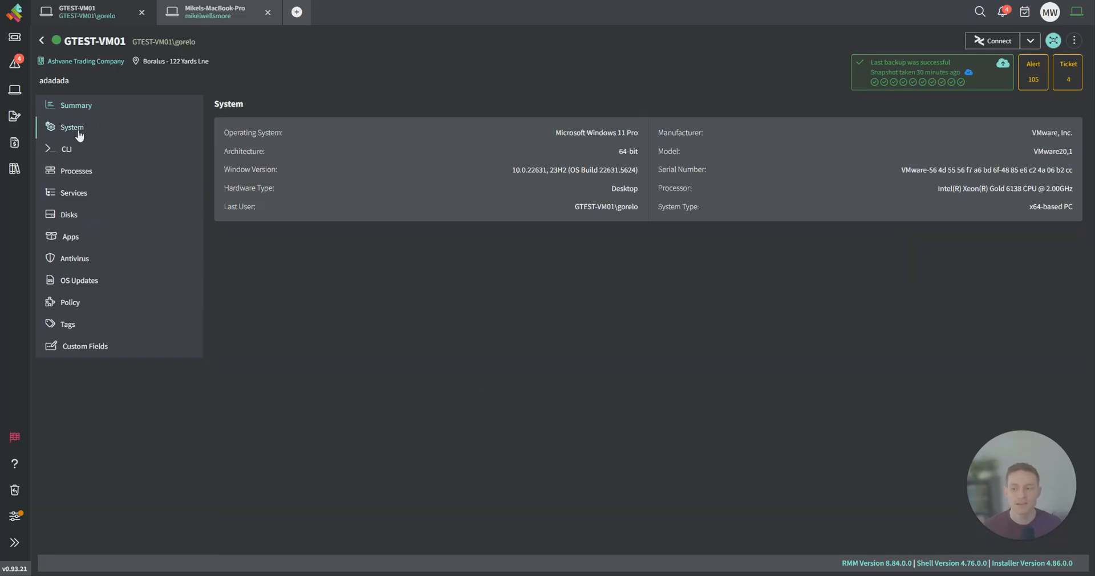
click(66, 148)
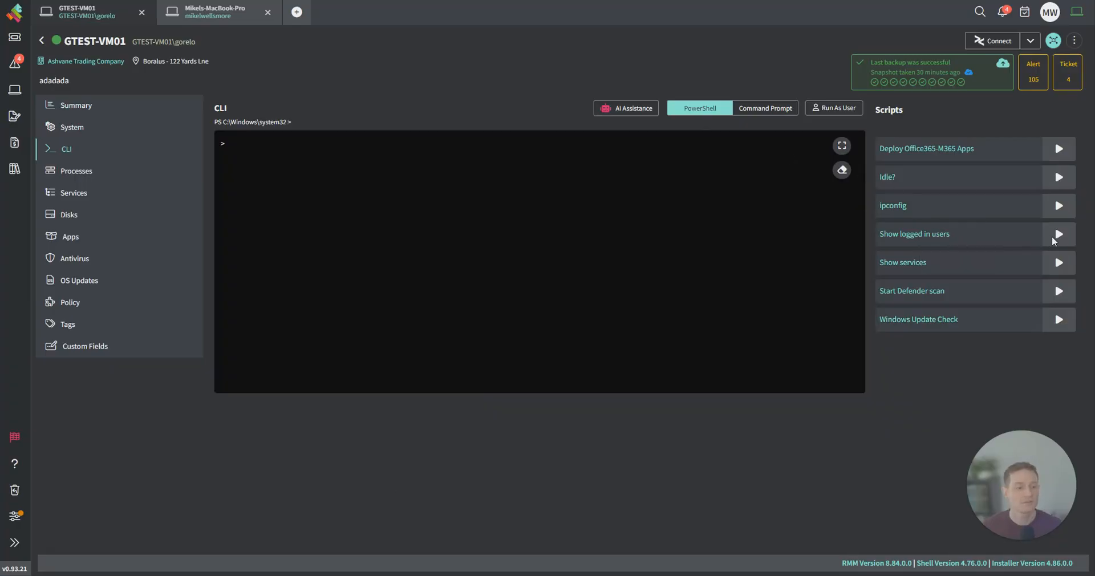
click(1059, 234)
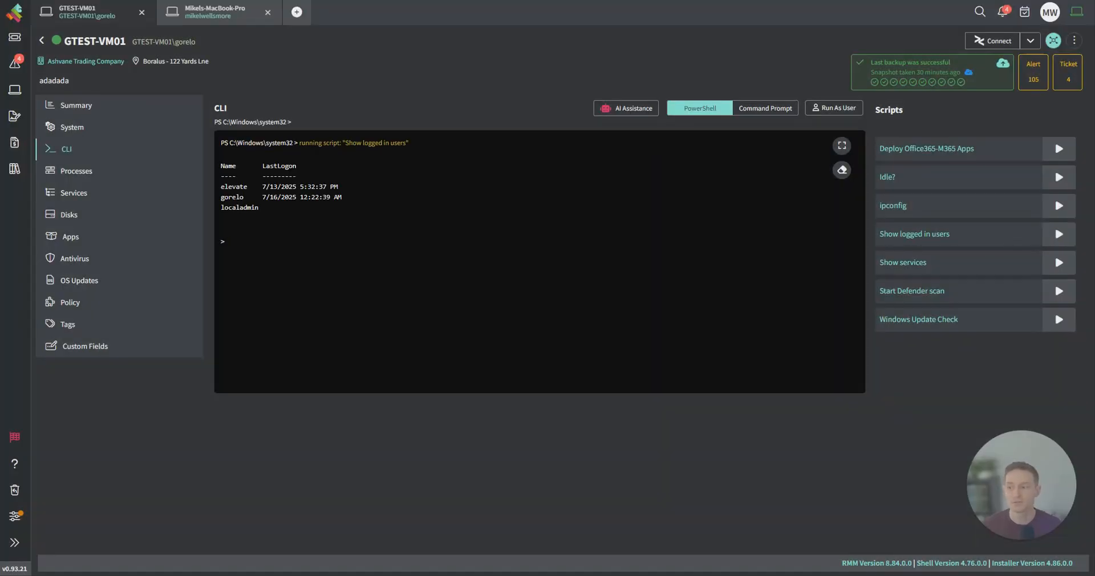
Ask the AI scripting assistant to 'show all running services'.
click(625, 107)
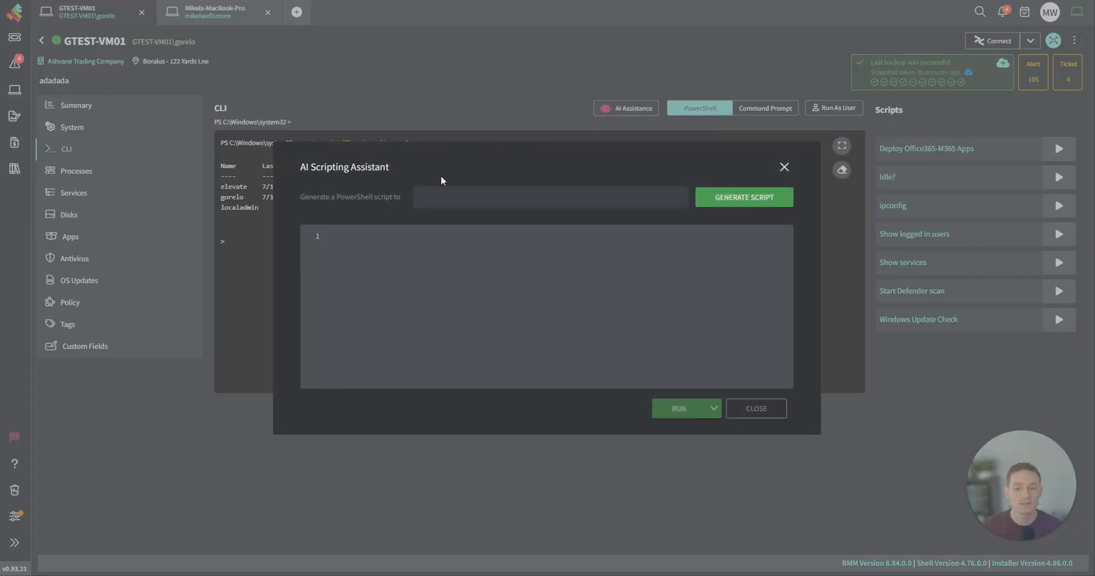
text(show all running services)
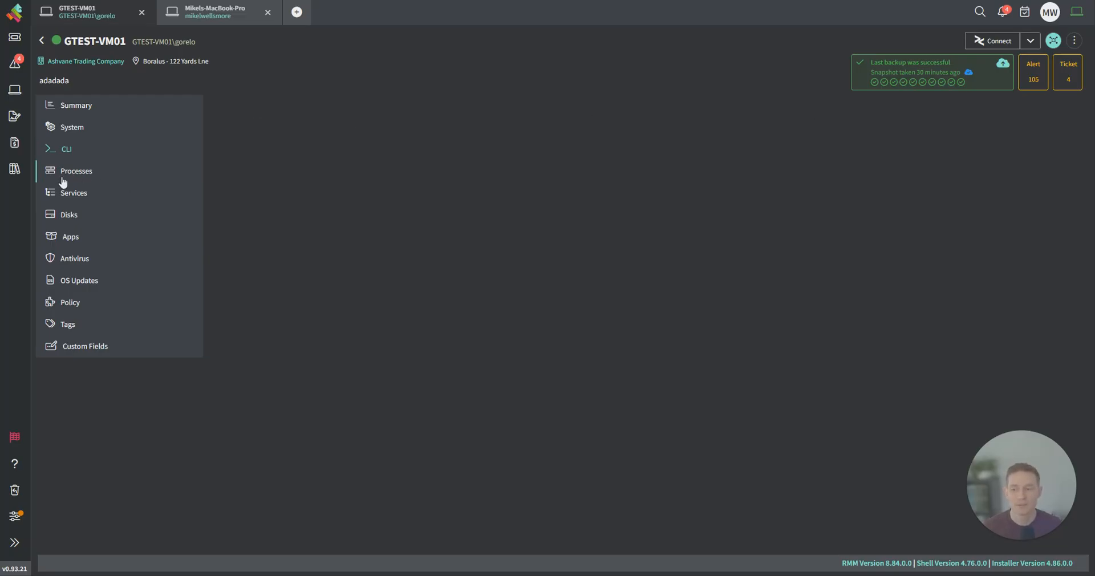
Browse GTEST-VM01's processes, services, disk partitions and installed apps pages.
click(76, 170)
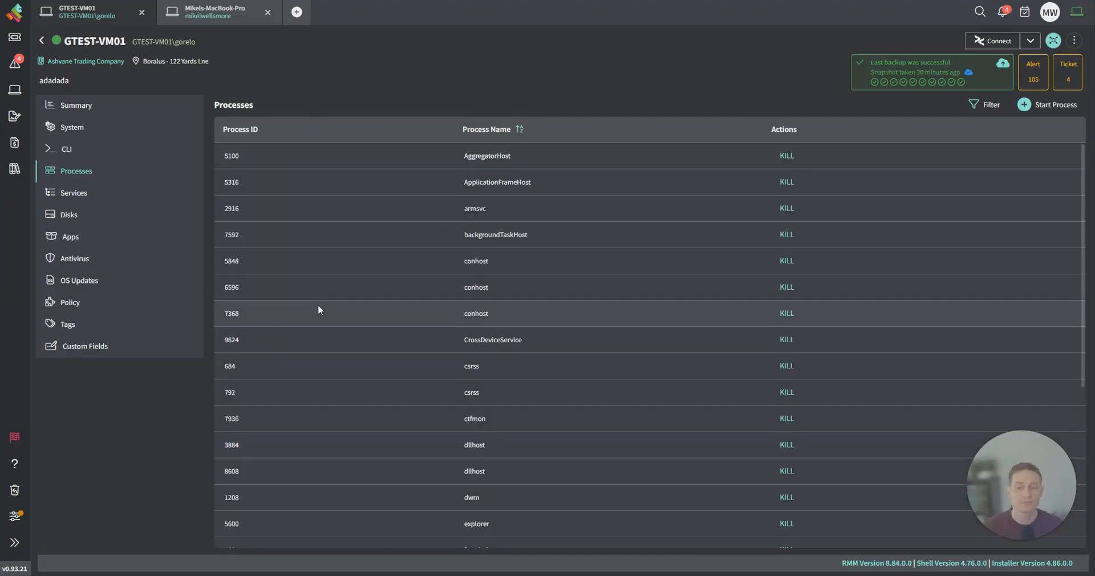
mouse_move(450, 210)
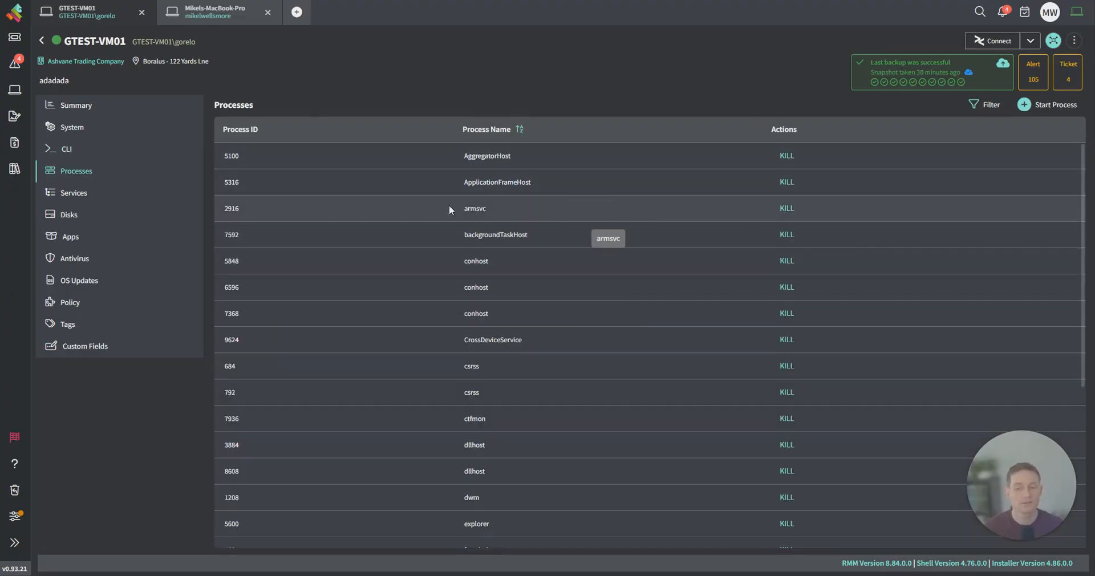
click(74, 193)
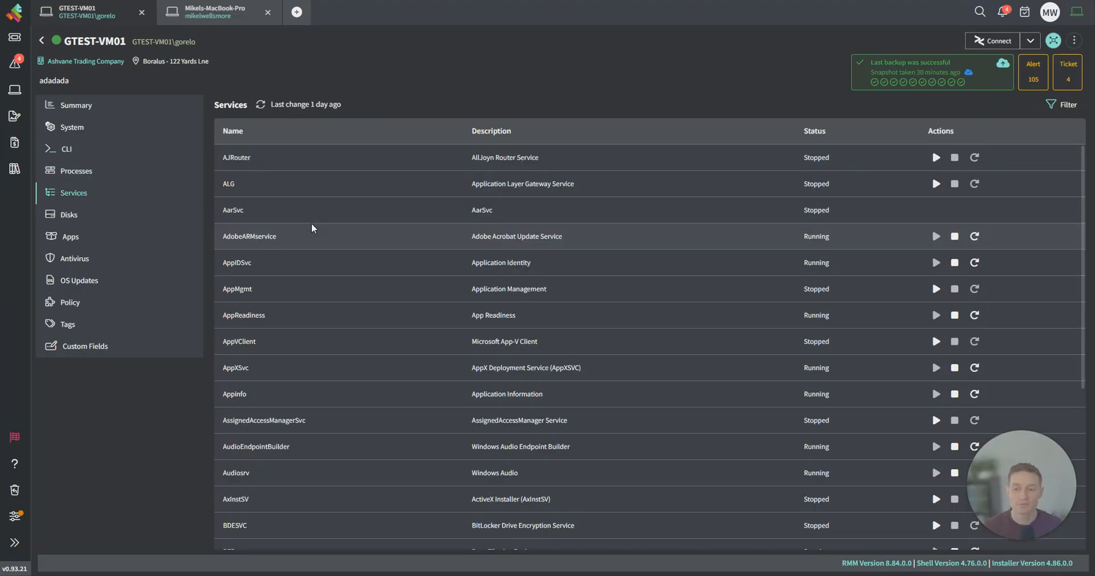
click(69, 214)
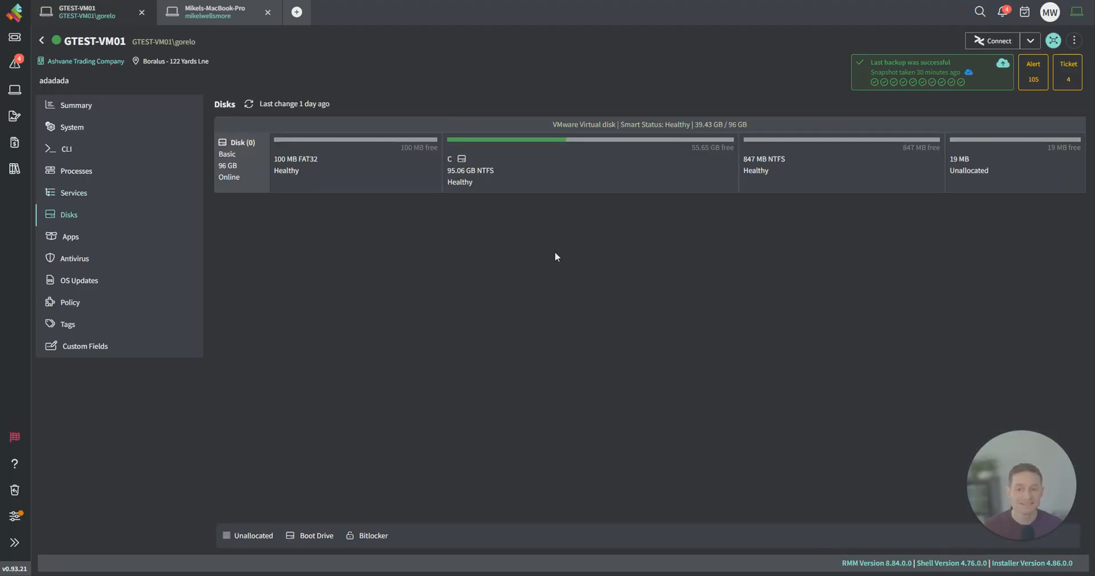
mouse_move(380, 535)
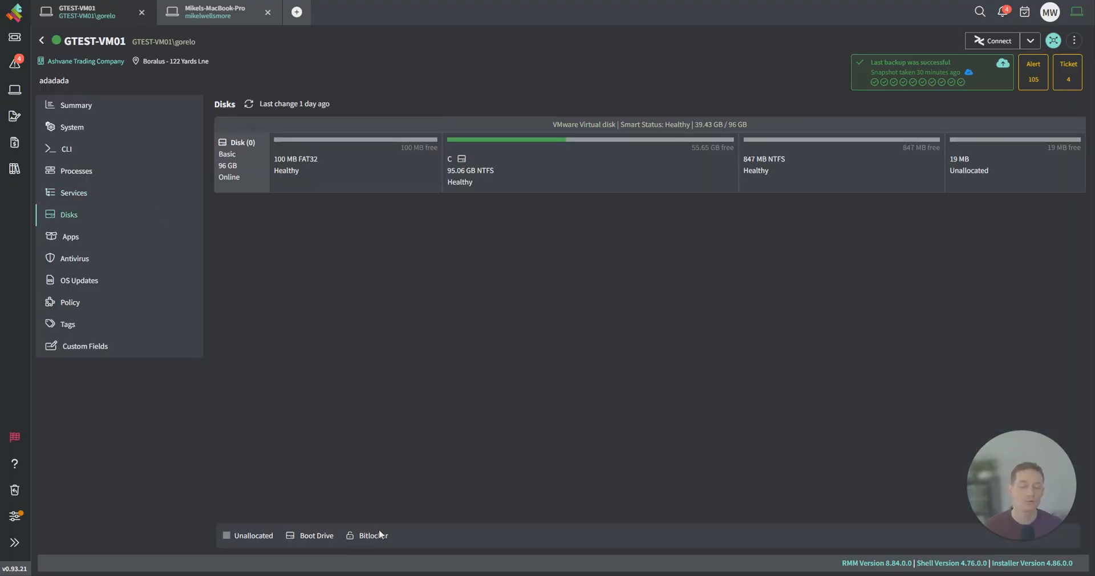
mouse_move(479, 343)
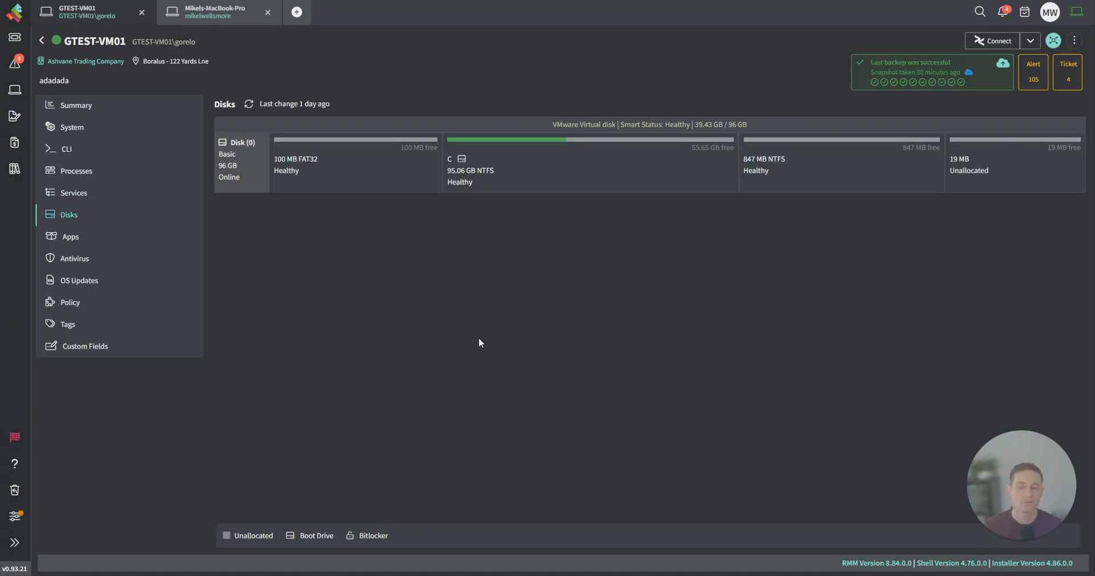
mouse_move(410, 306)
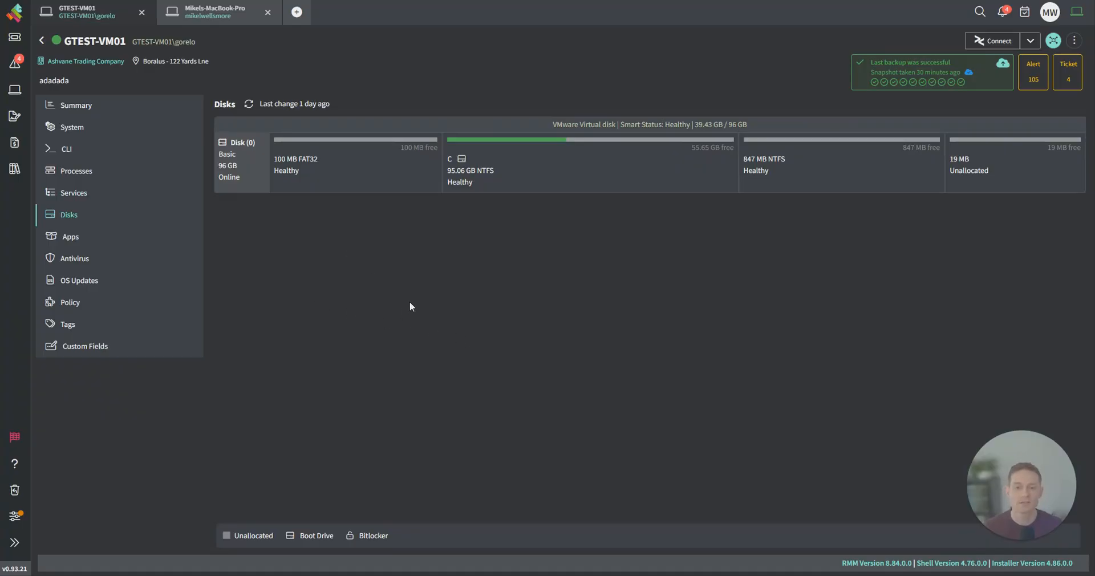
click(70, 237)
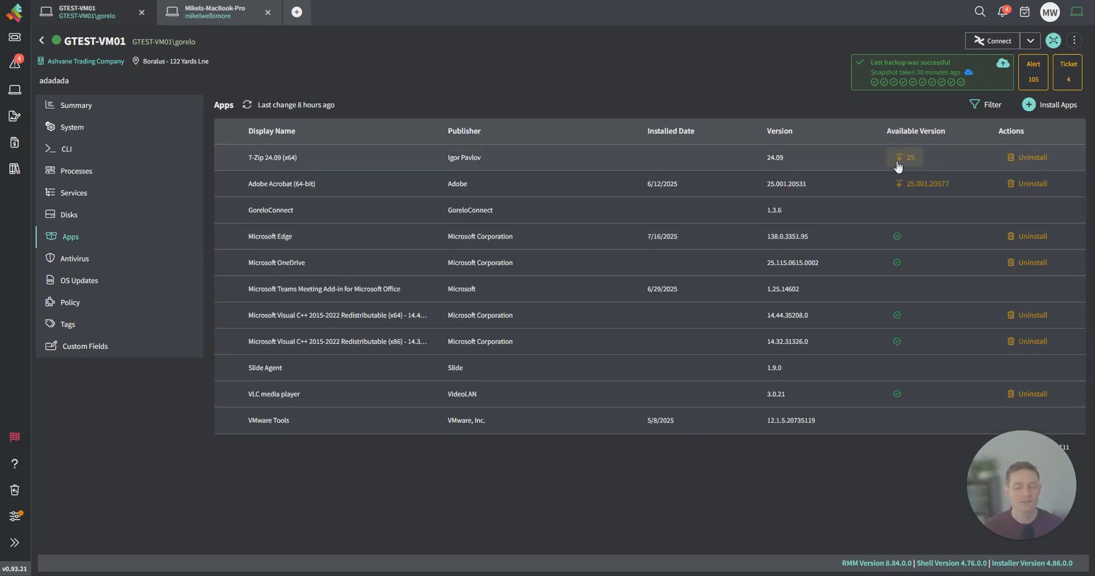
mouse_move(899, 279)
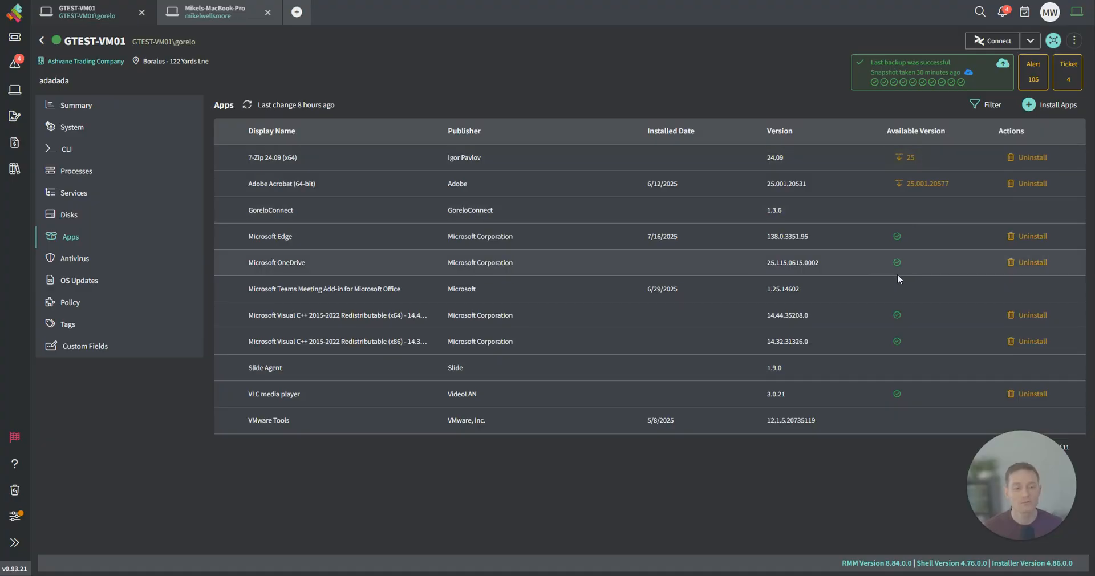
mouse_move(1035, 170)
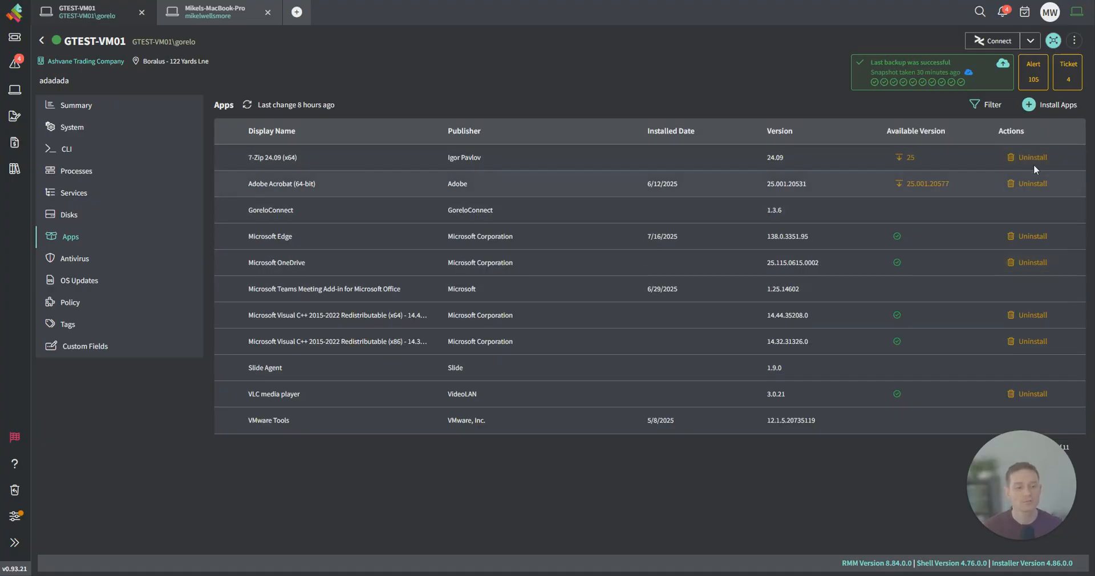
Start installing an app, browse the App Catalog, then return to the install form.
click(1050, 104)
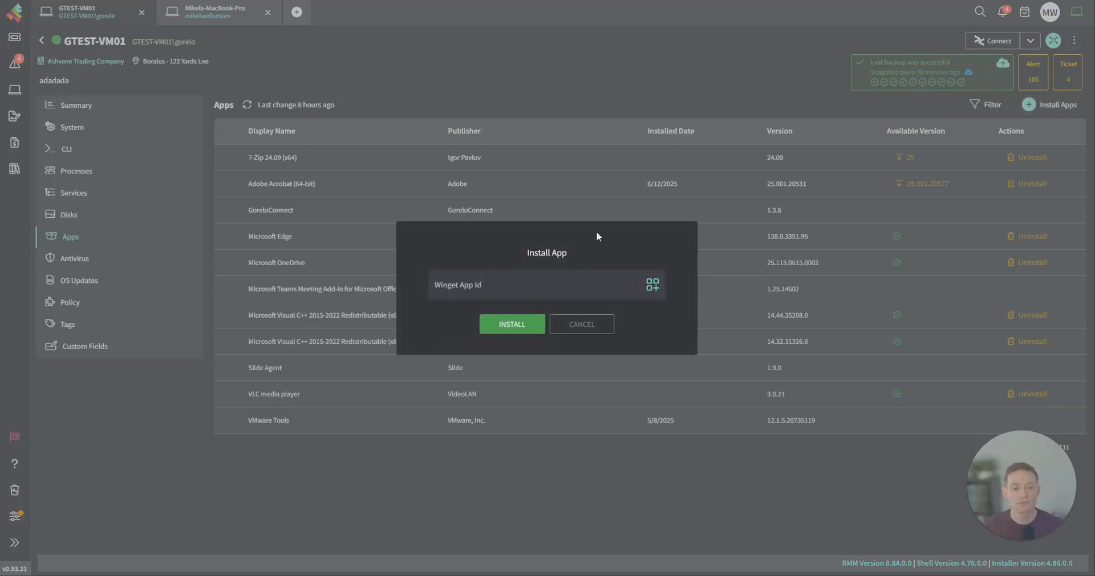
click(651, 284)
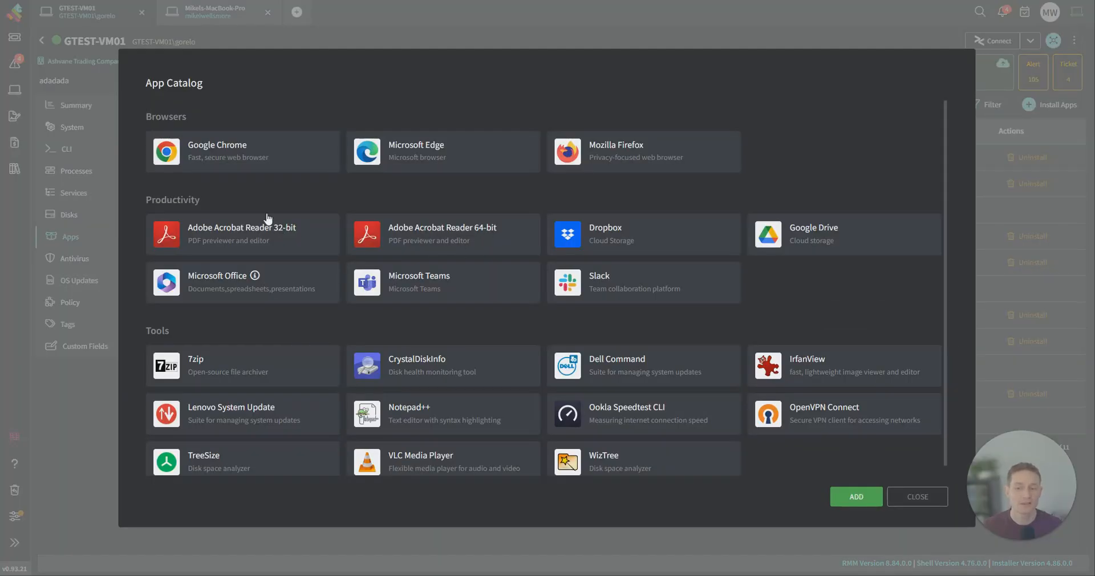
click(443, 152)
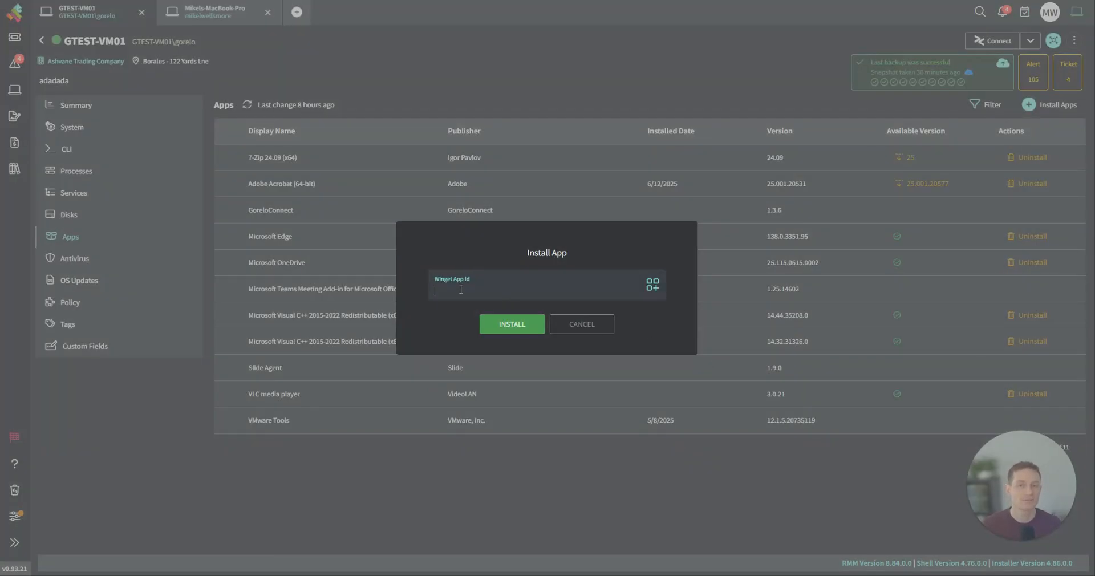
mouse_move(604, 329)
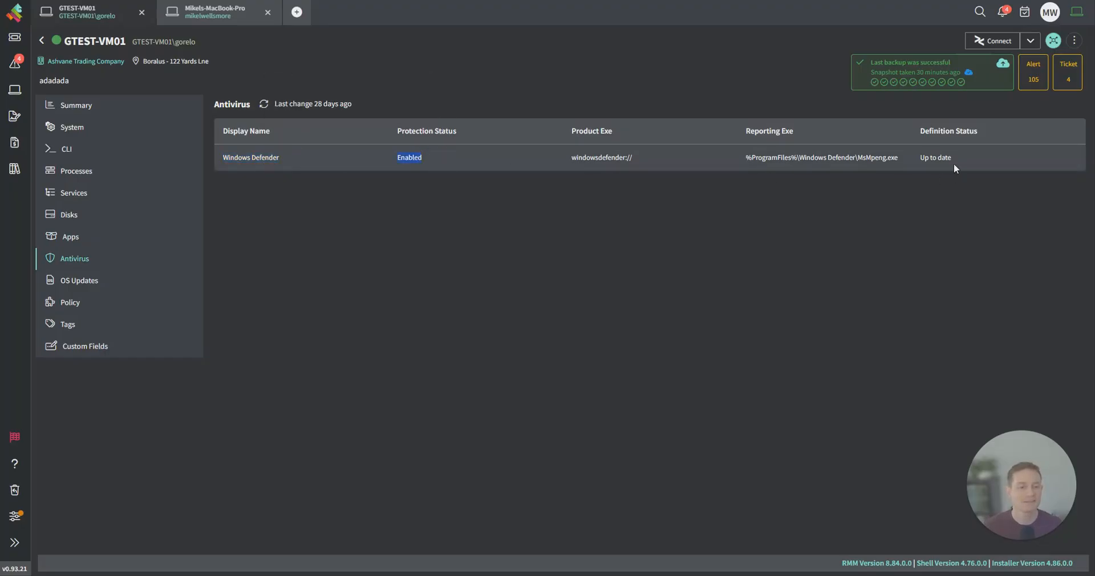
View GTEST-VM01's OS updates, applied policies and assigned tags pages.
click(80, 279)
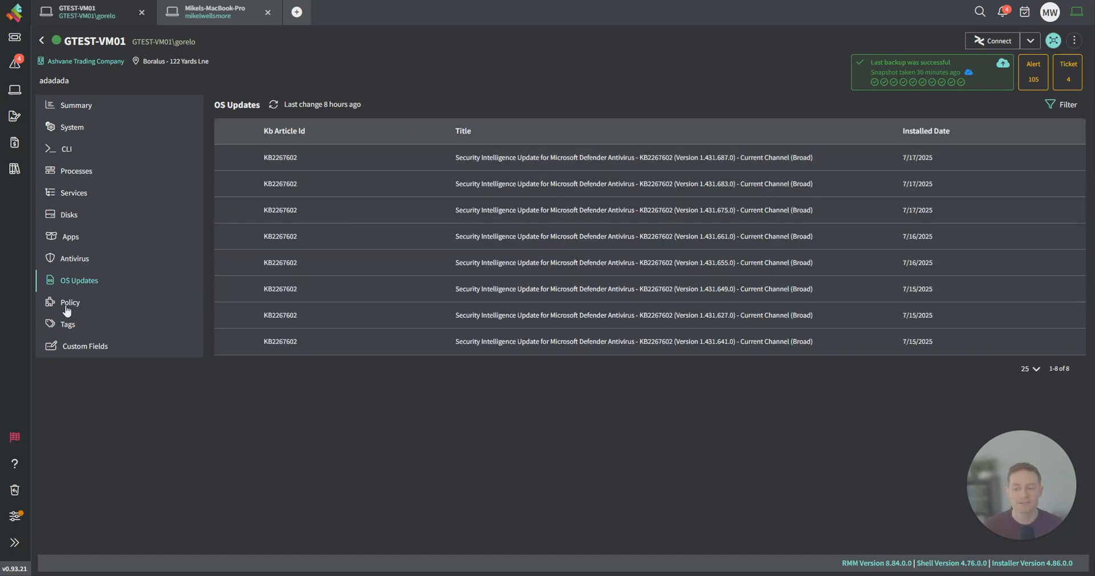
click(69, 301)
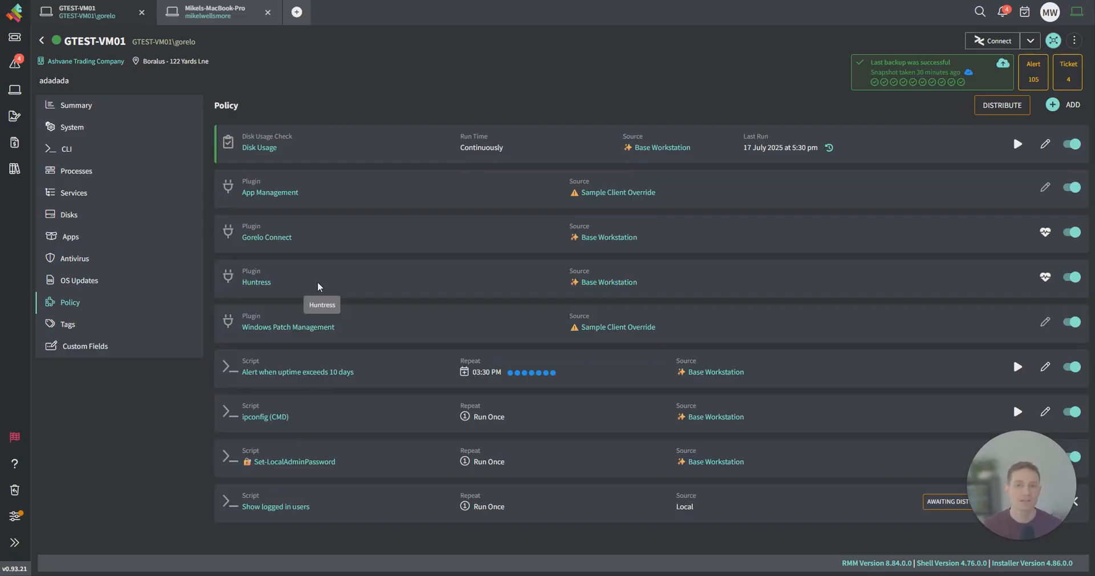
mouse_move(338, 318)
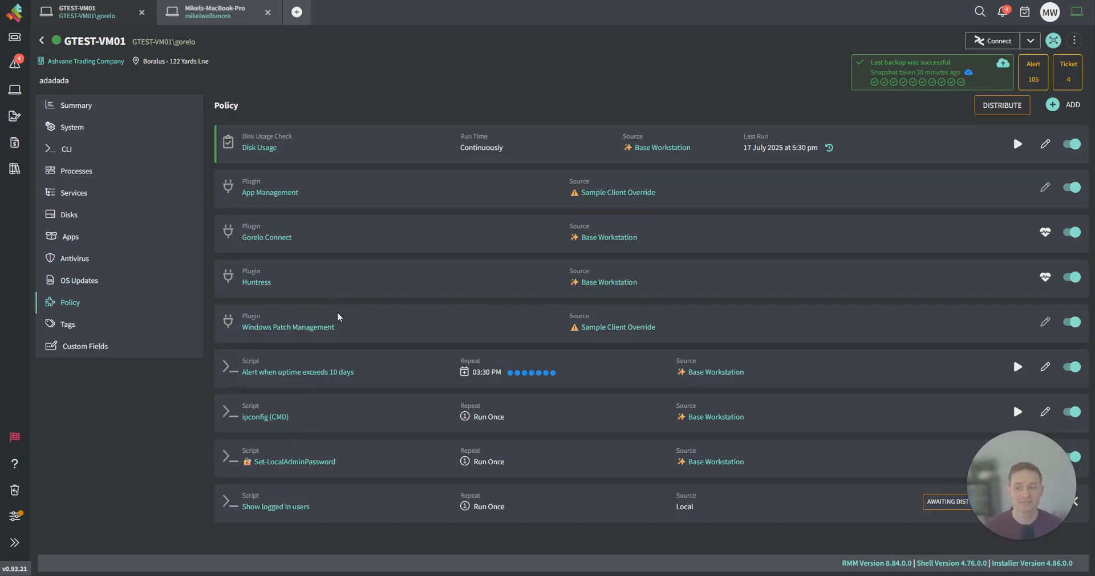
click(67, 324)
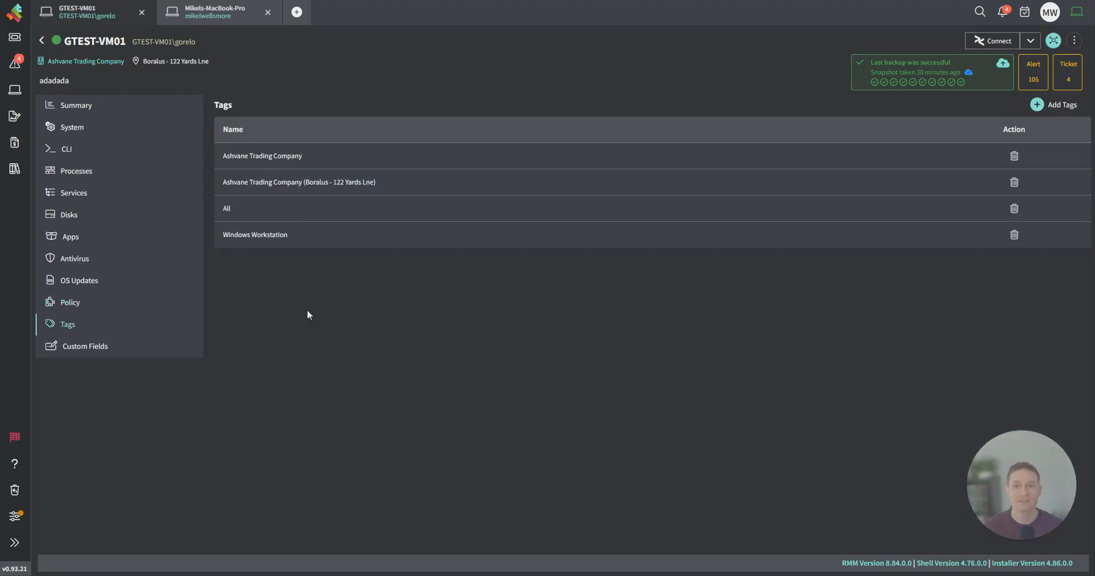
mouse_move(144, 459)
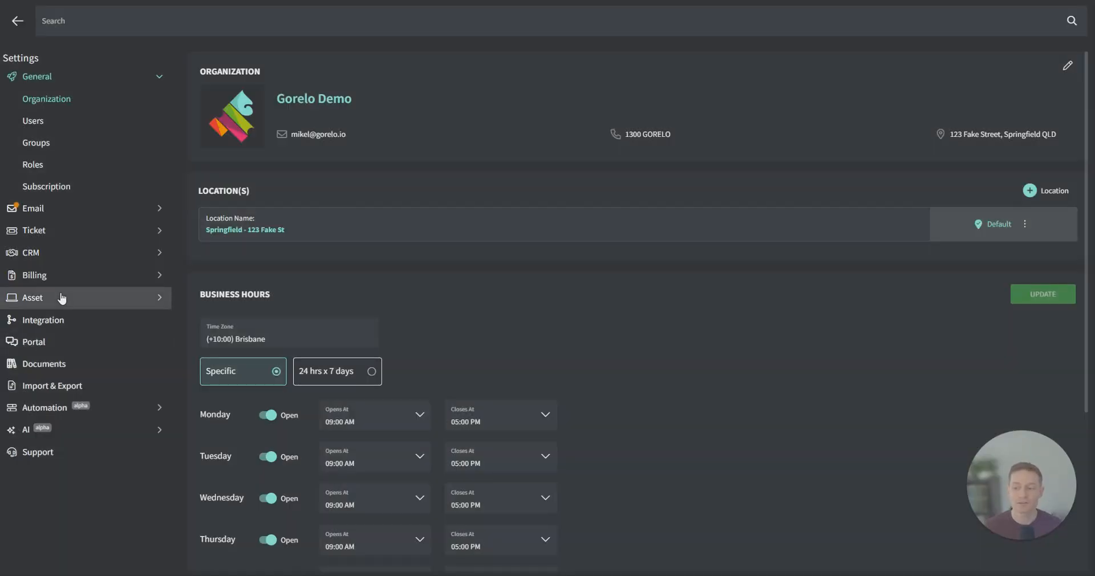
Review the Veeam asset tag's name and installed-apps rule value, then close without saving.
click(32, 298)
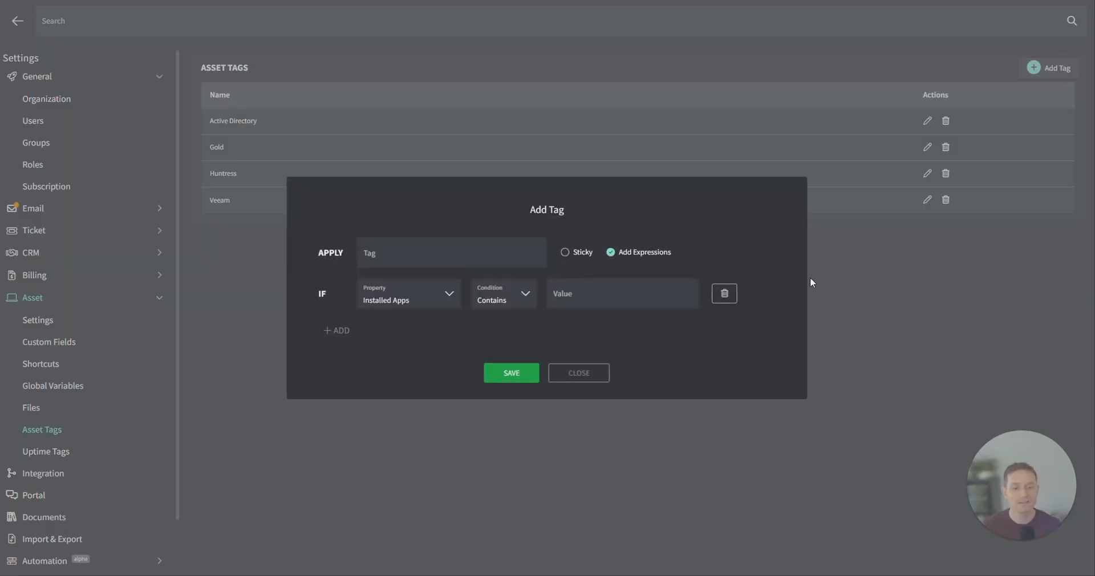
click(927, 200)
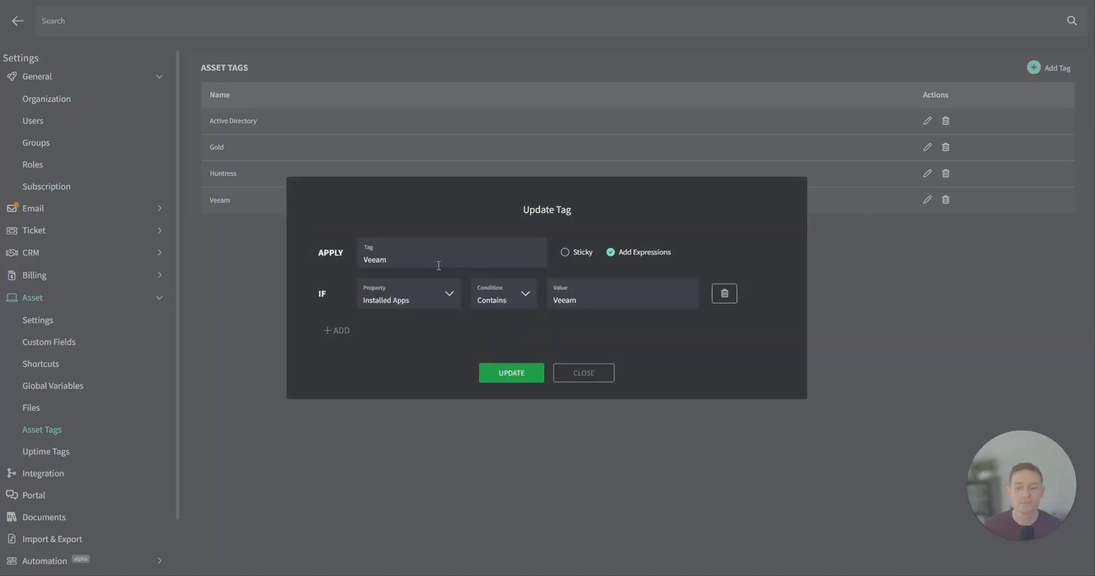
double_click(374, 260)
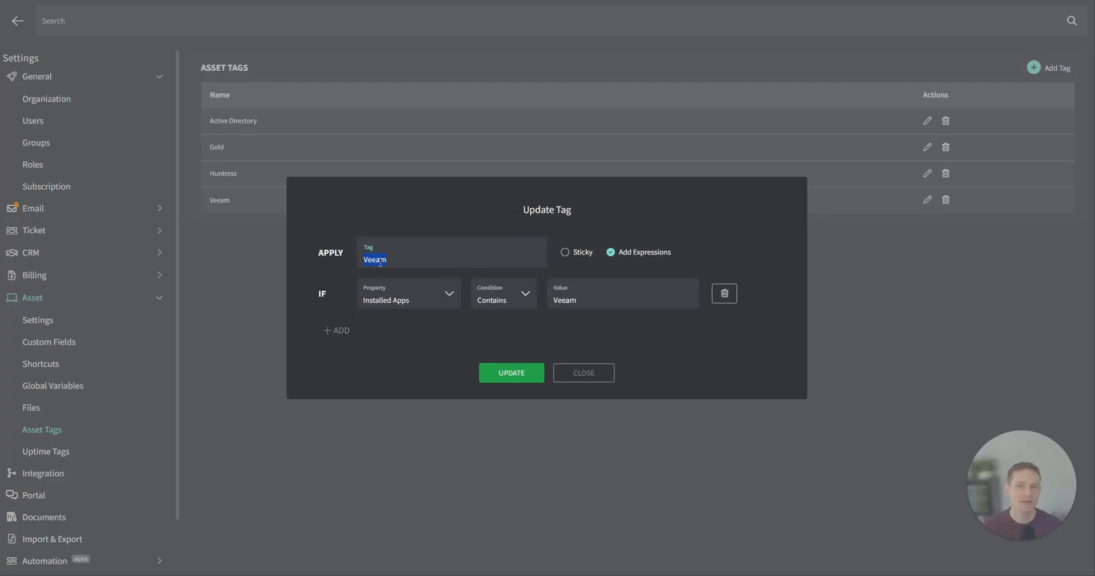
mouse_move(572, 300)
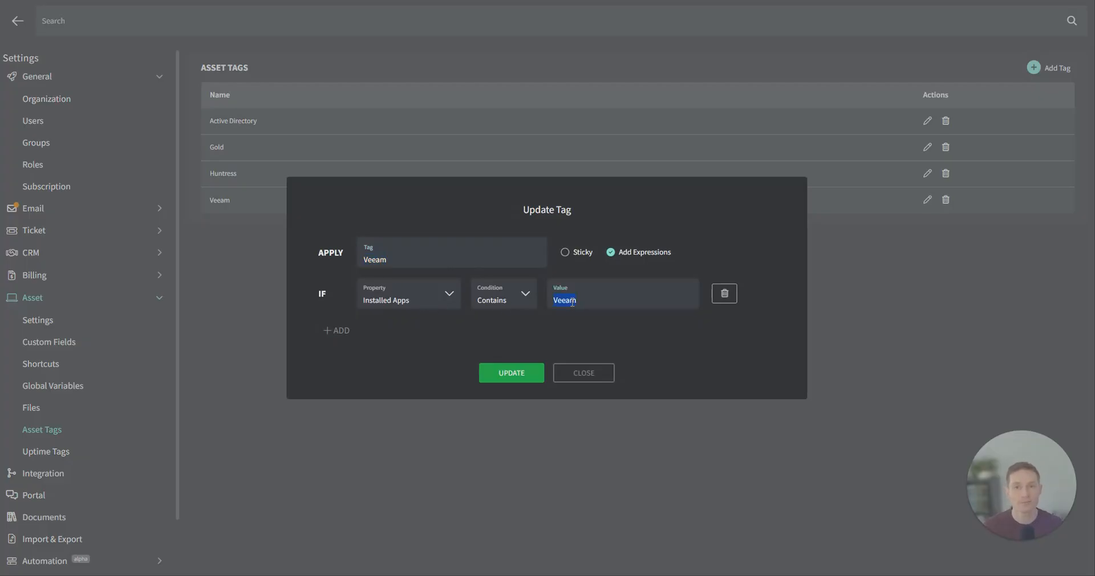
click(596, 296)
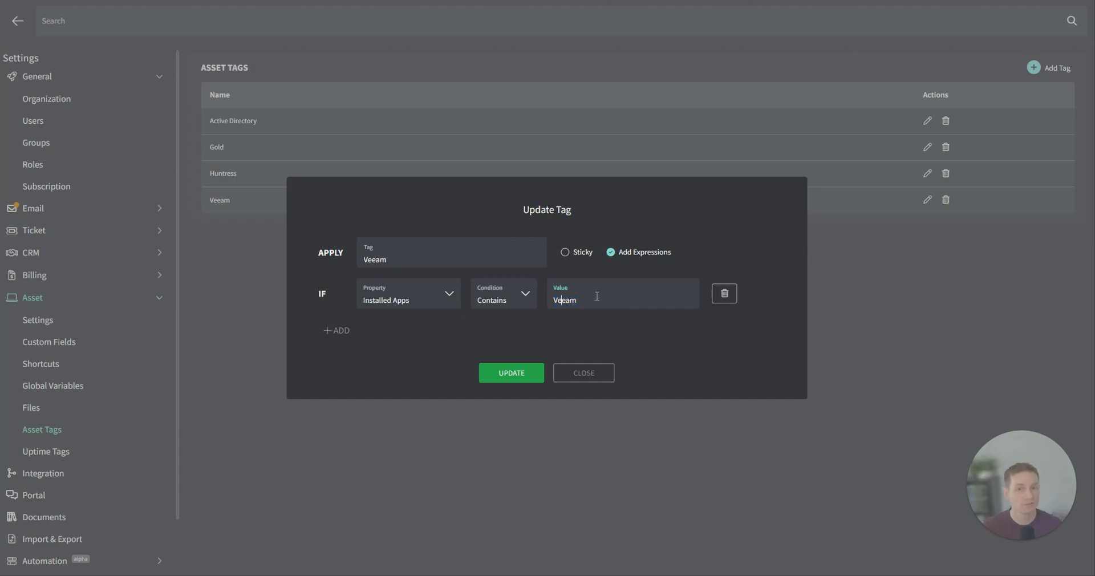
click(512, 372)
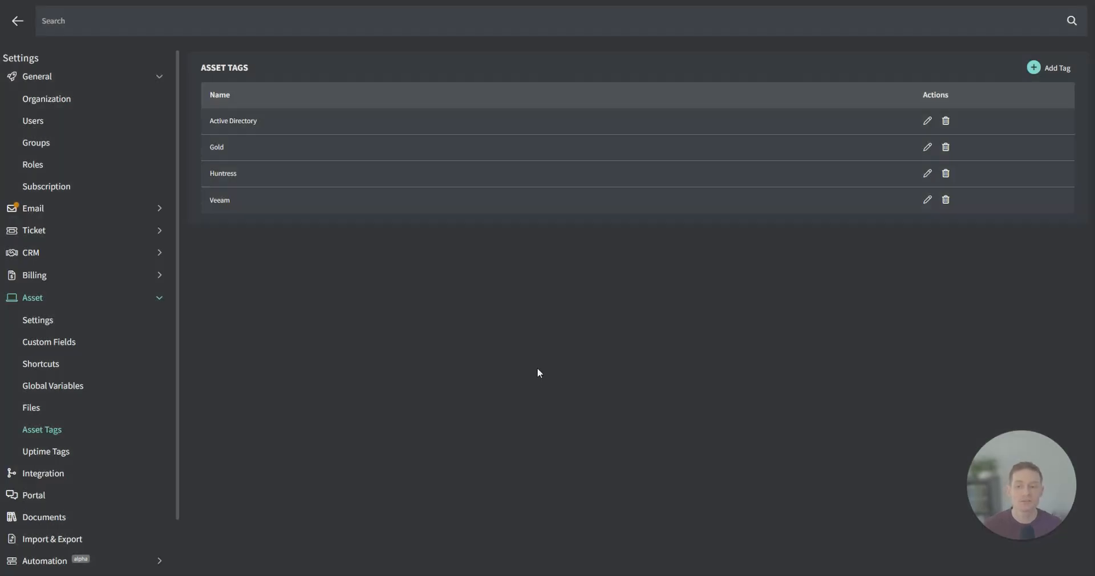
mouse_move(381, 309)
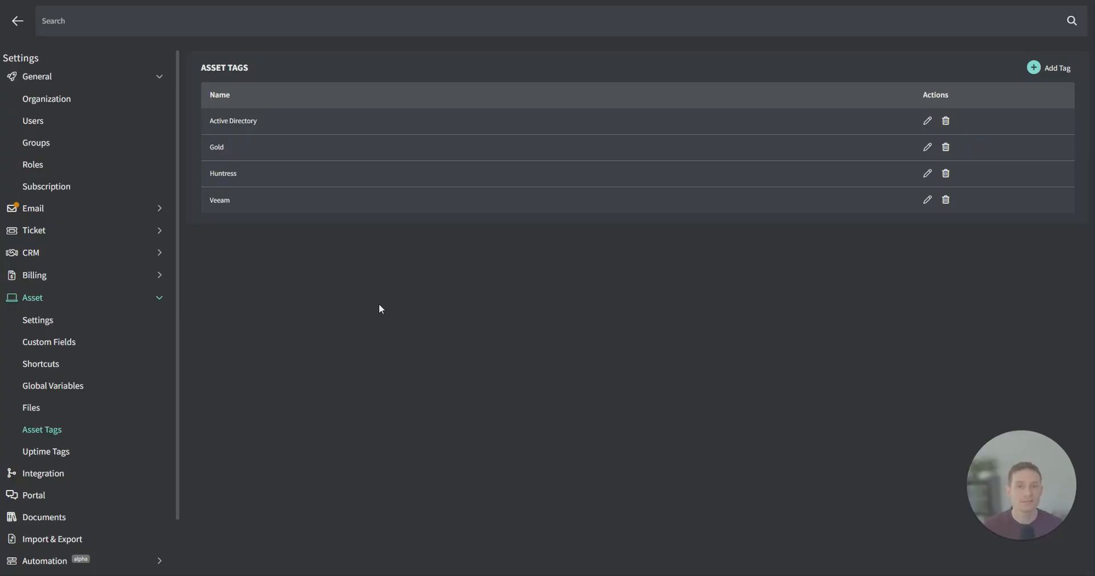
mouse_move(25, 31)
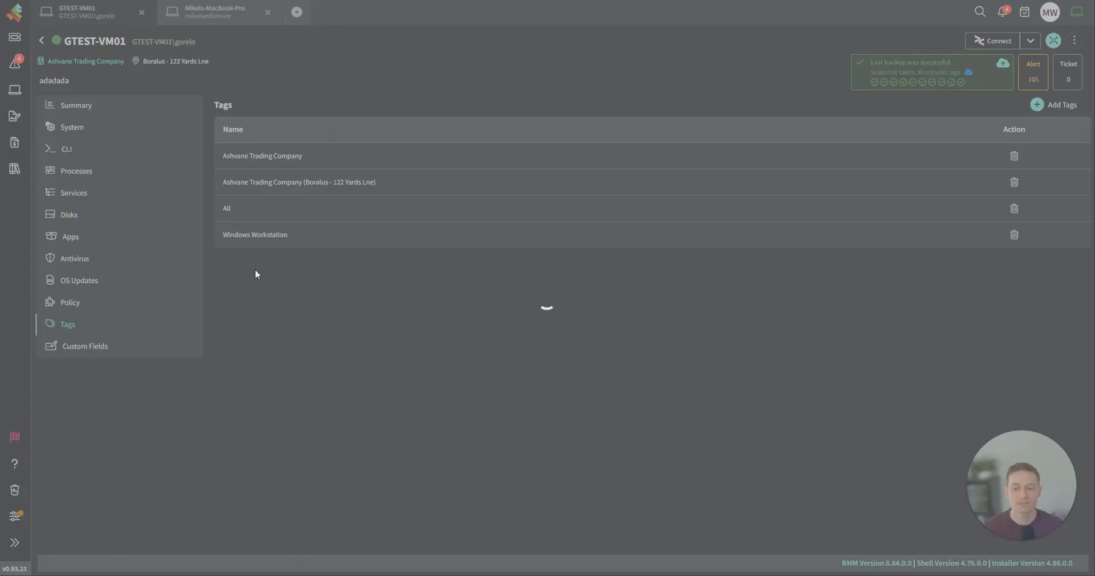
Revisit GTEST-VM01's policies, then its four assigned tags.
click(70, 301)
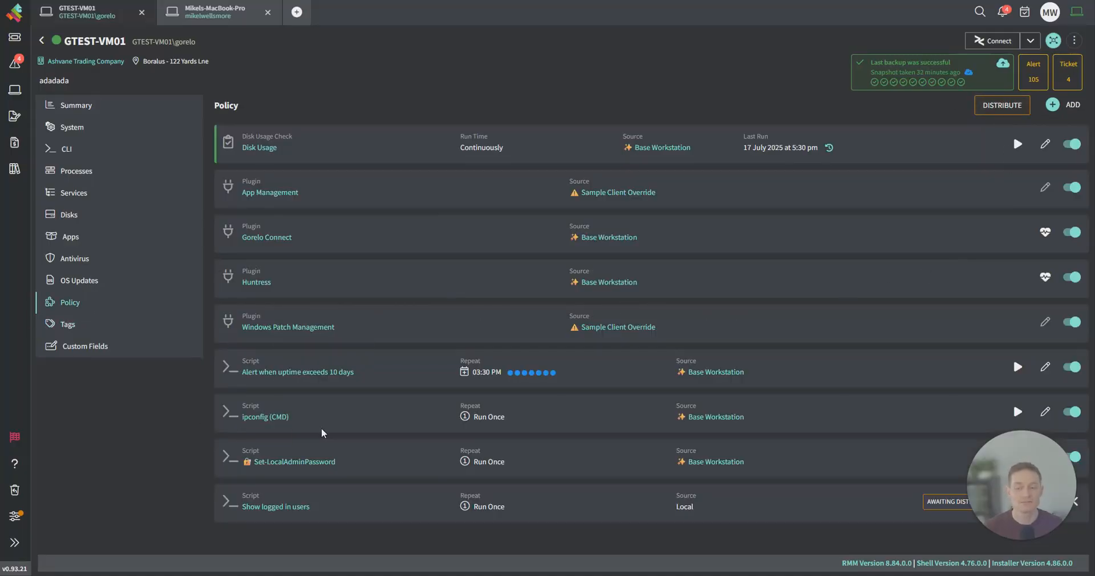
mouse_move(154, 451)
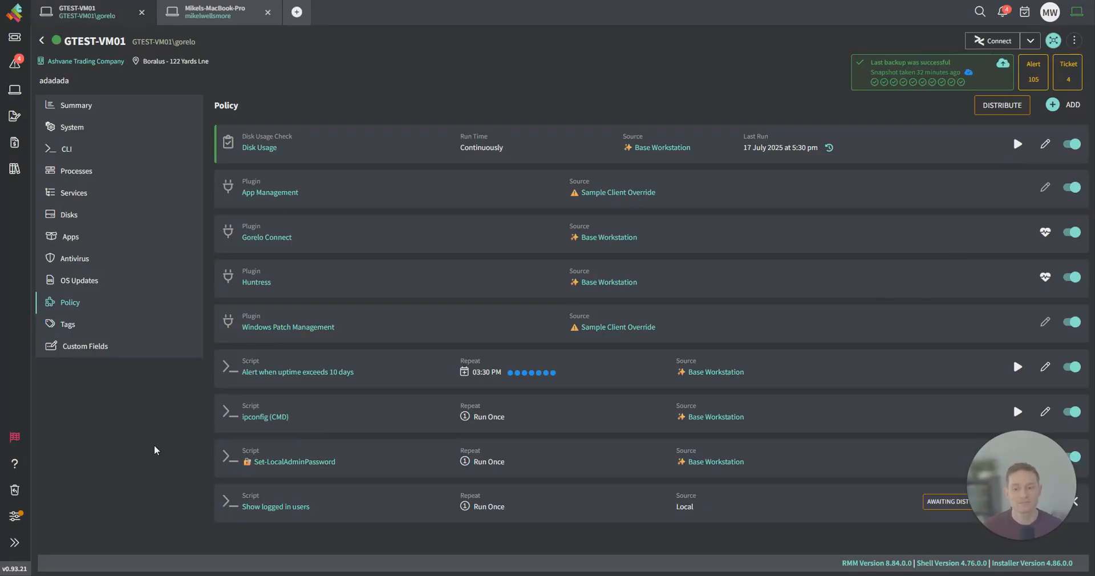
click(67, 324)
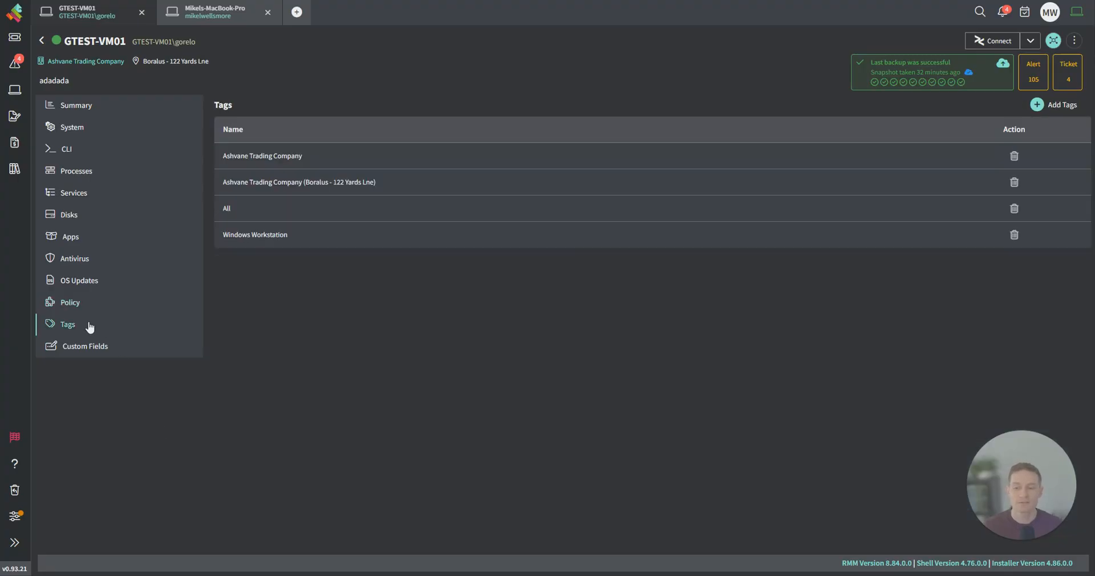
mouse_move(240, 251)
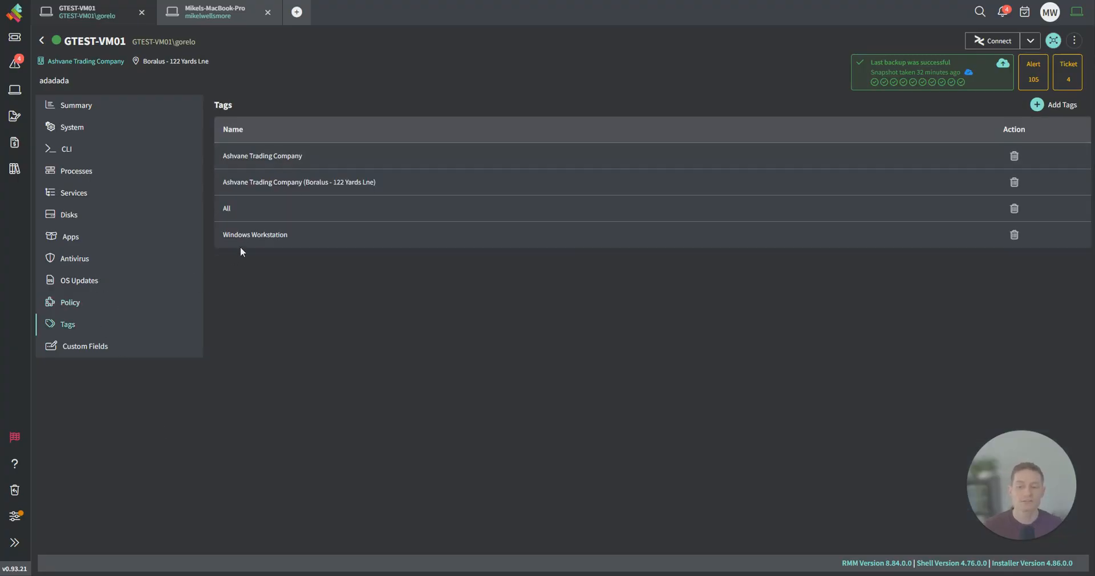
mouse_move(9, 250)
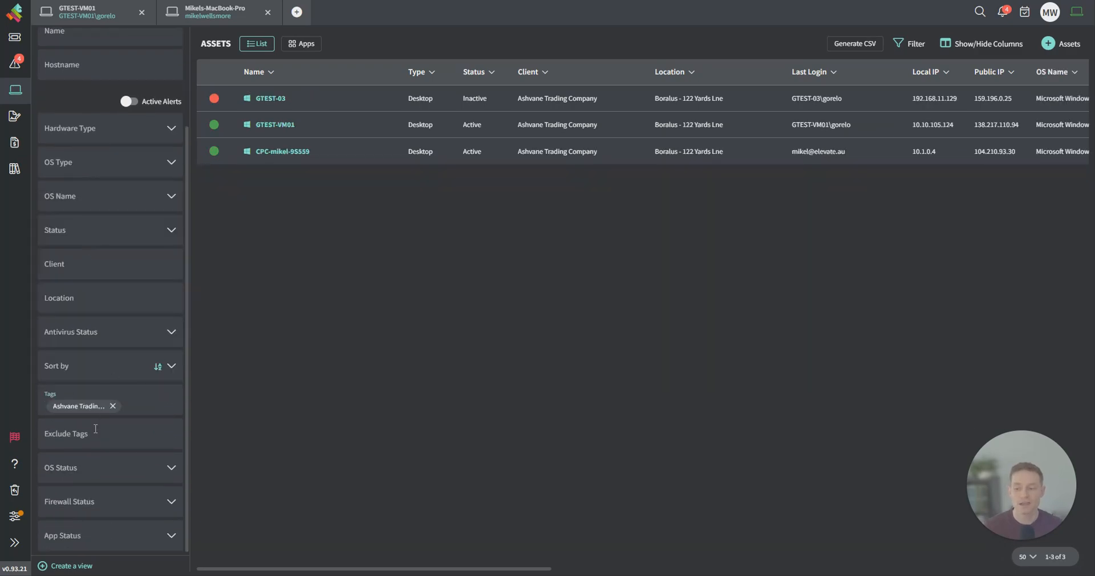
Filter the assets list by the Gold tag.
text(Gold)
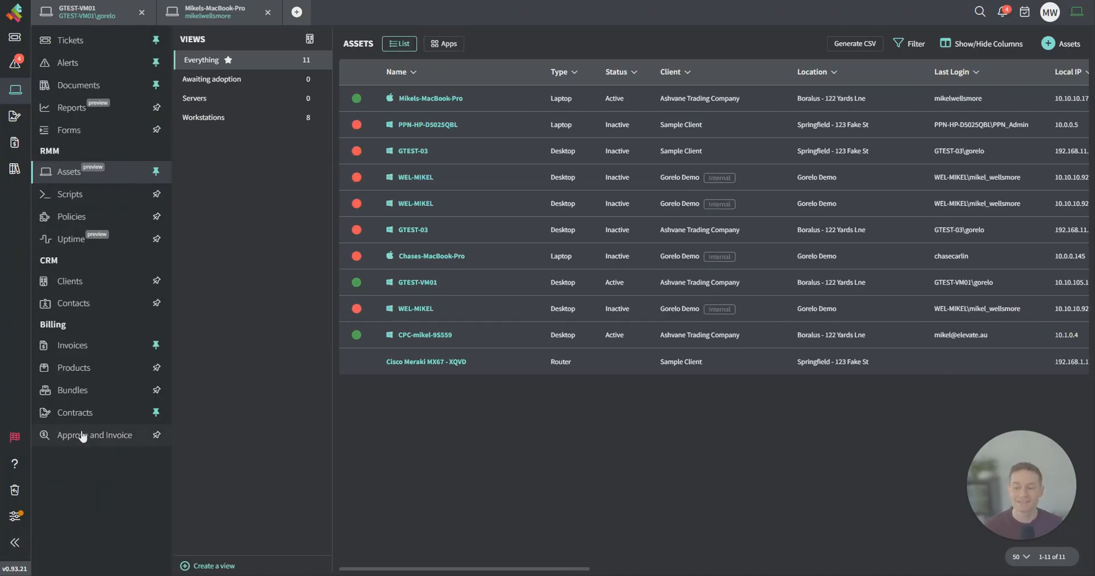
Create a new contract group and add the Antivirus with Endpoint Detection and Response product.
click(75, 412)
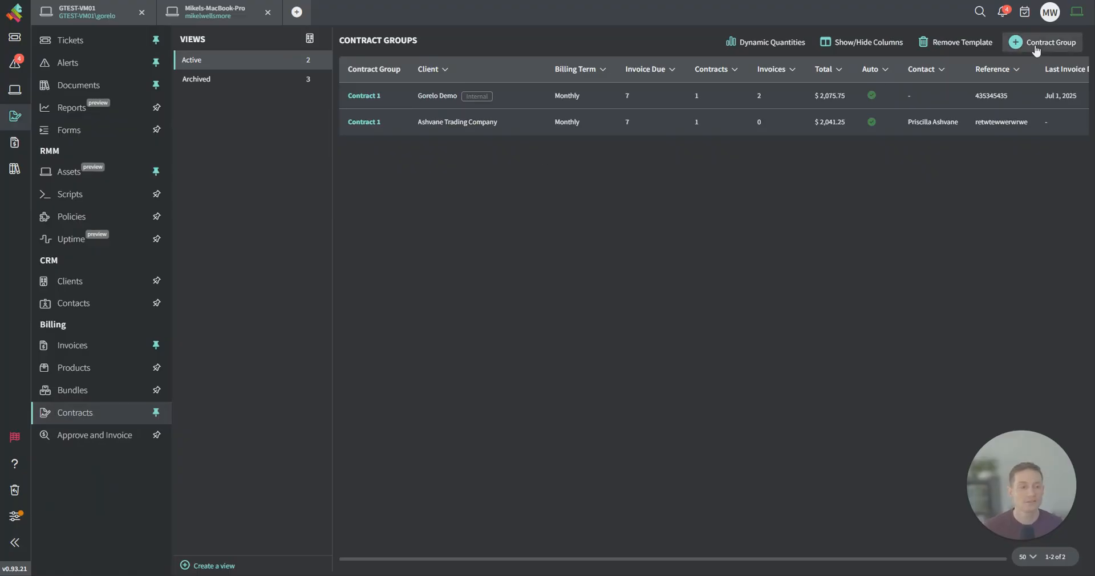
click(1044, 43)
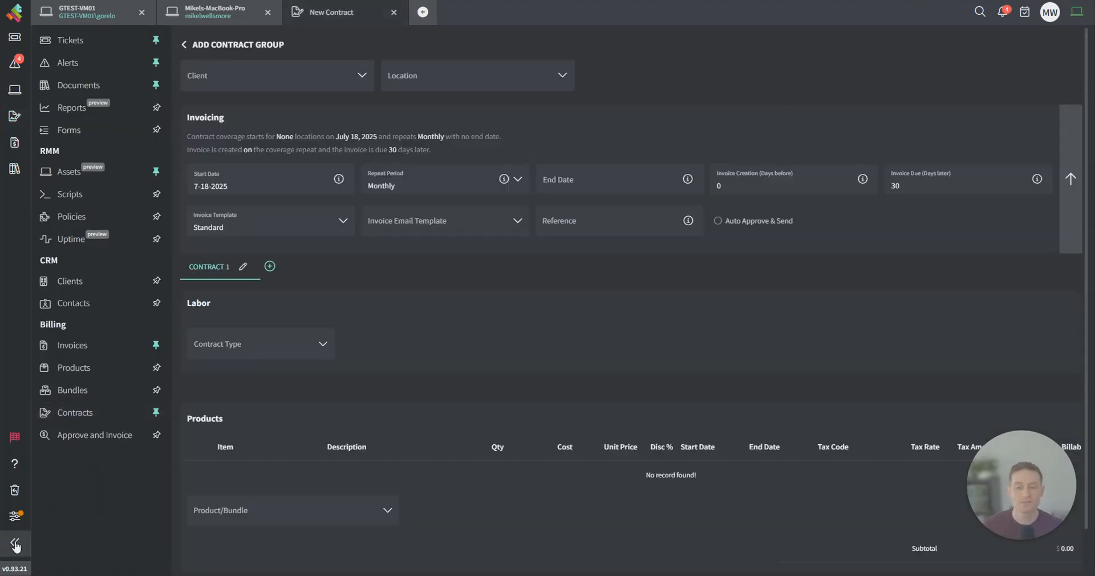
text(a)
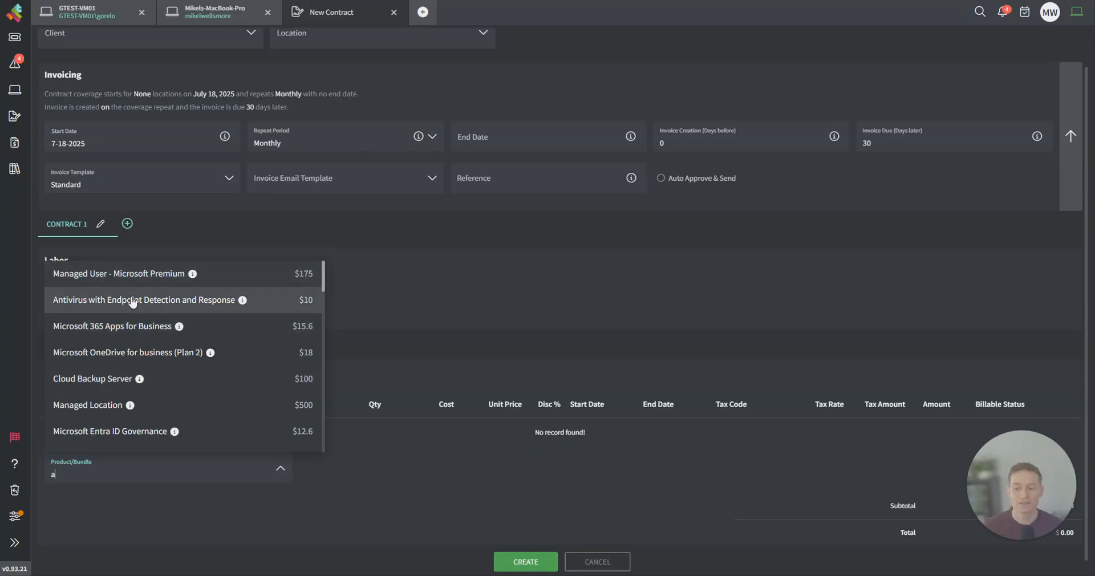
click(145, 300)
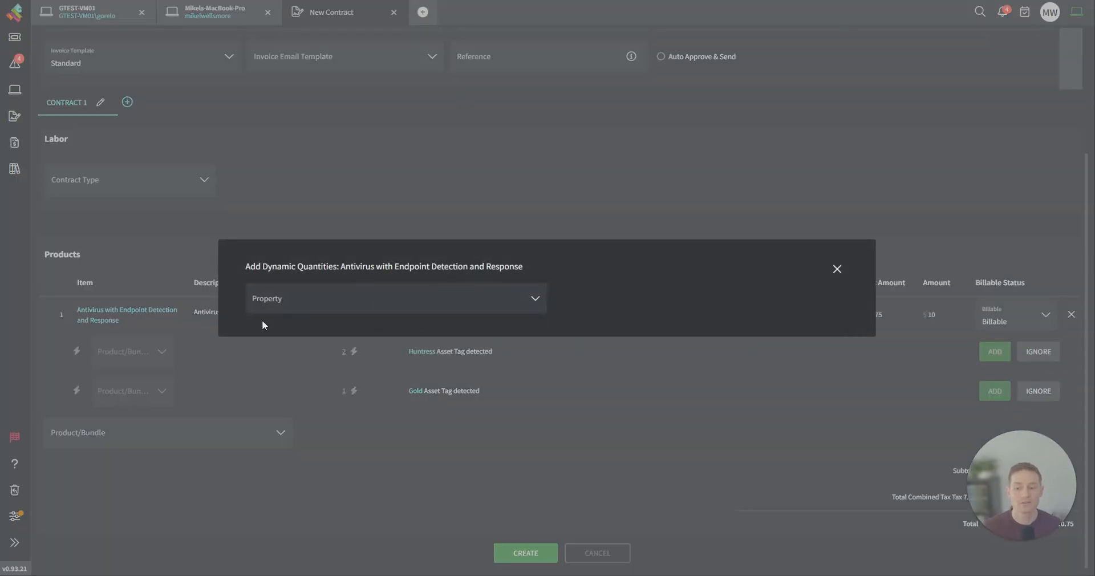
Base the quantity on the Windows Workstation asset tag, excluding GTEST-03, and apply it for a count of 3.
click(396, 298)
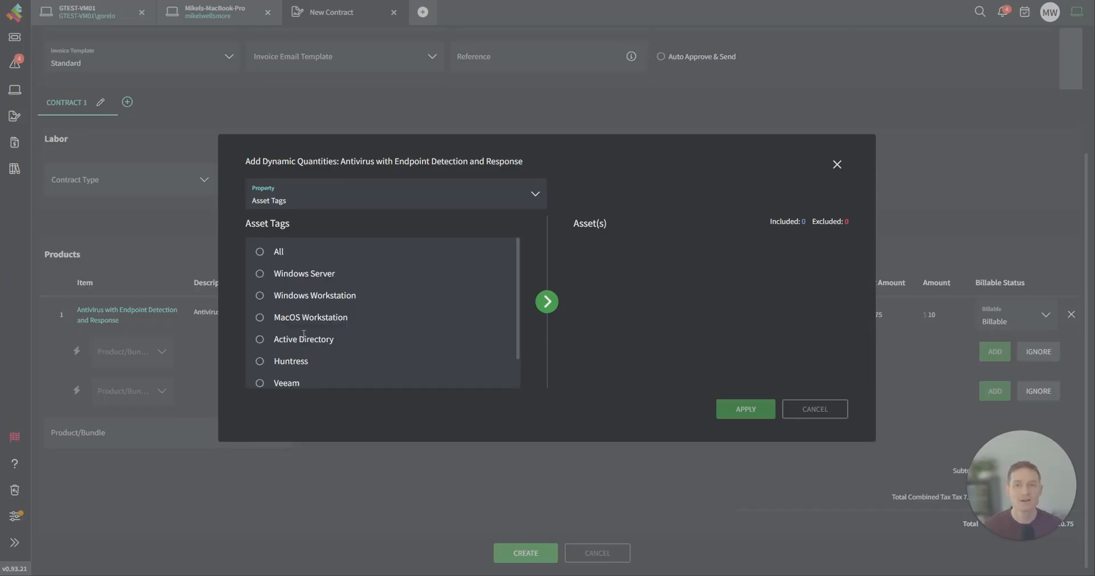
click(259, 295)
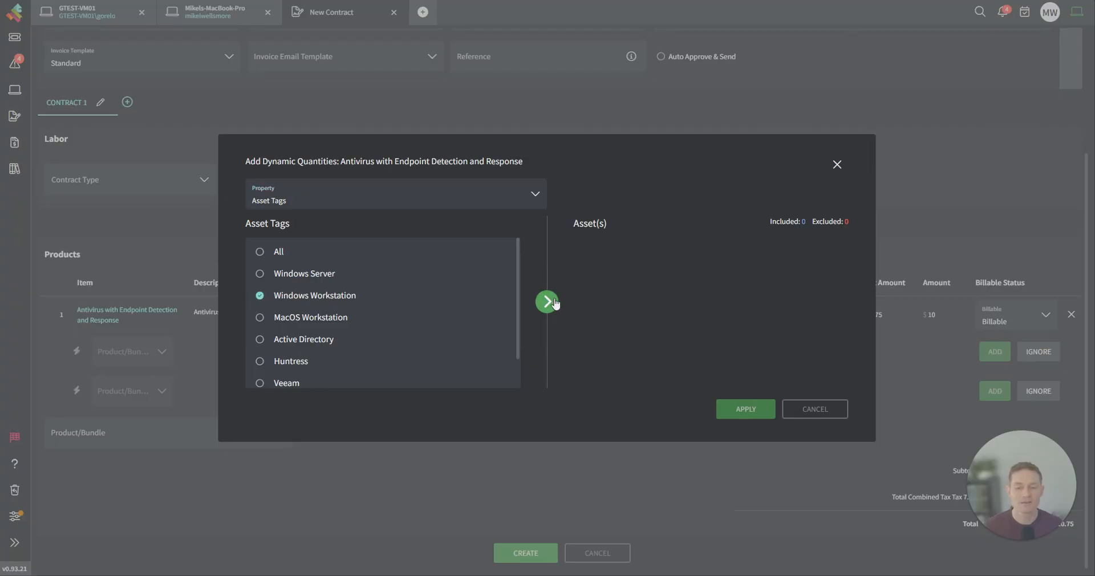
click(546, 301)
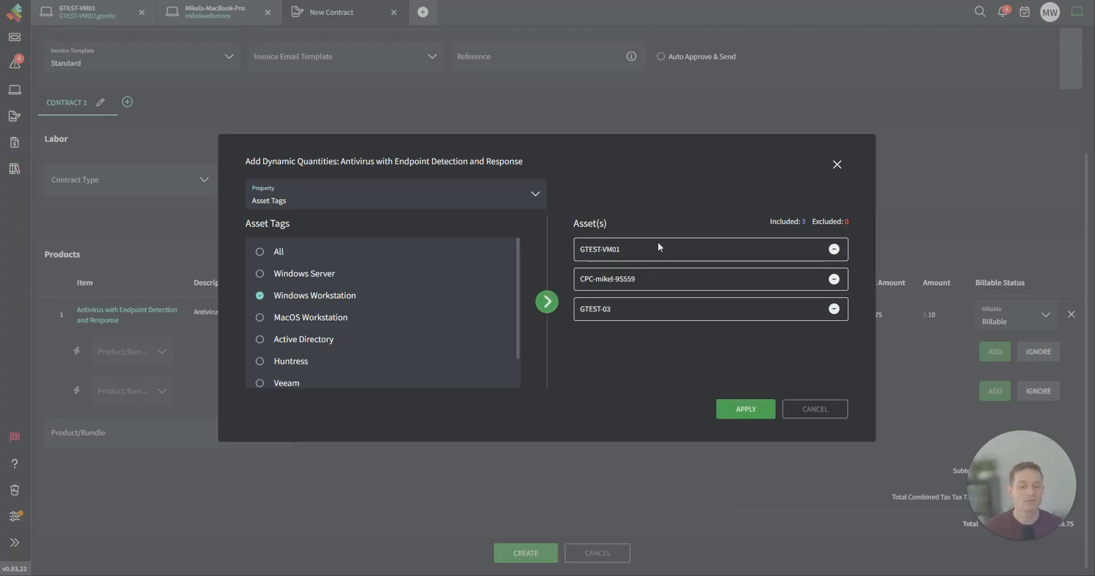
click(833, 309)
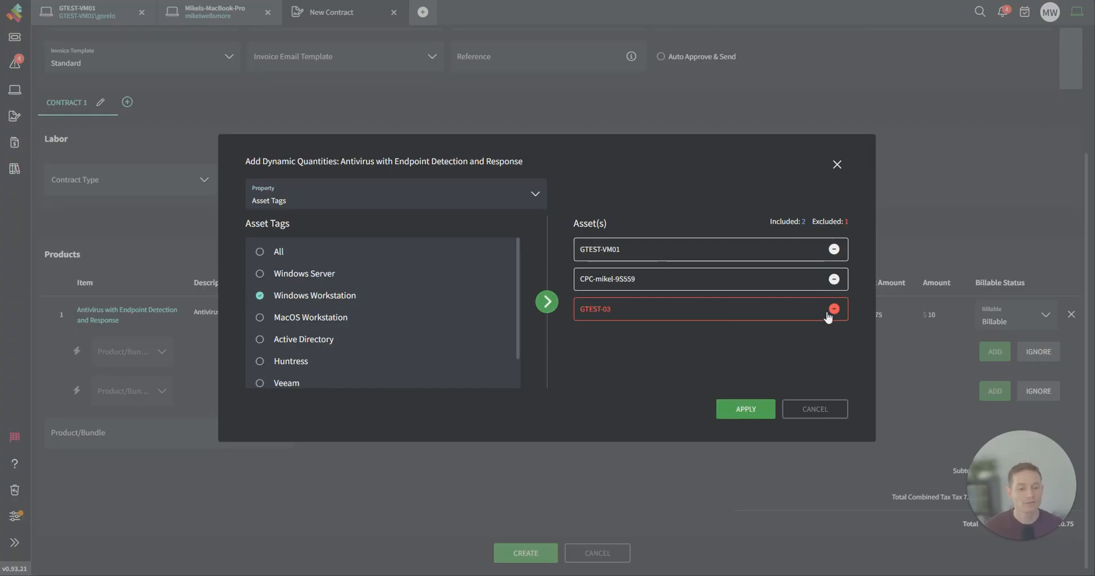
click(745, 408)
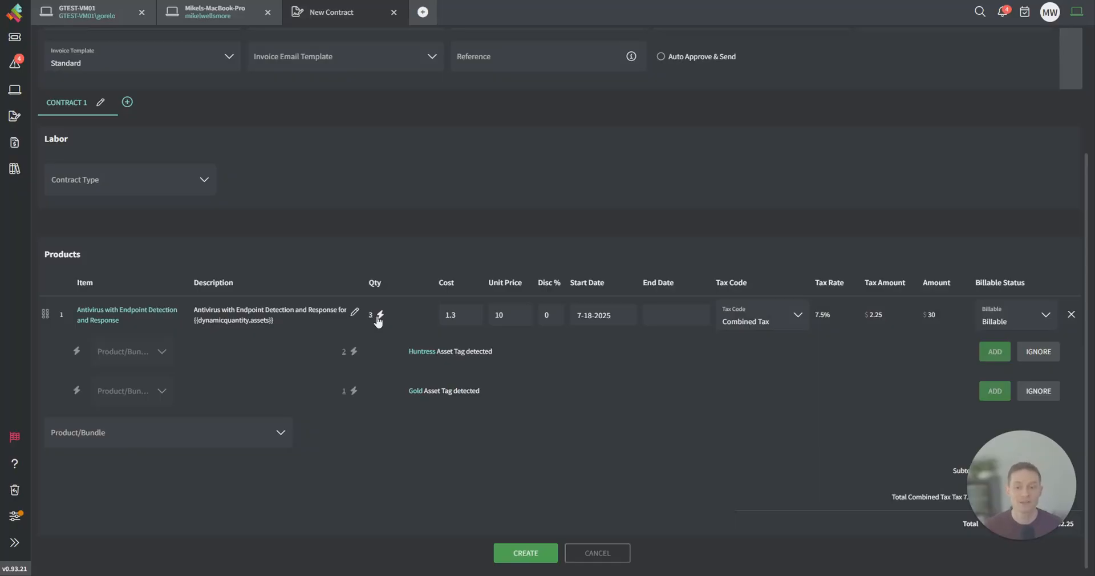
mouse_move(385, 314)
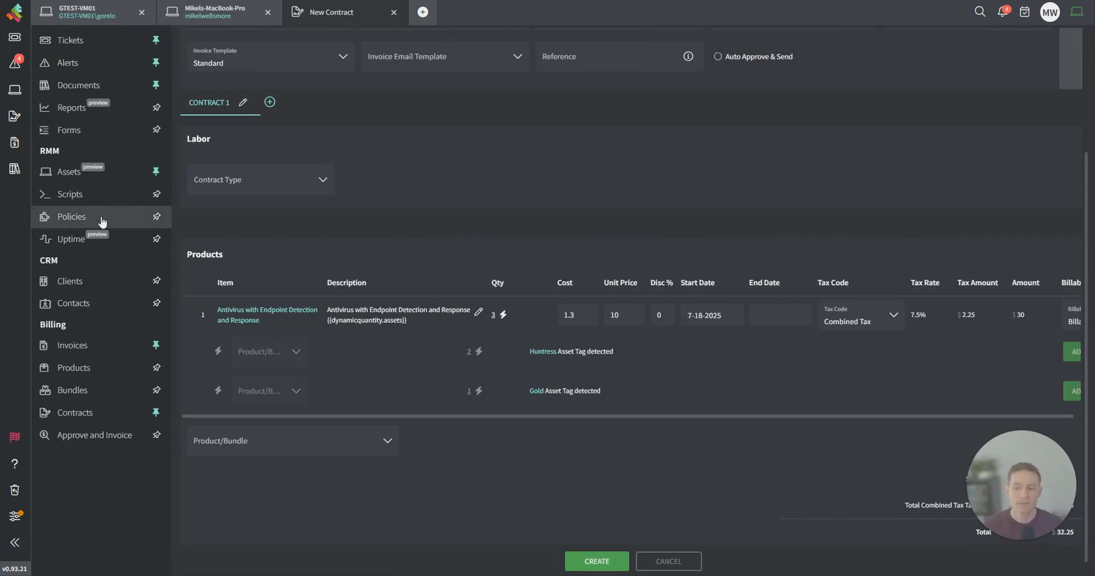
Open the Base Workstation policy and browse its addable checks and plugins without adding any.
click(71, 217)
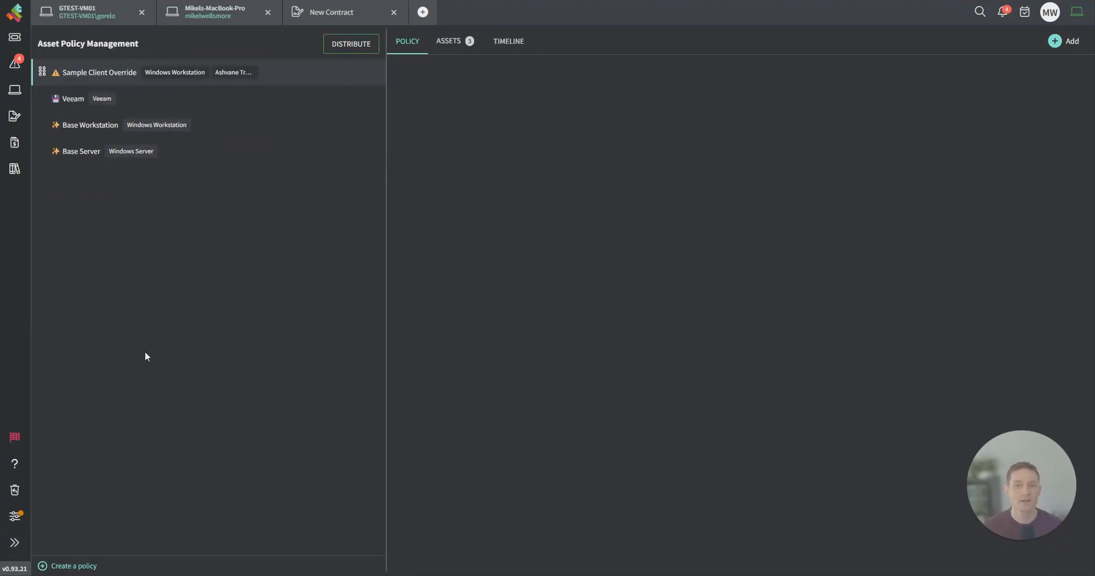
mouse_move(107, 257)
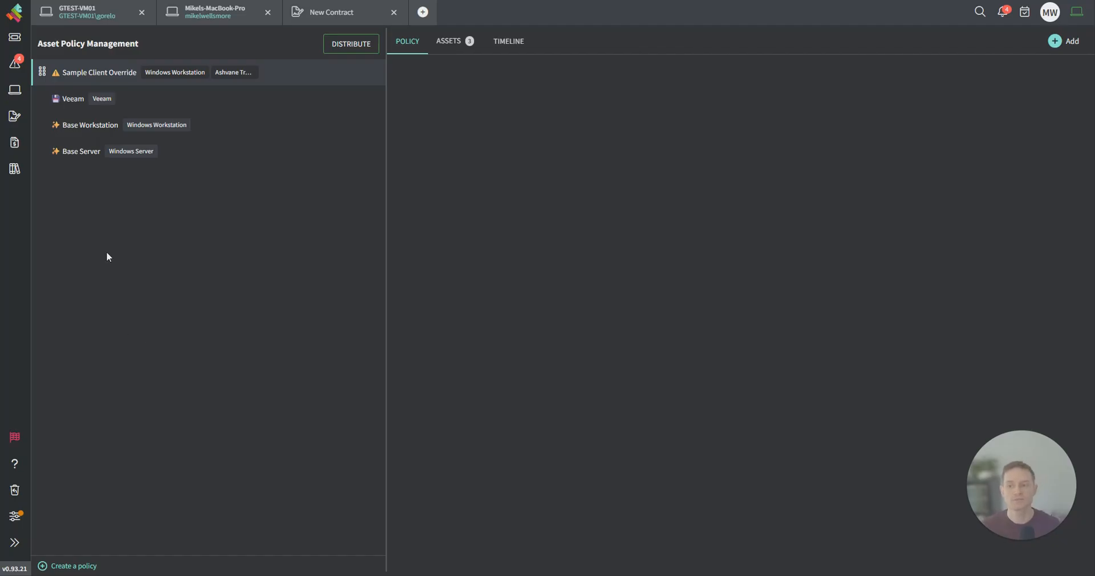
click(89, 124)
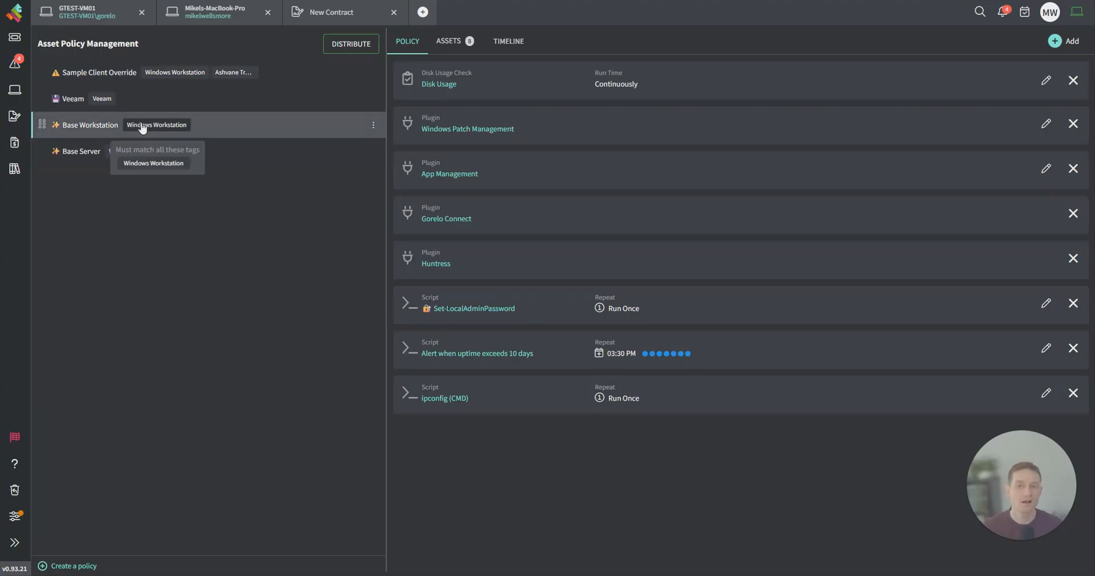
mouse_move(641, 239)
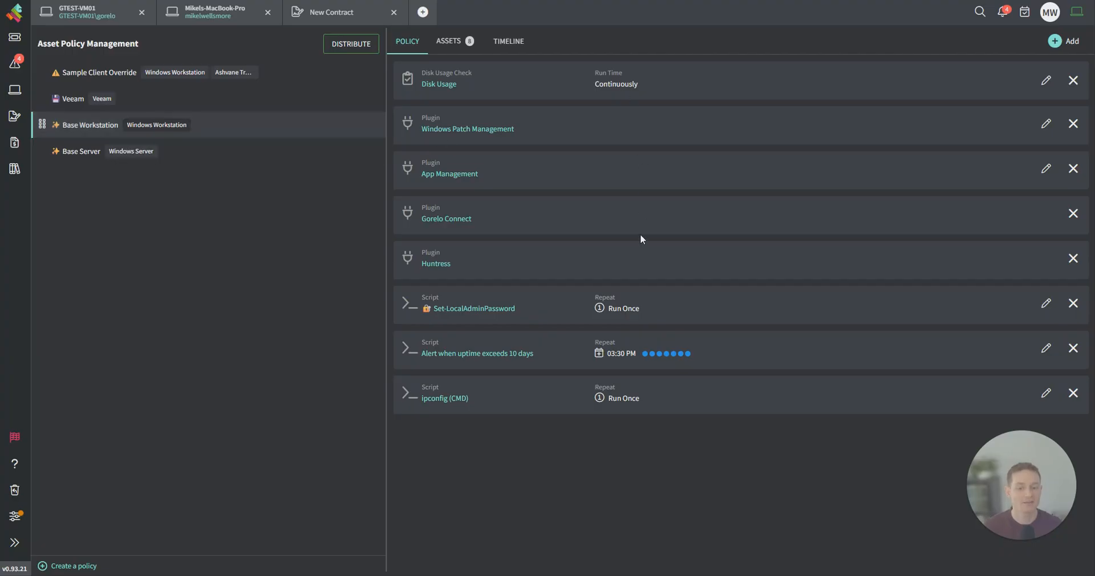
click(1069, 41)
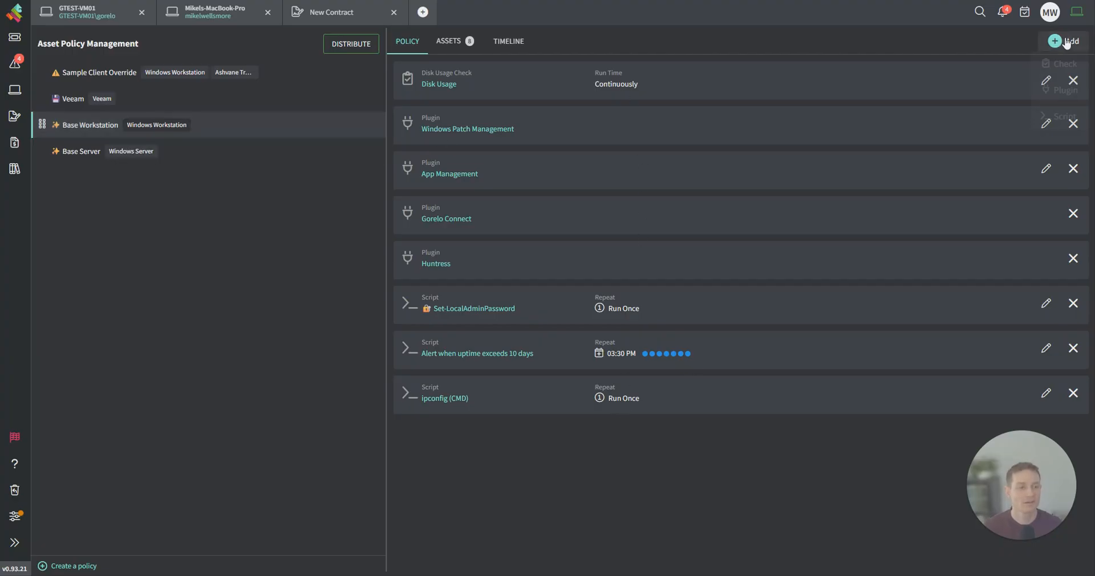
click(1062, 64)
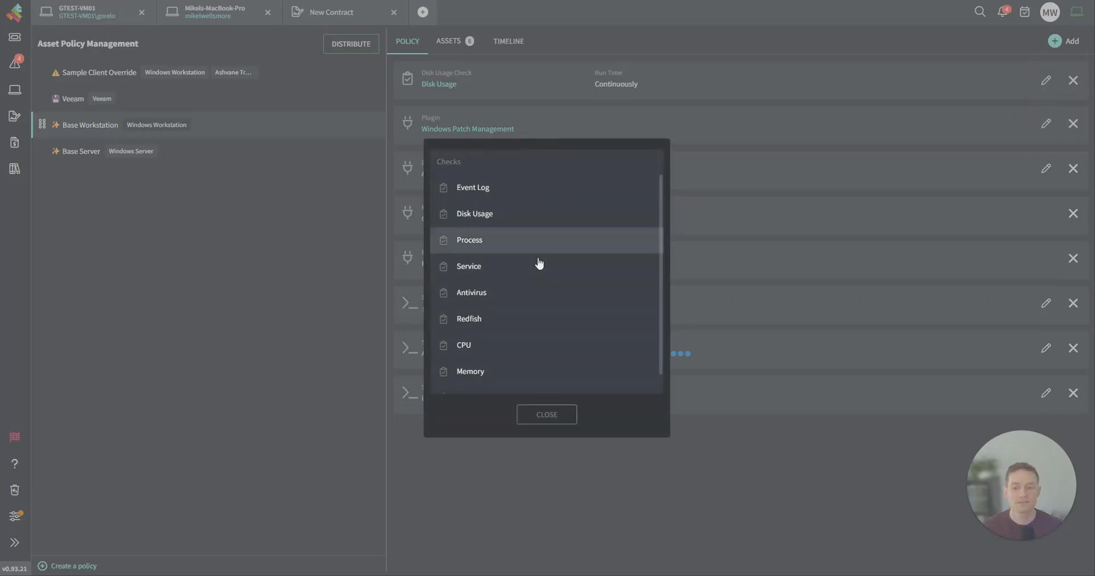
click(546, 414)
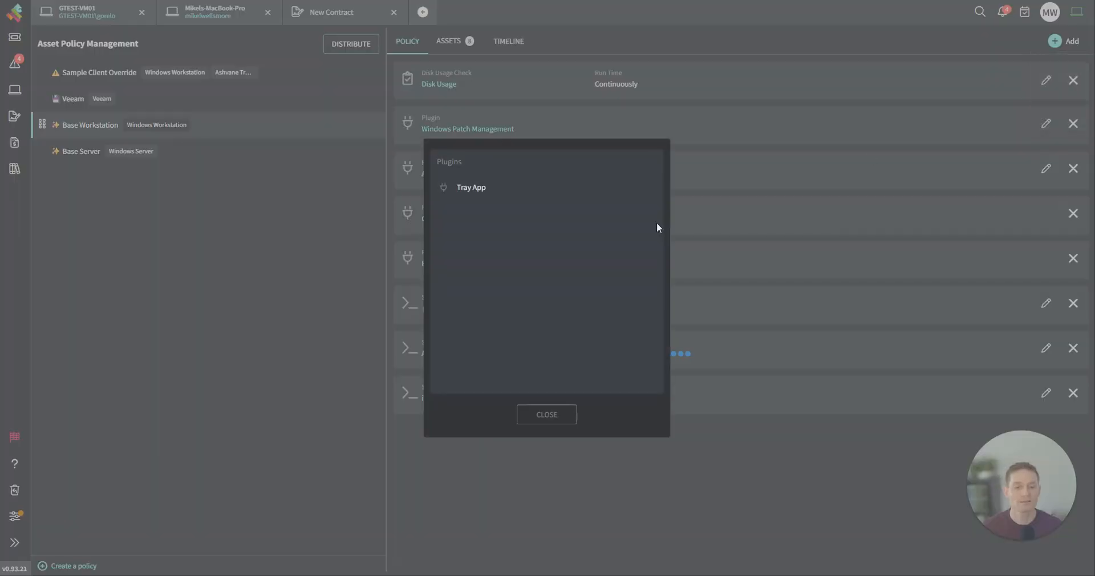
click(546, 414)
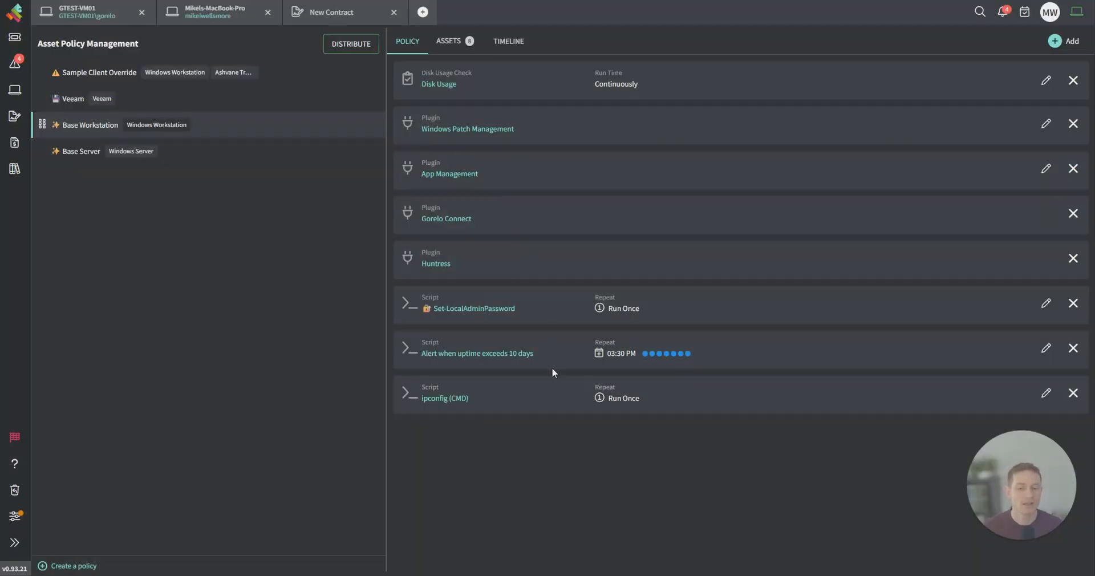
Preview adding the Action1 Install script with continuous and scheduled run options, then discard it.
double_click(432, 219)
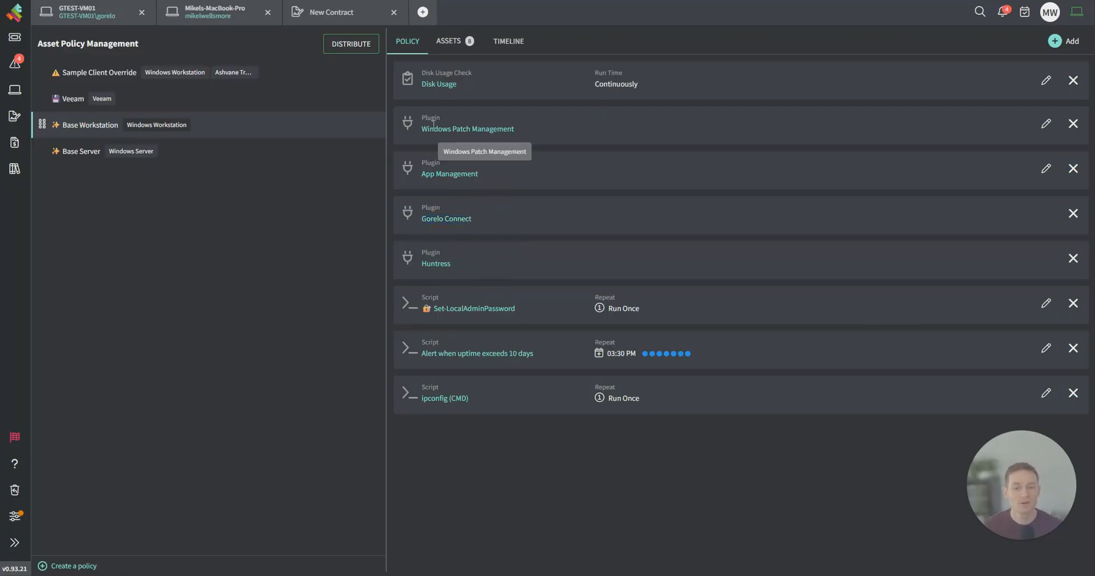
mouse_move(940, 148)
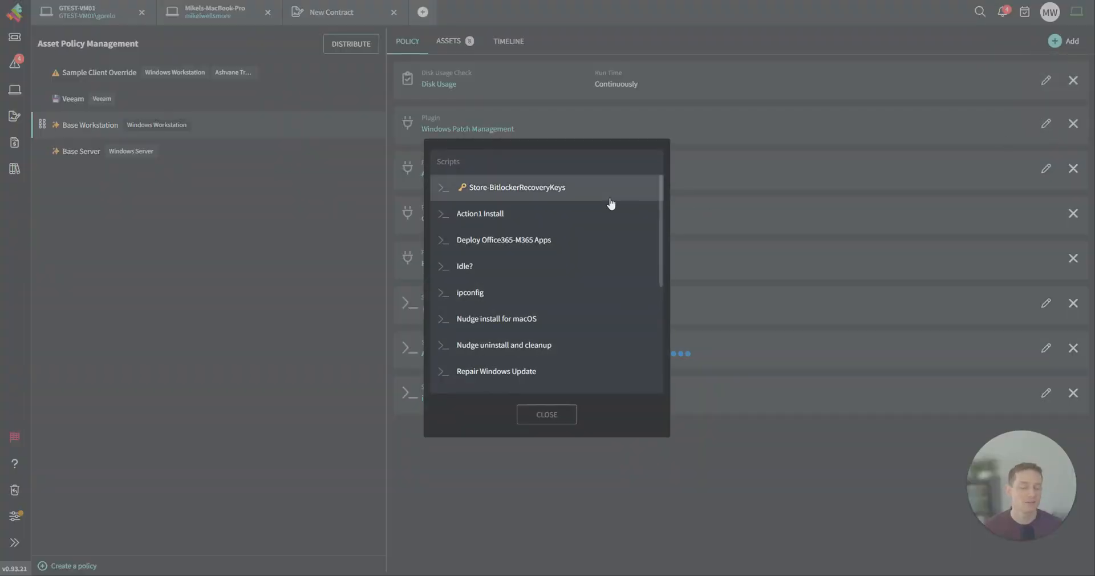
mouse_move(567, 213)
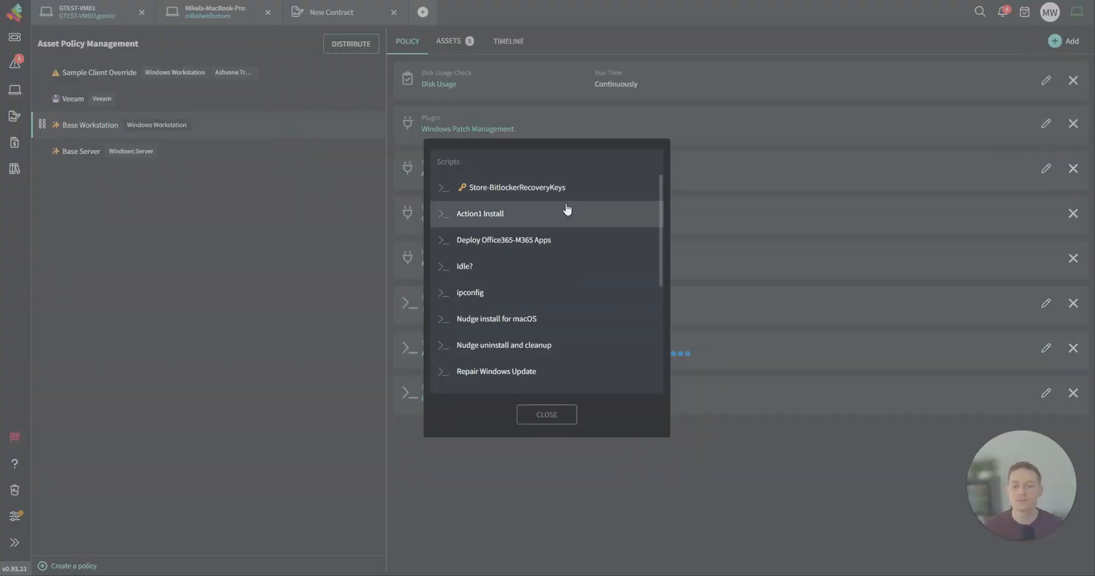
click(480, 214)
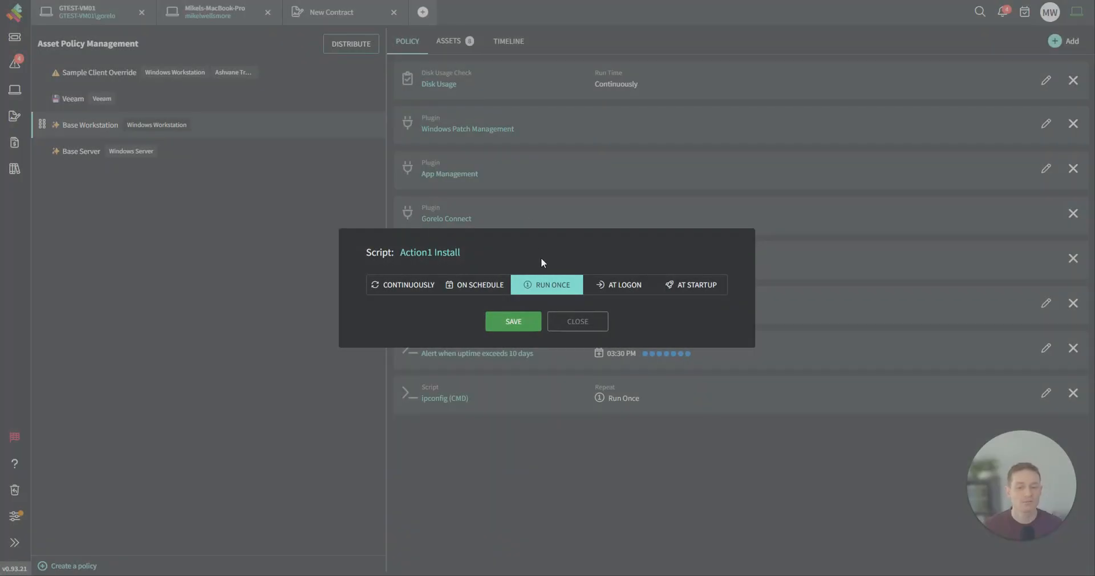
click(402, 284)
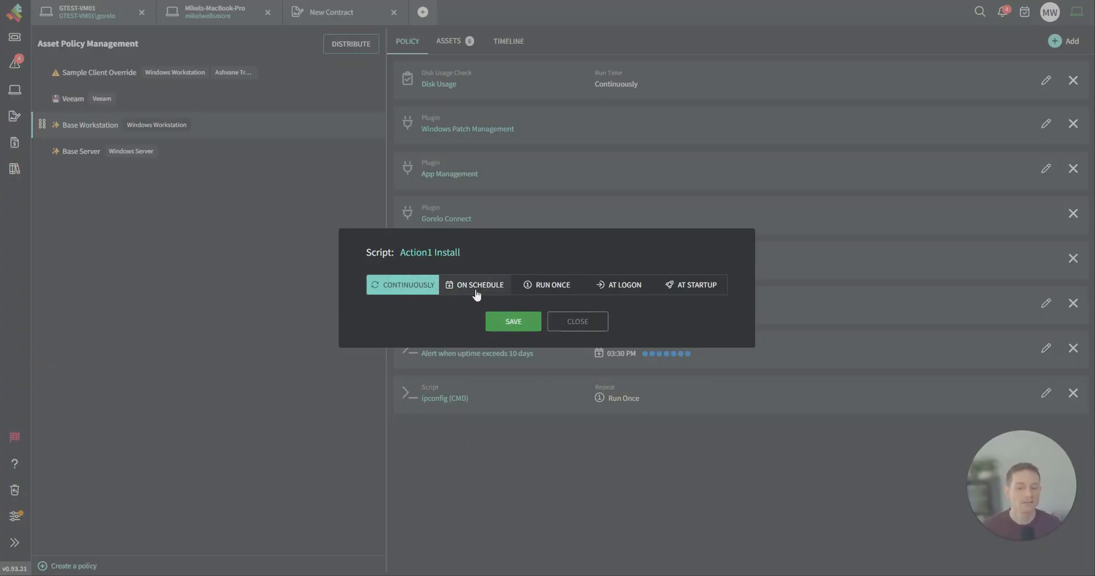
click(480, 284)
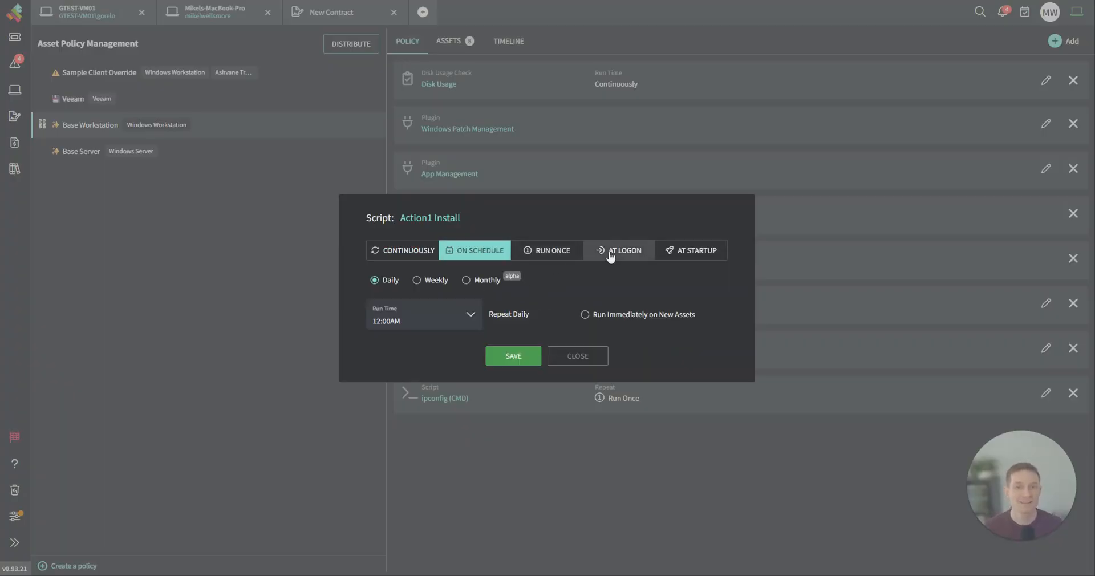
mouse_move(577, 356)
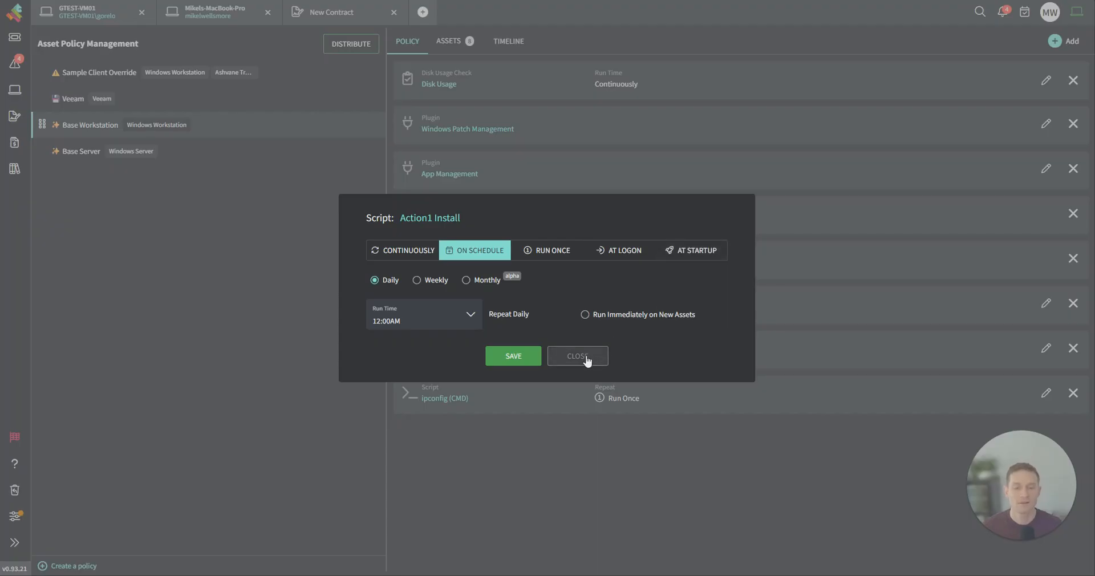
click(576, 356)
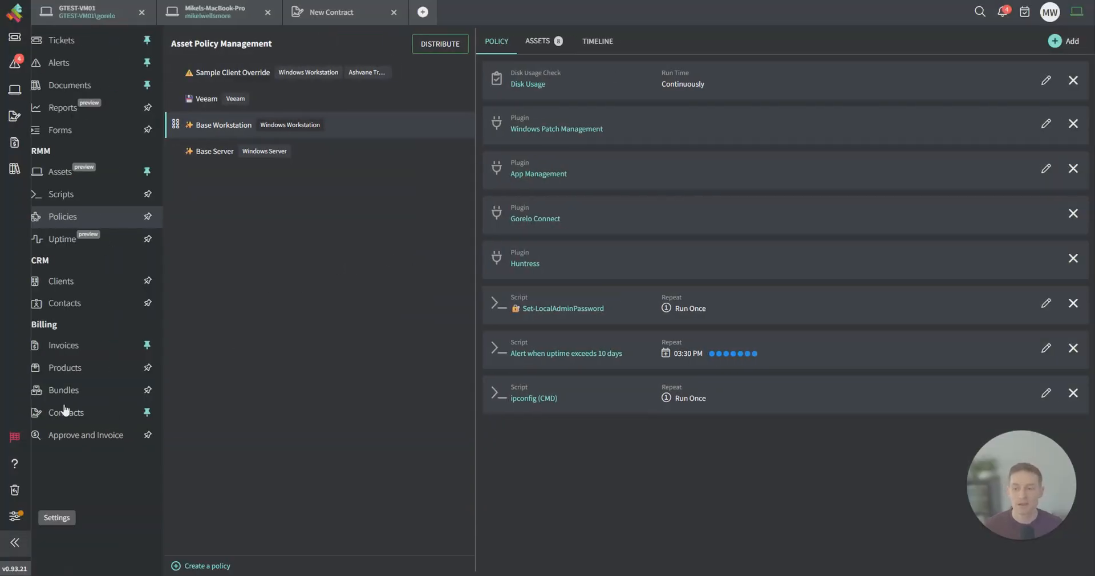
Open the Set-LocalAdminPassword script in the library and review its script type settings.
click(61, 194)
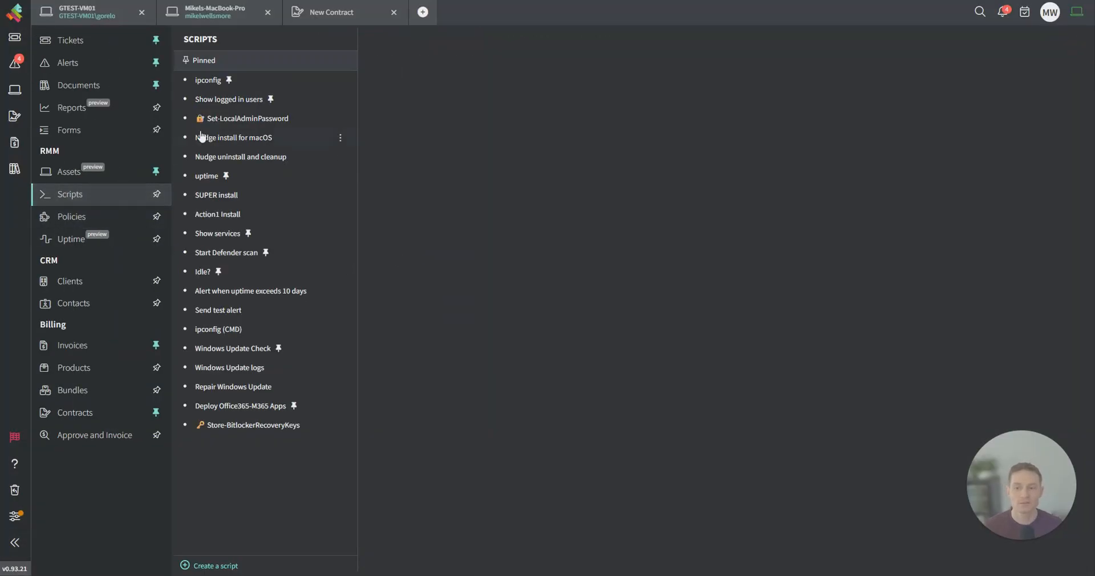
click(207, 80)
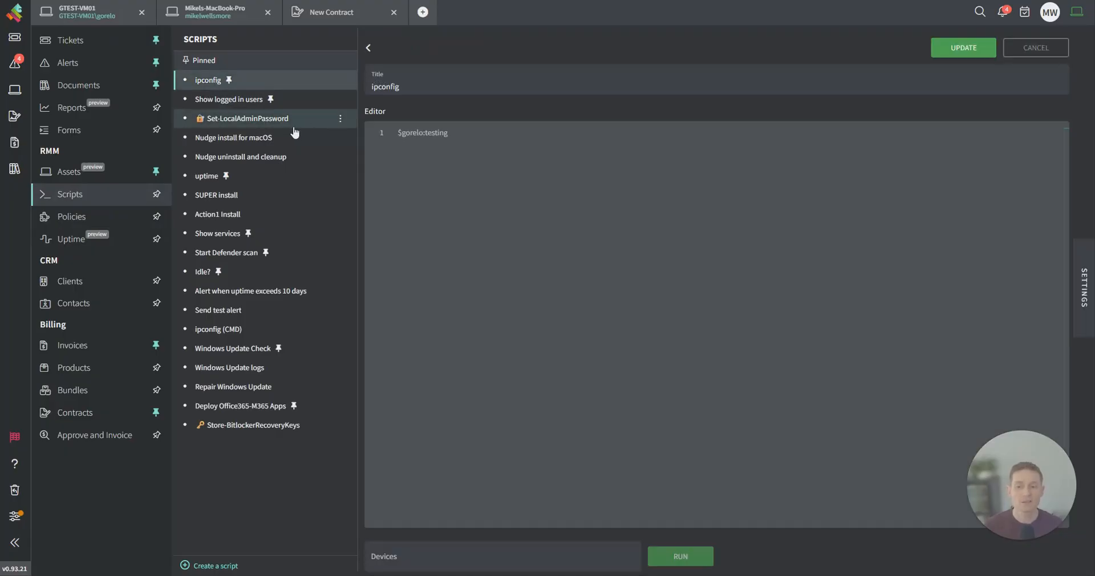
click(247, 117)
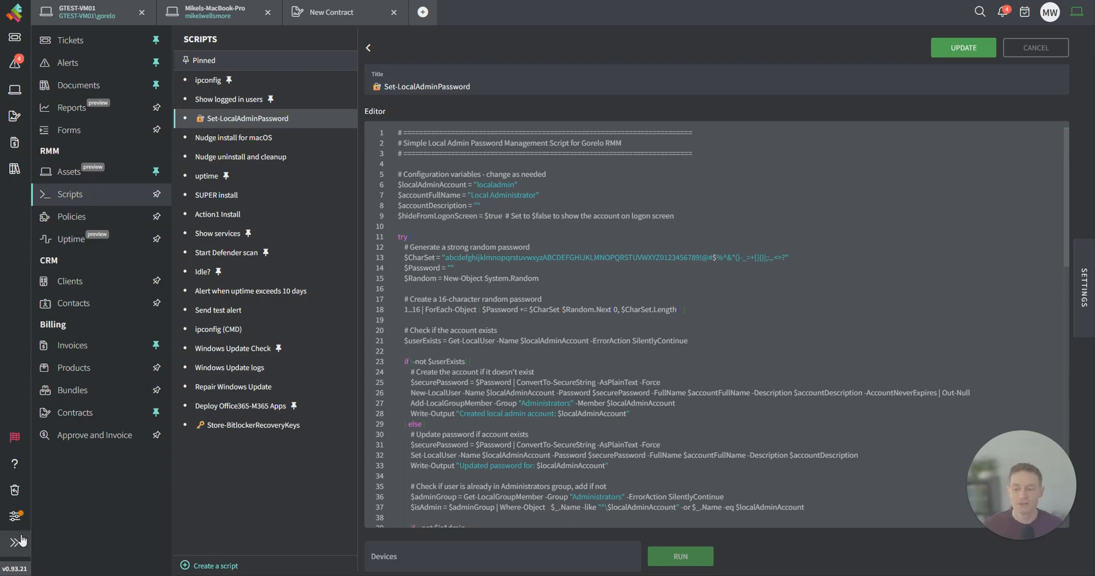
click(1078, 286)
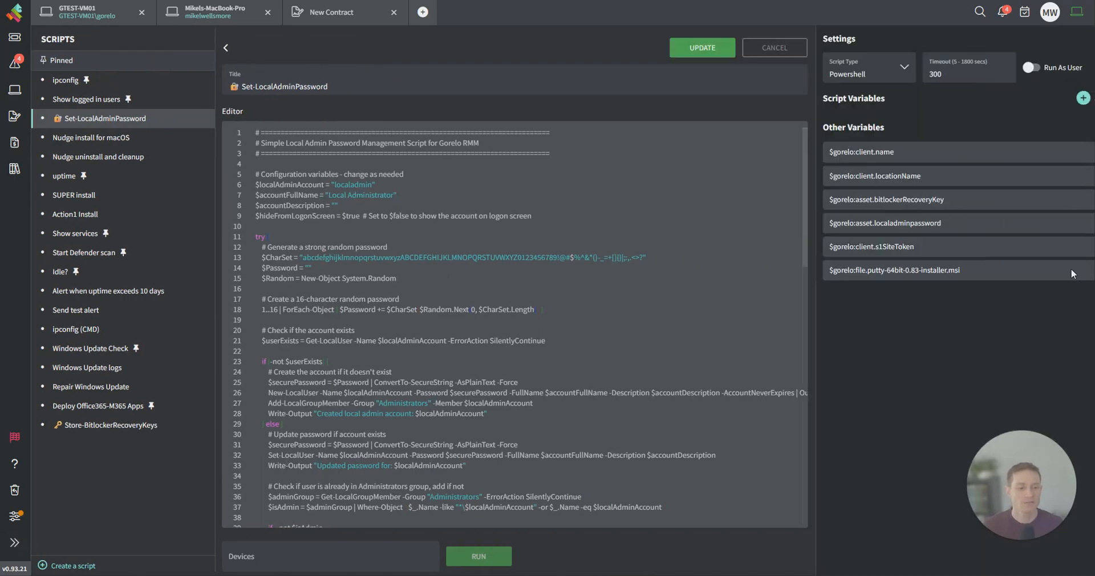
click(866, 67)
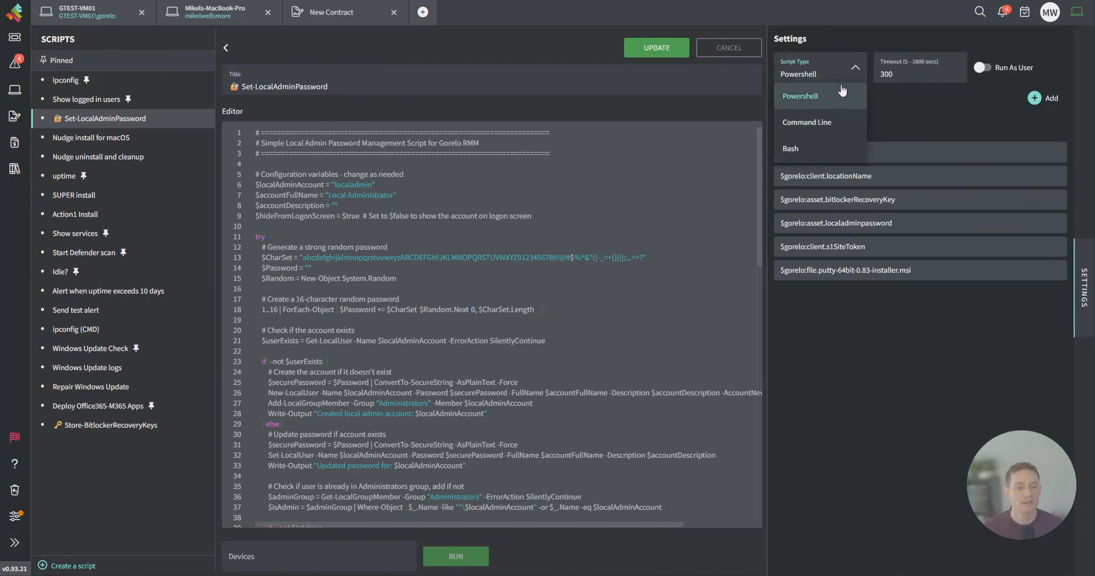
click(1043, 98)
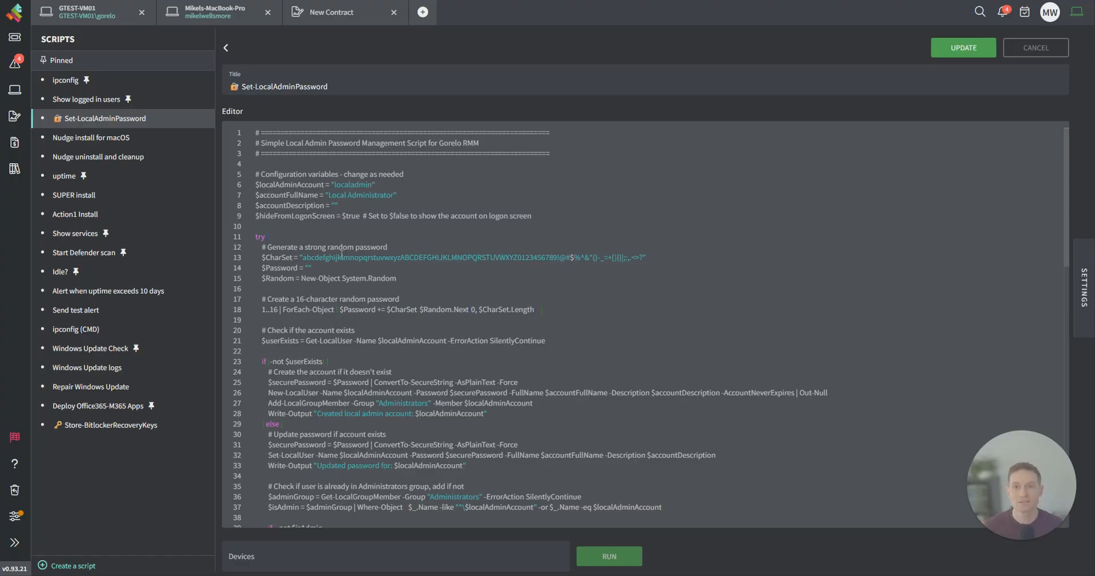
View GTEST-VM01's custom fields and copy the Local Admin Password value.
double_click(461, 258)
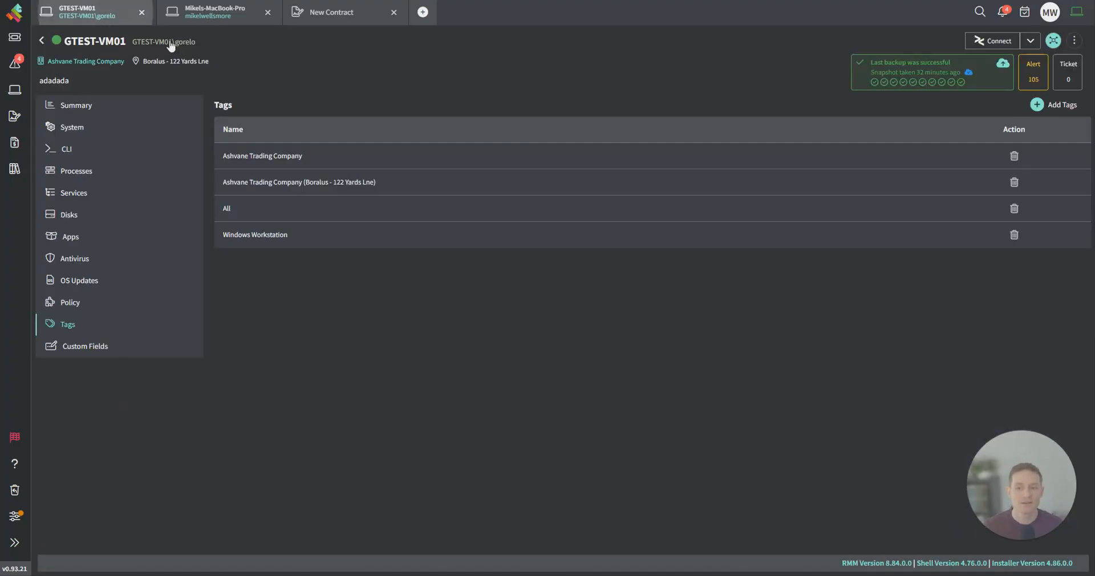
click(85, 345)
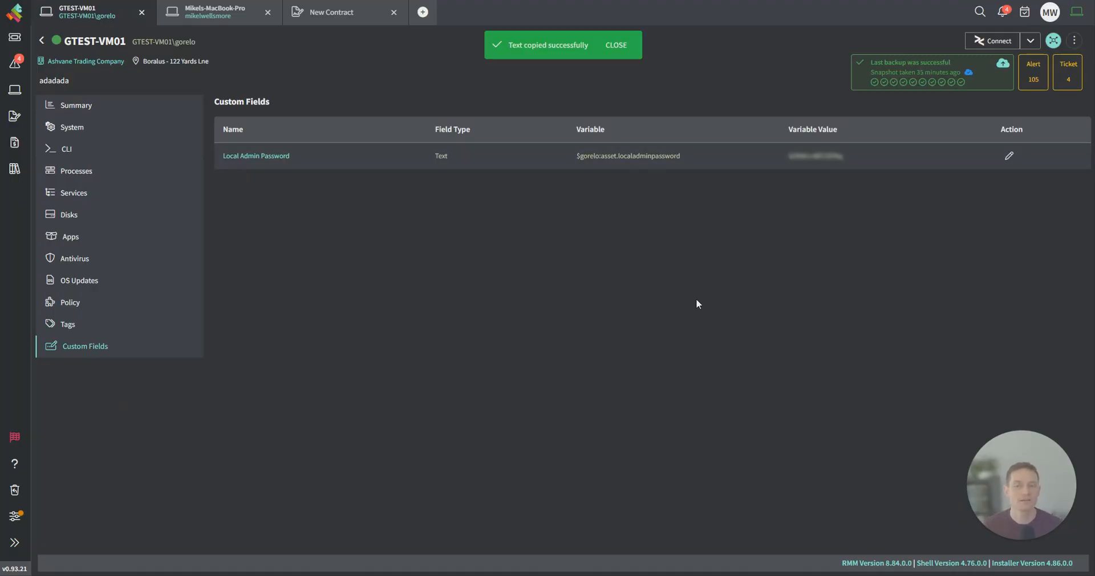
click(615, 44)
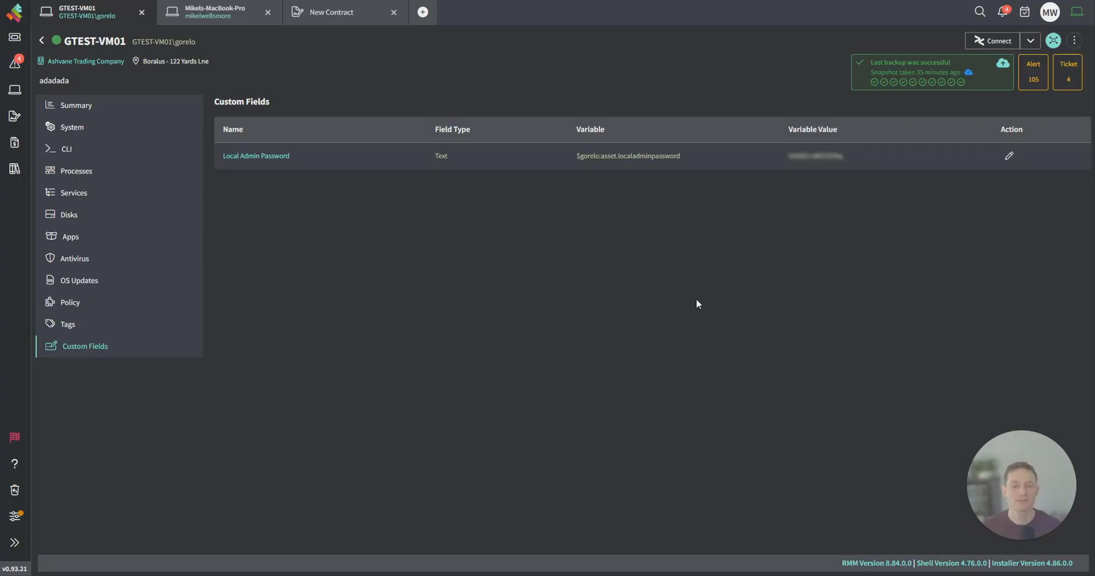
mouse_move(592, 322)
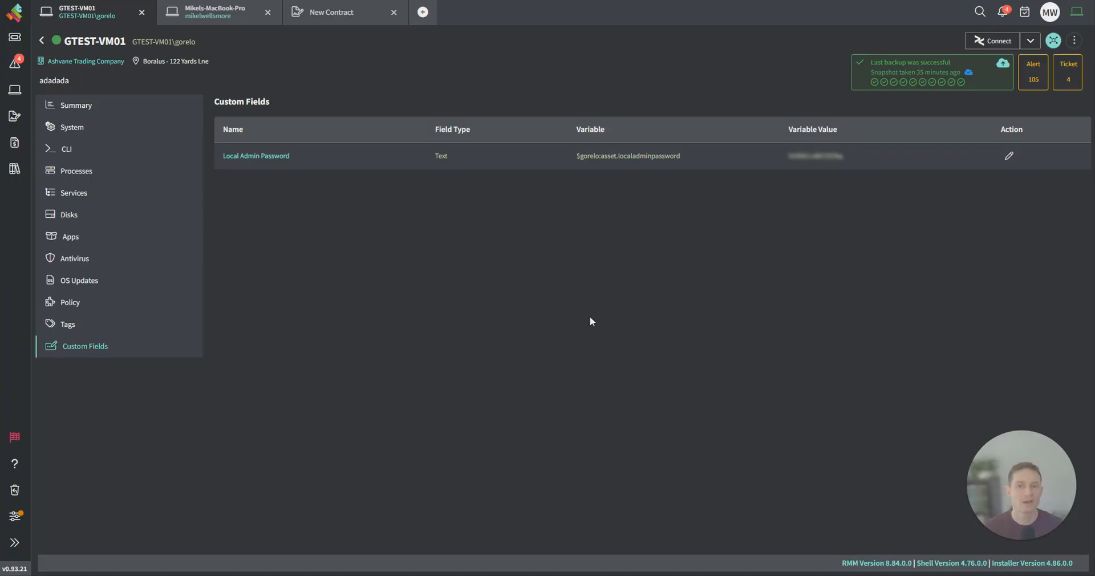
mouse_move(15, 516)
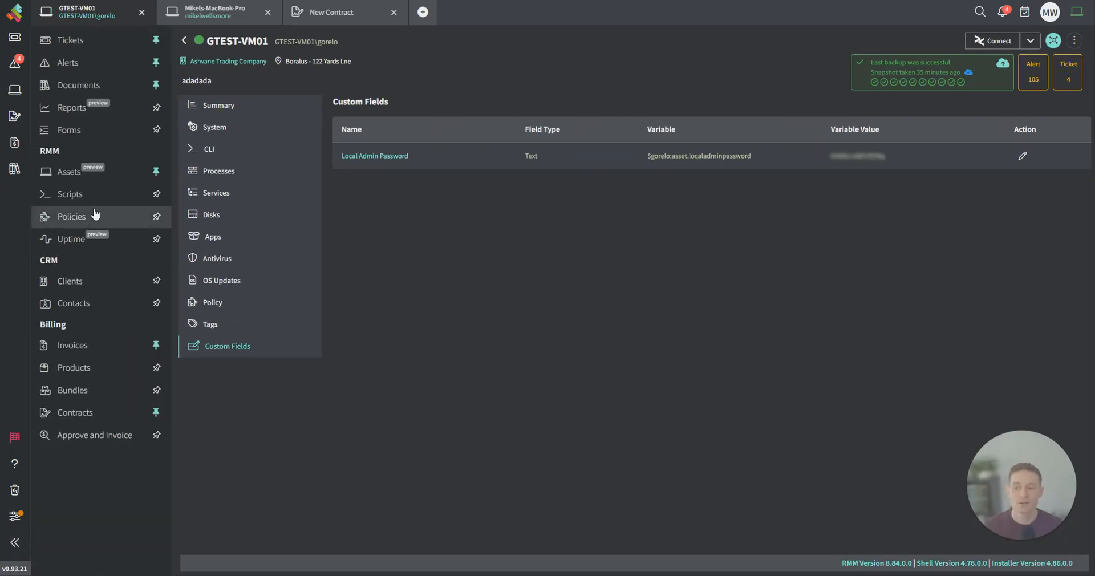
Start a new uptime check, keep the Sydney region and change its type from ICMP to HTTP.
click(71, 238)
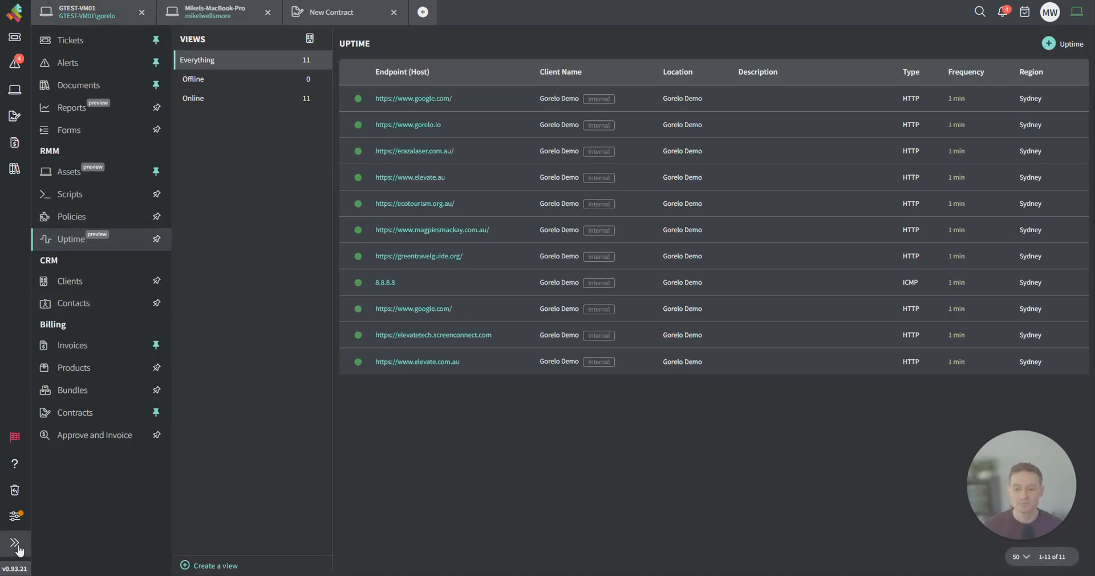
click(14, 545)
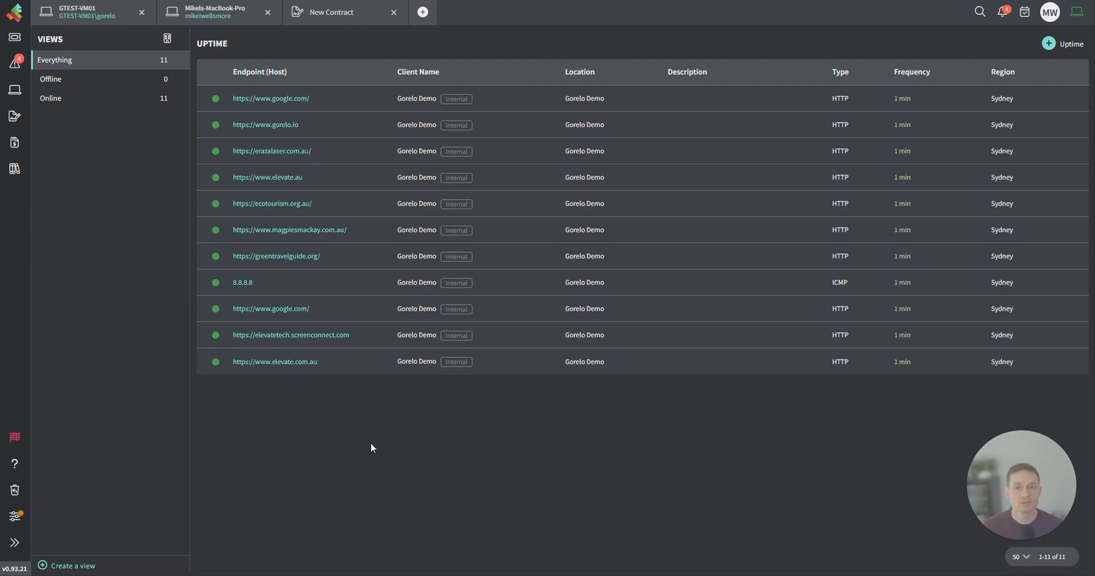
mouse_move(360, 444)
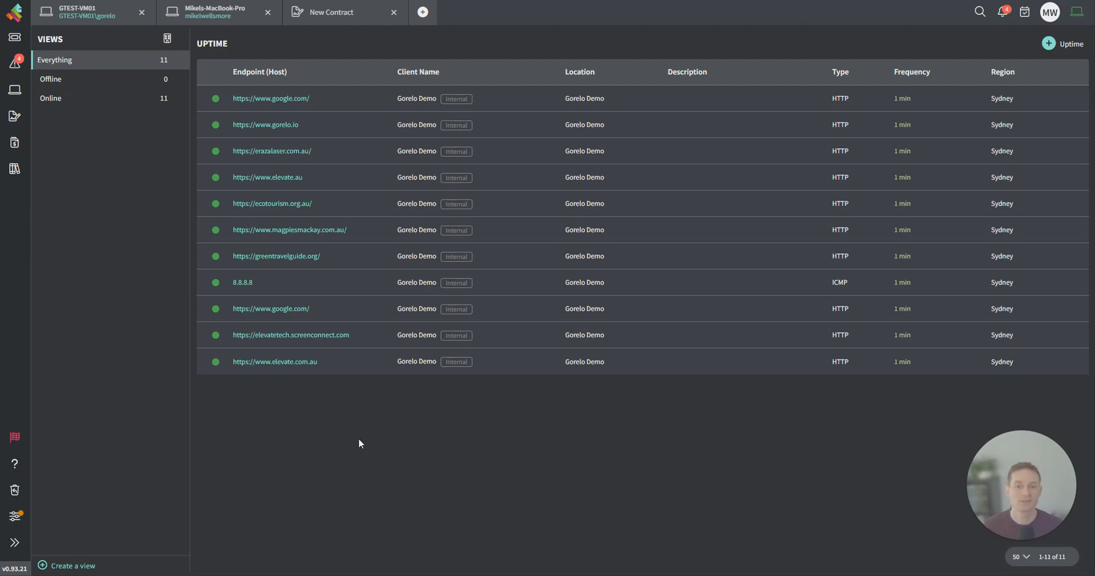
click(1064, 43)
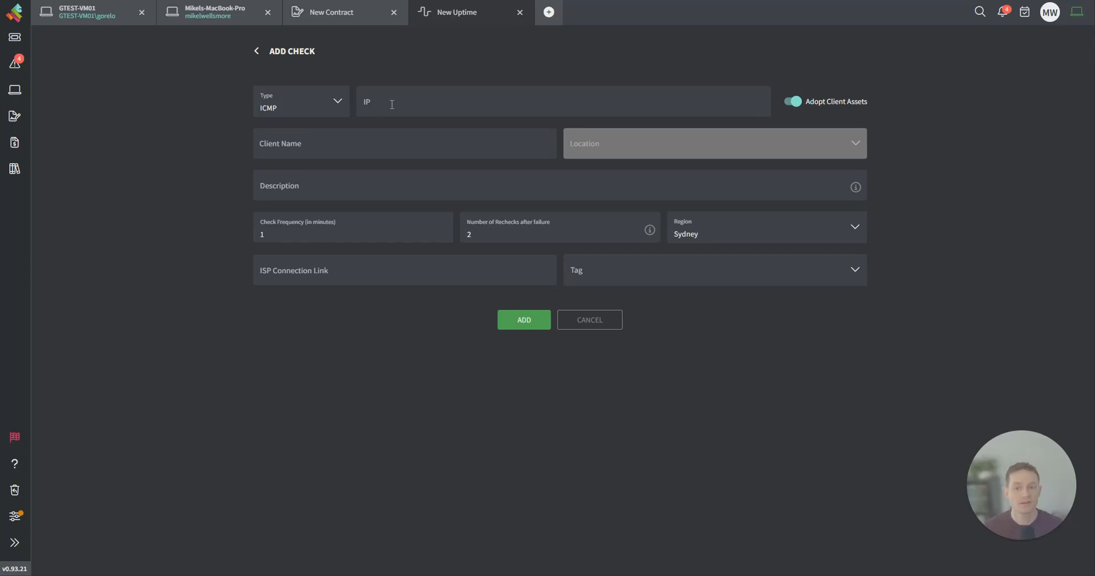
mouse_move(440, 217)
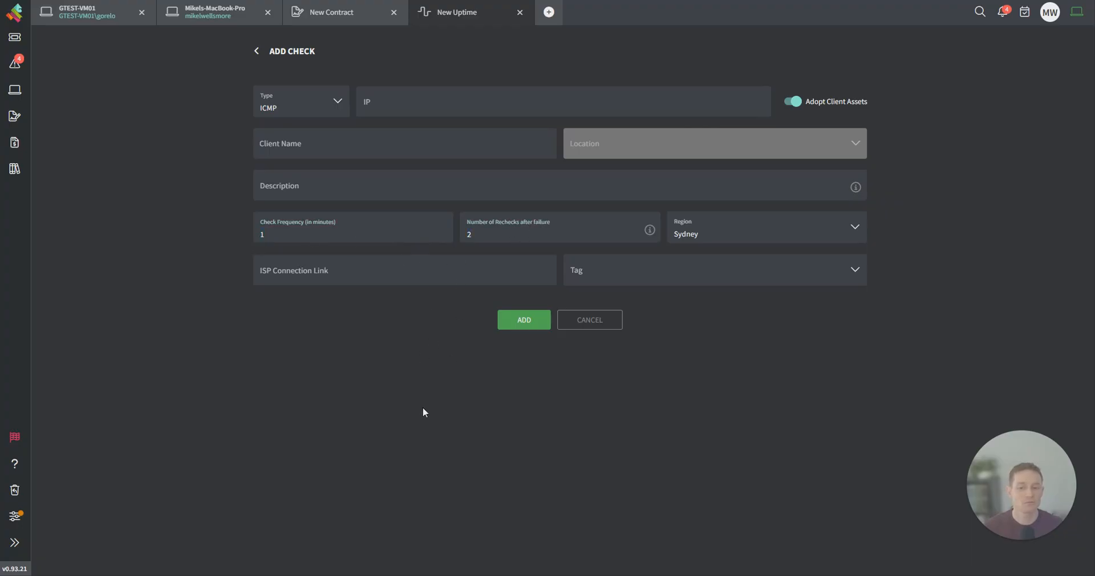
click(764, 226)
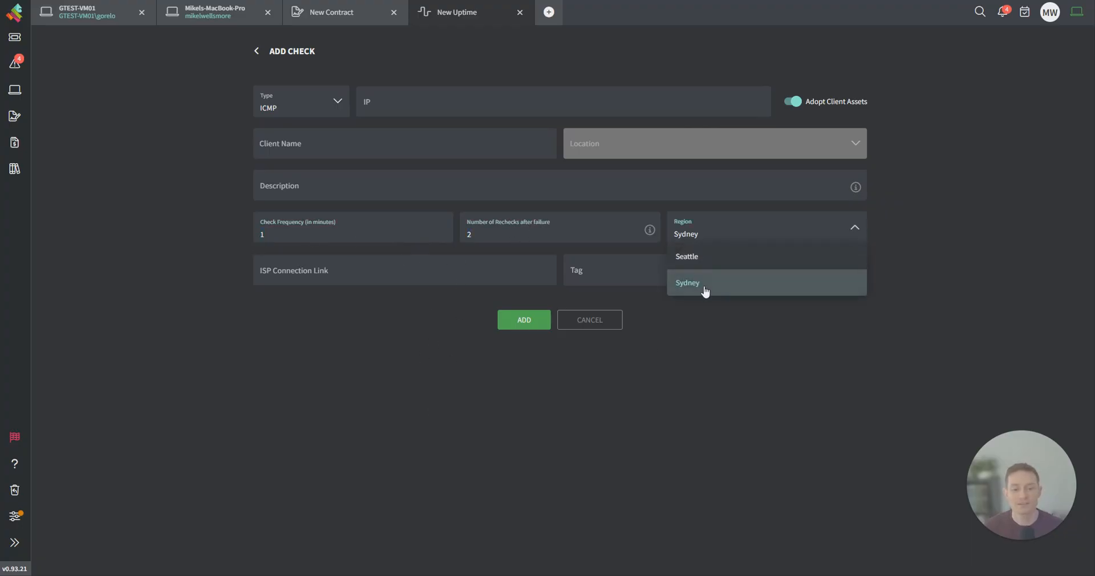
mouse_move(701, 266)
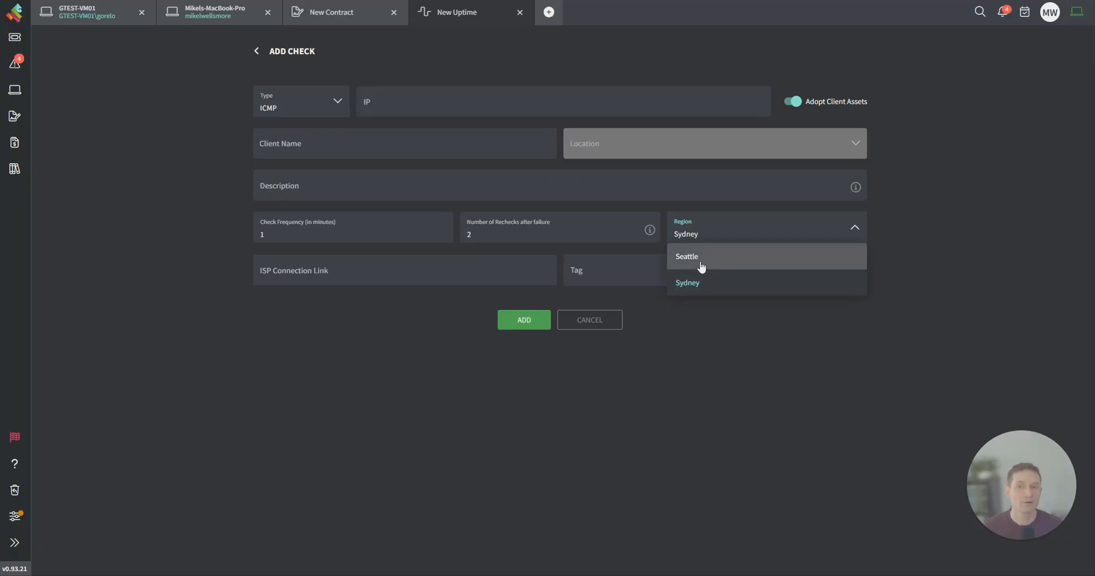
click(687, 287)
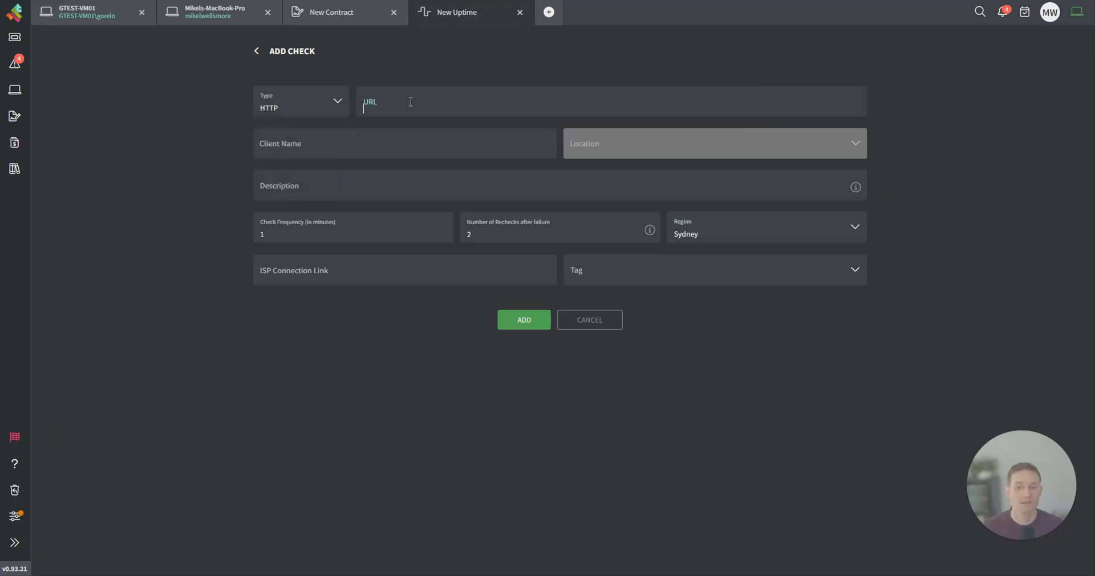
click(517, 57)
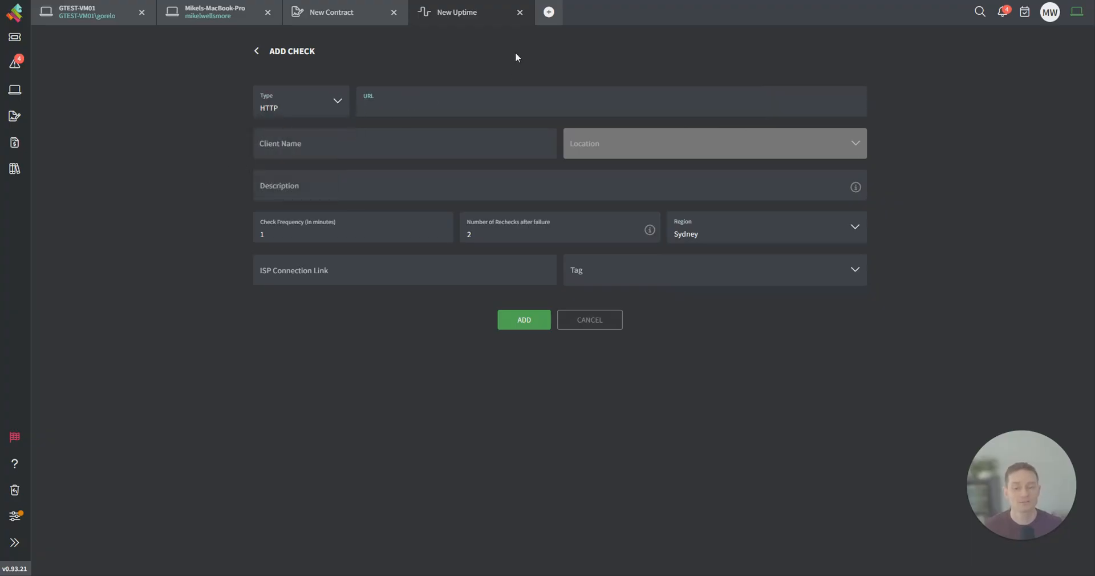
mouse_move(62, 98)
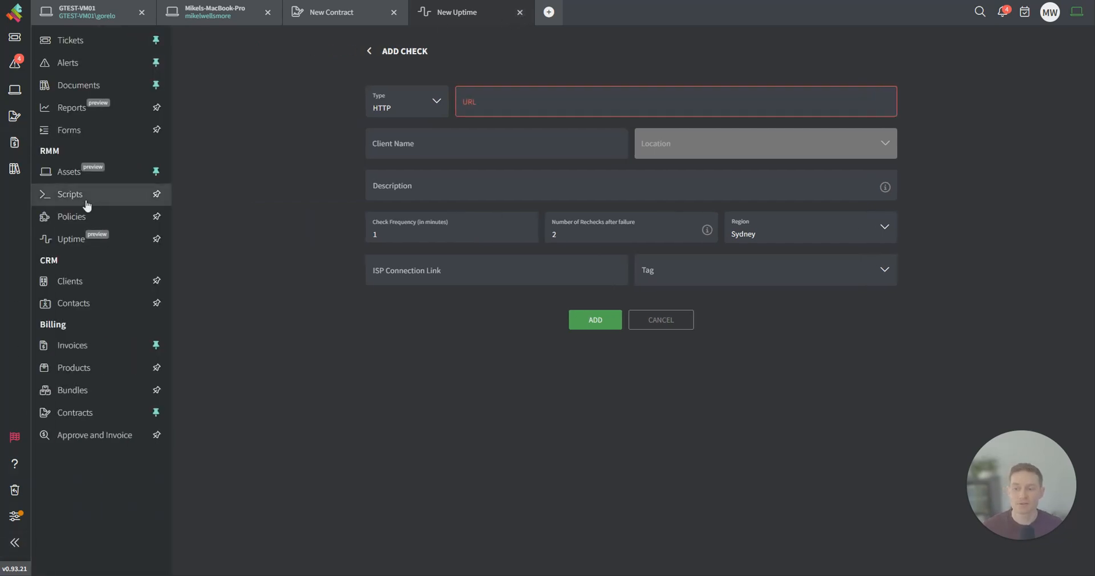
Open the Alerts page and review the nine alerts, including the Huntress failure on GTEST-VM01.
click(67, 62)
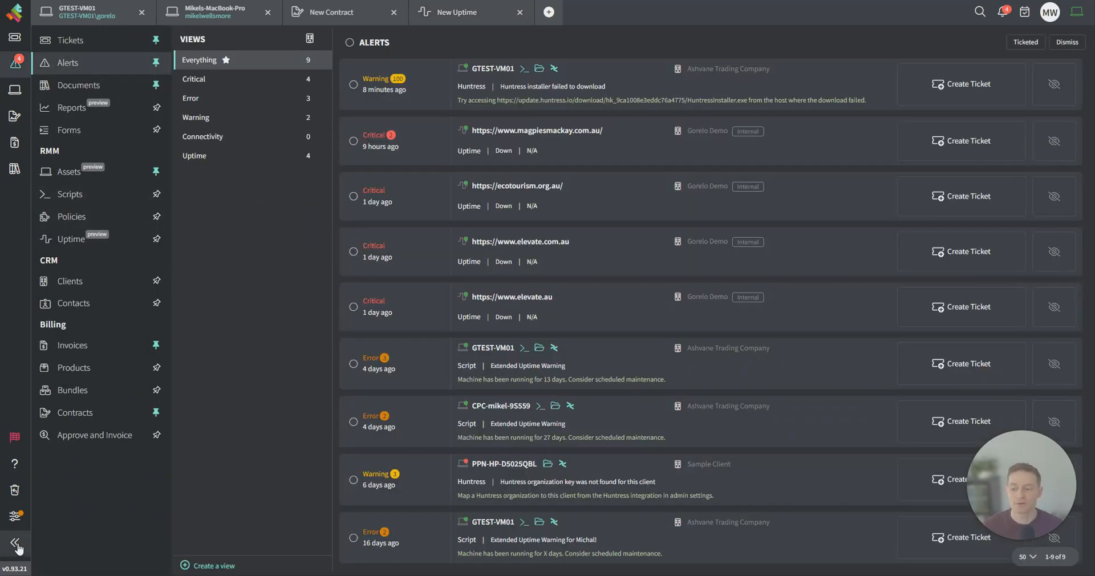
click(16, 546)
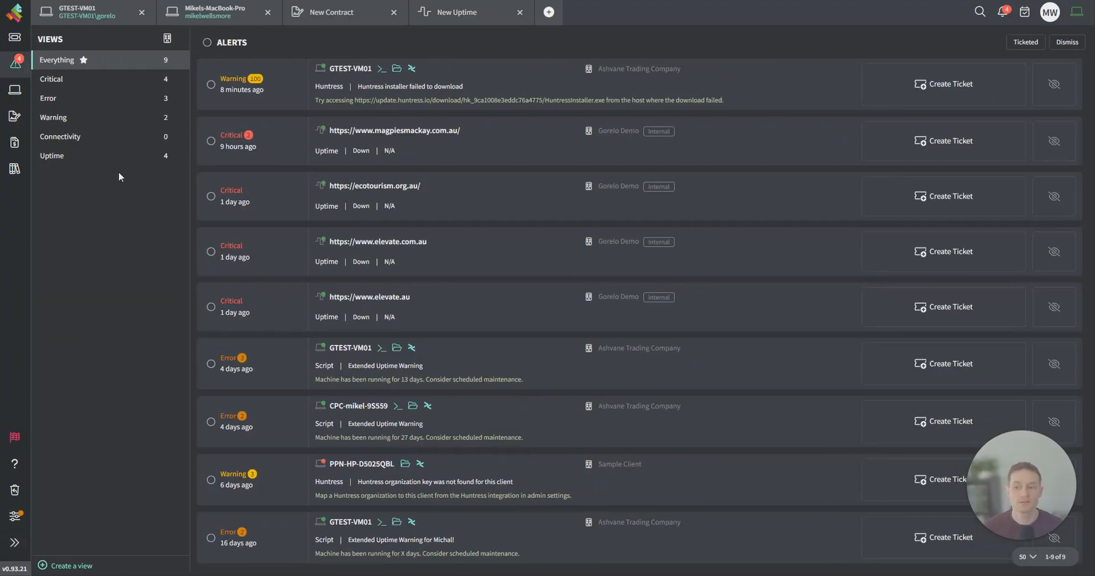
click(69, 566)
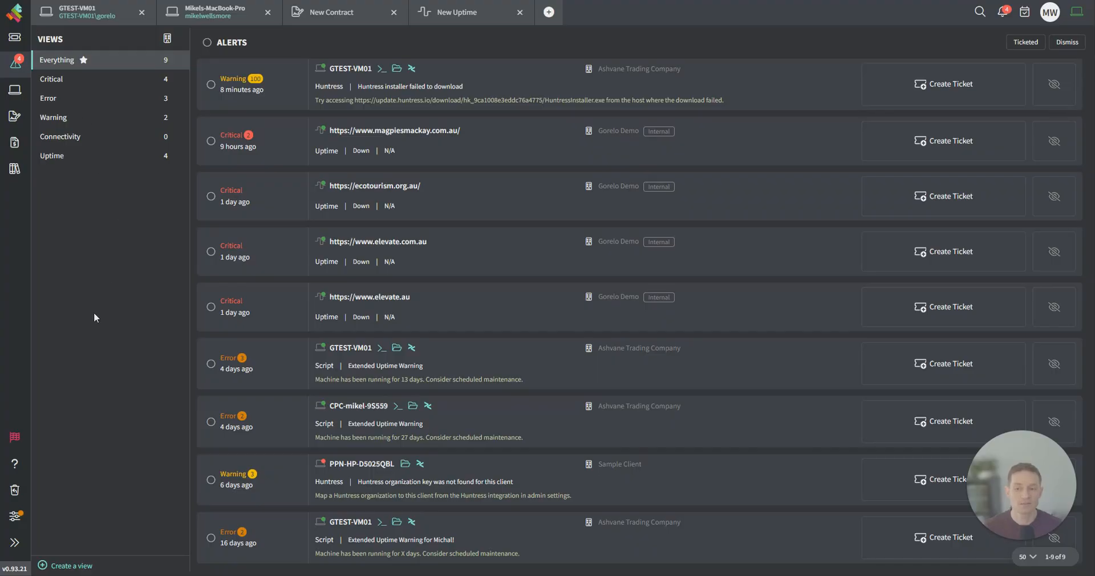
mouse_move(537, 207)
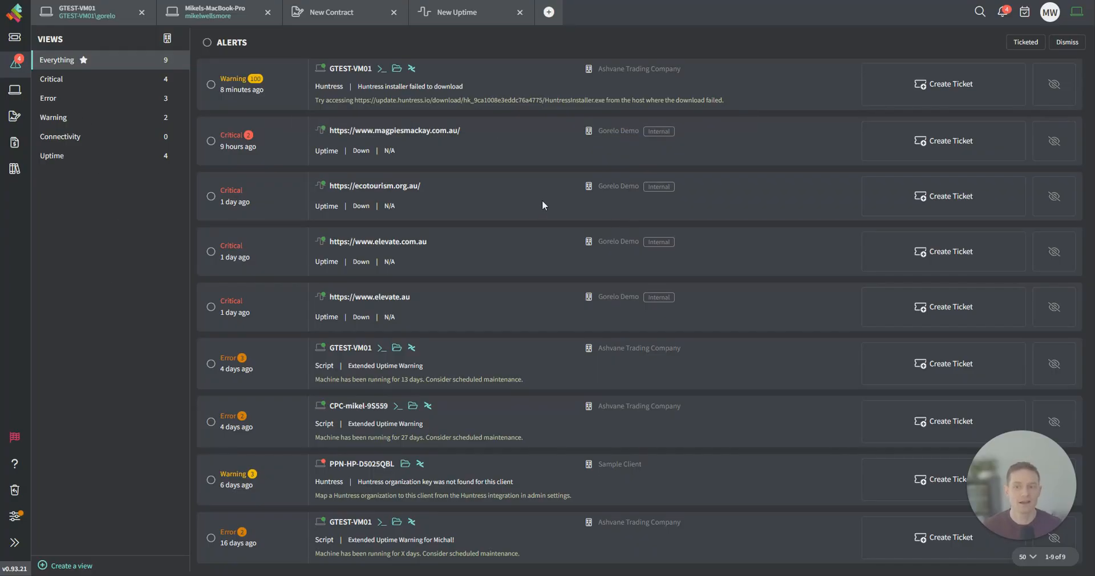
mouse_move(260, 145)
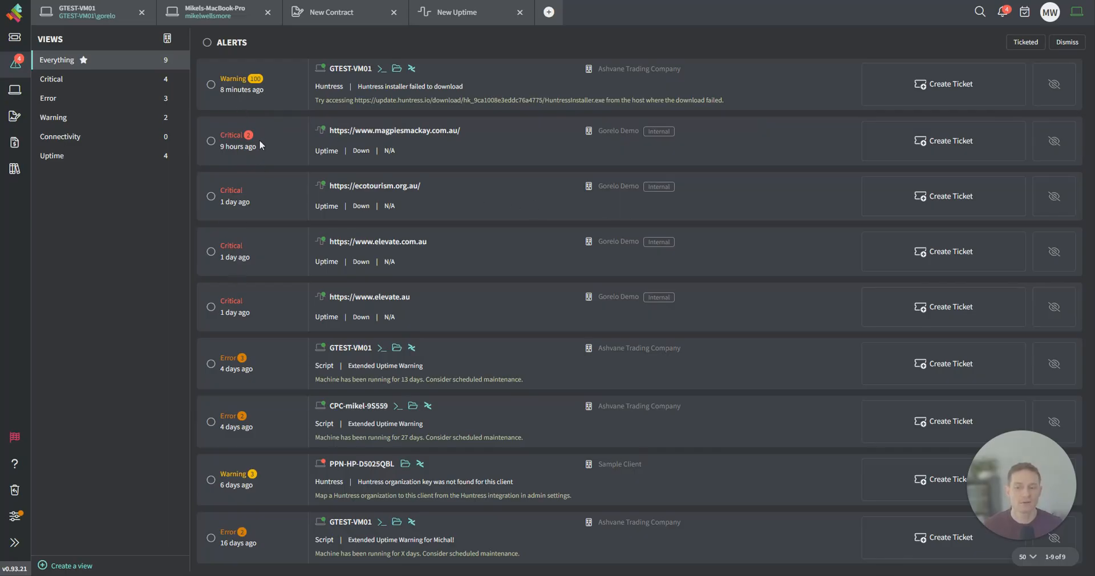
mouse_move(240, 89)
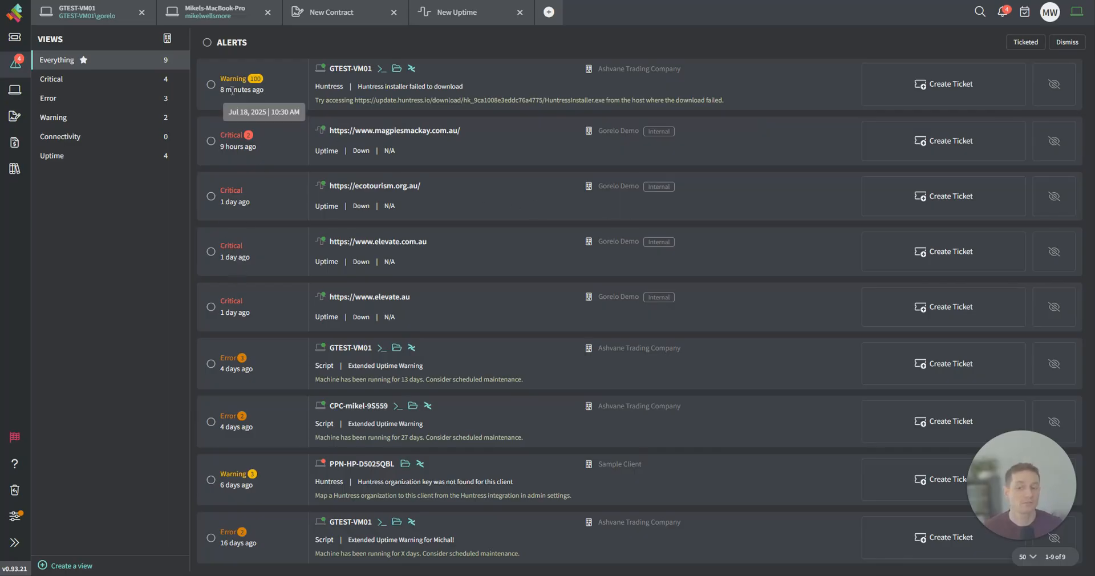
mouse_move(235, 200)
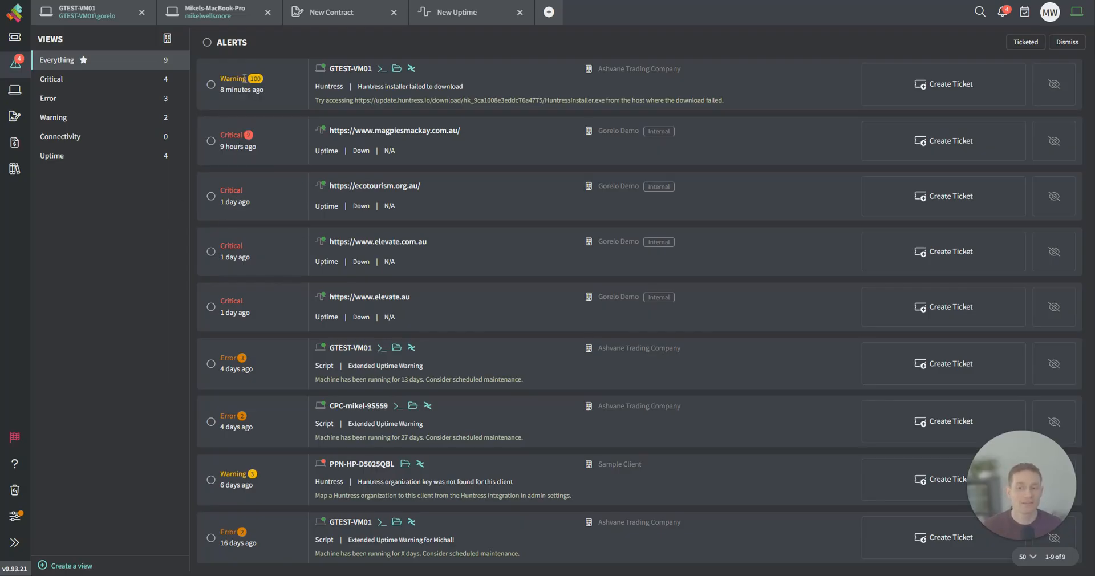
mouse_move(217, 353)
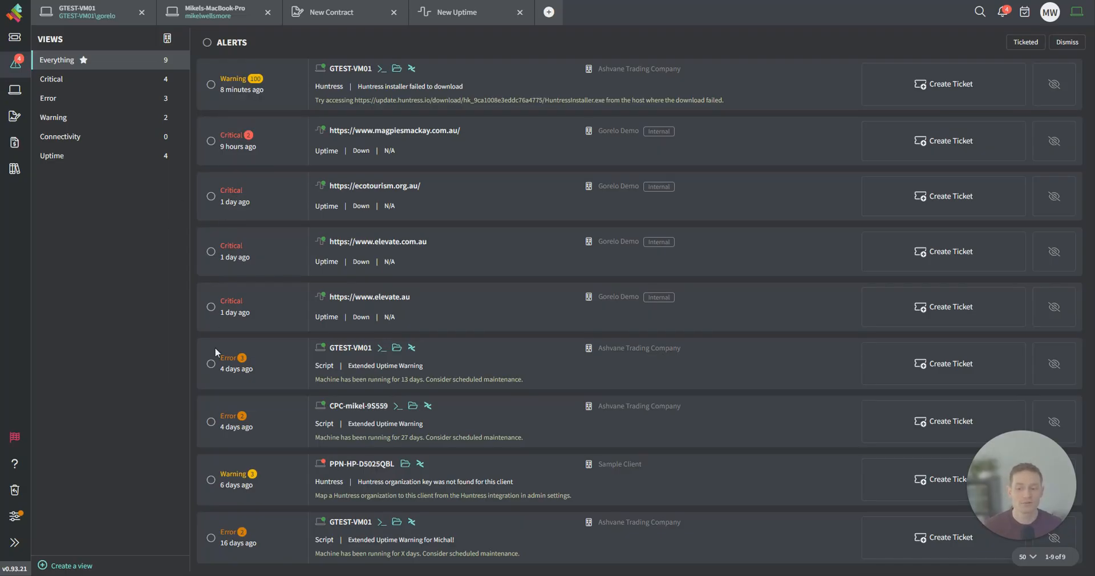
mouse_move(242, 89)
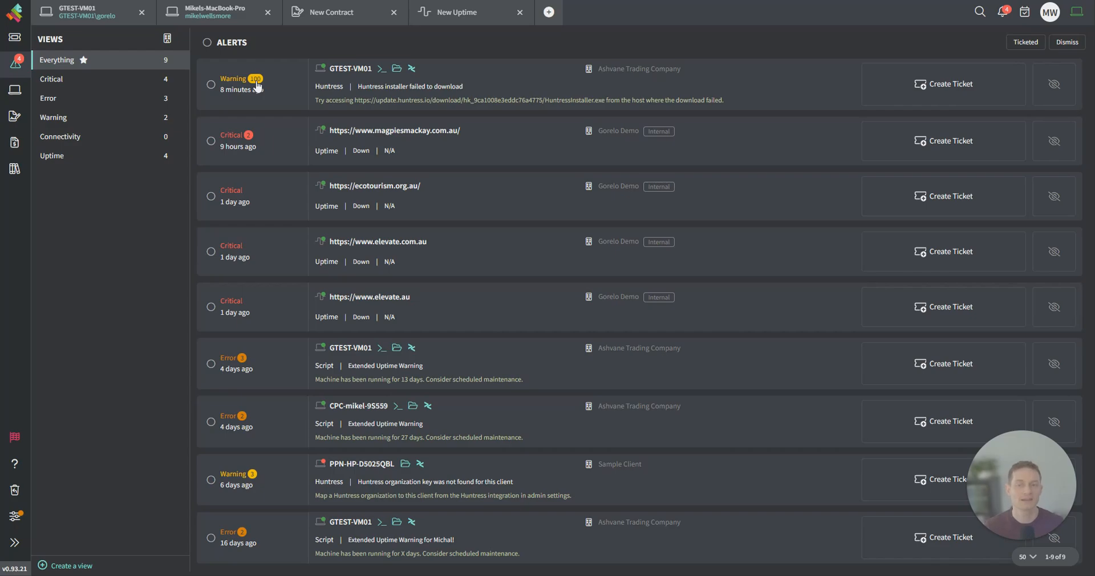
mouse_move(258, 87)
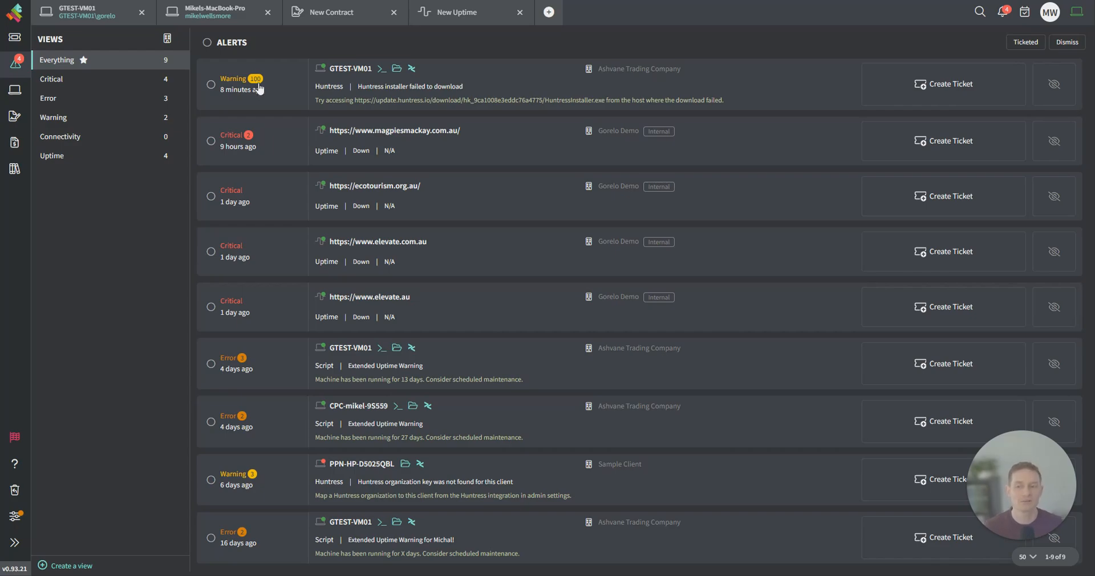
mouse_move(253, 86)
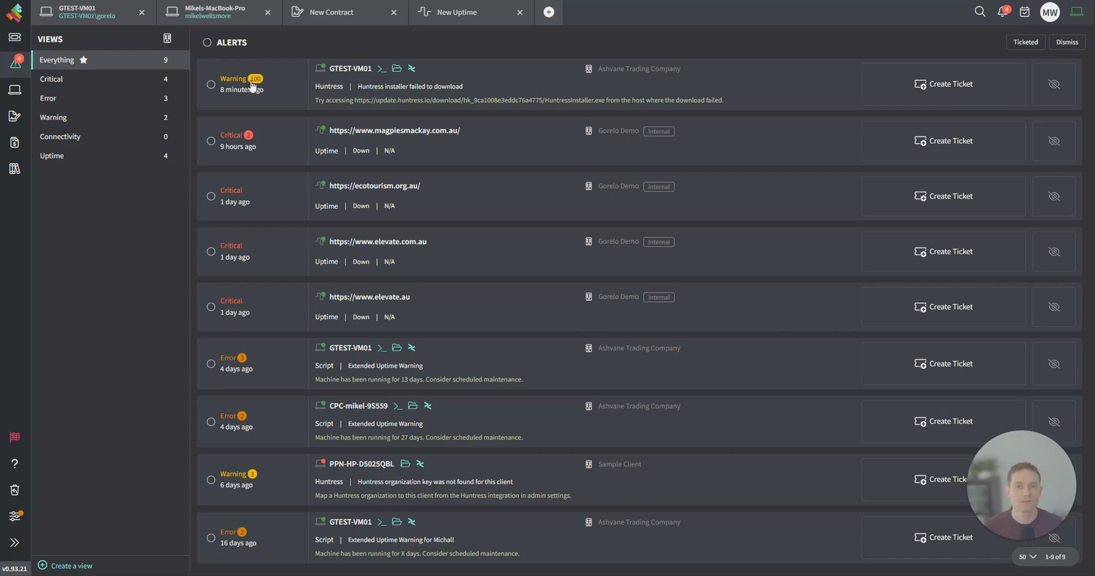
mouse_move(387, 477)
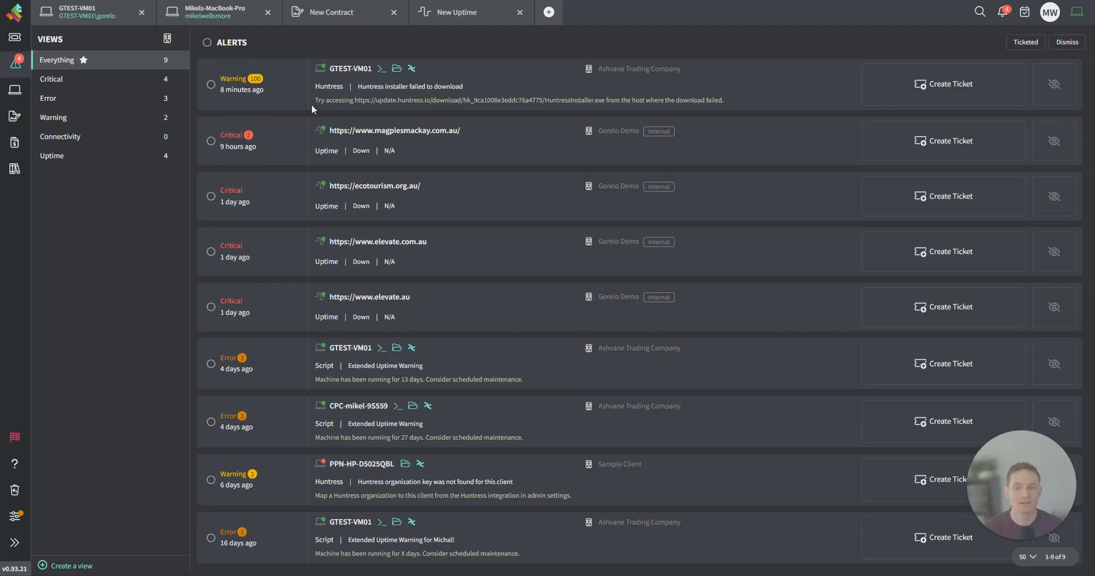
mouse_move(324, 68)
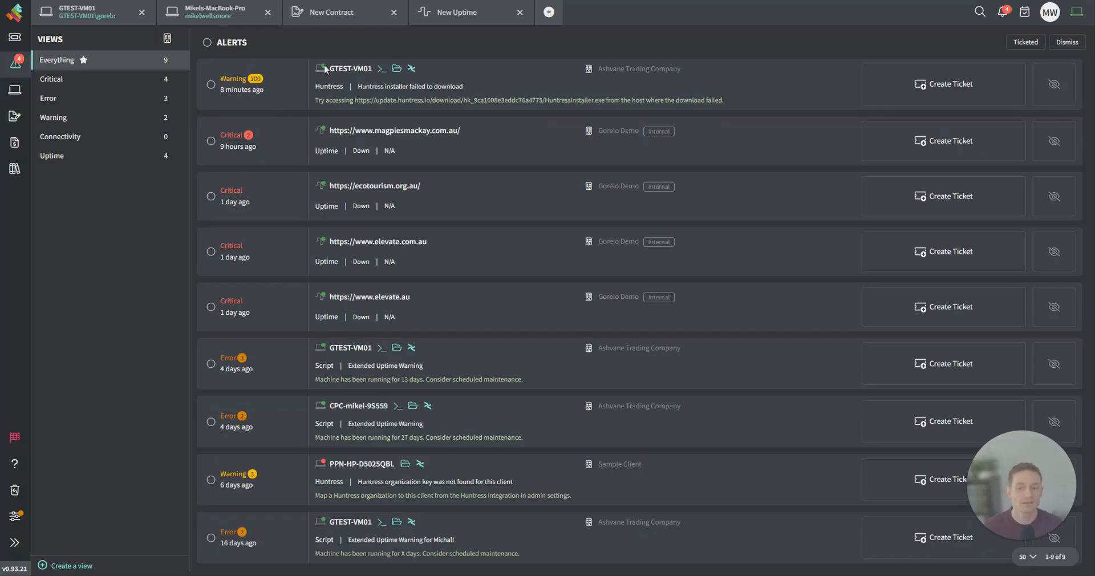
mouse_move(412, 68)
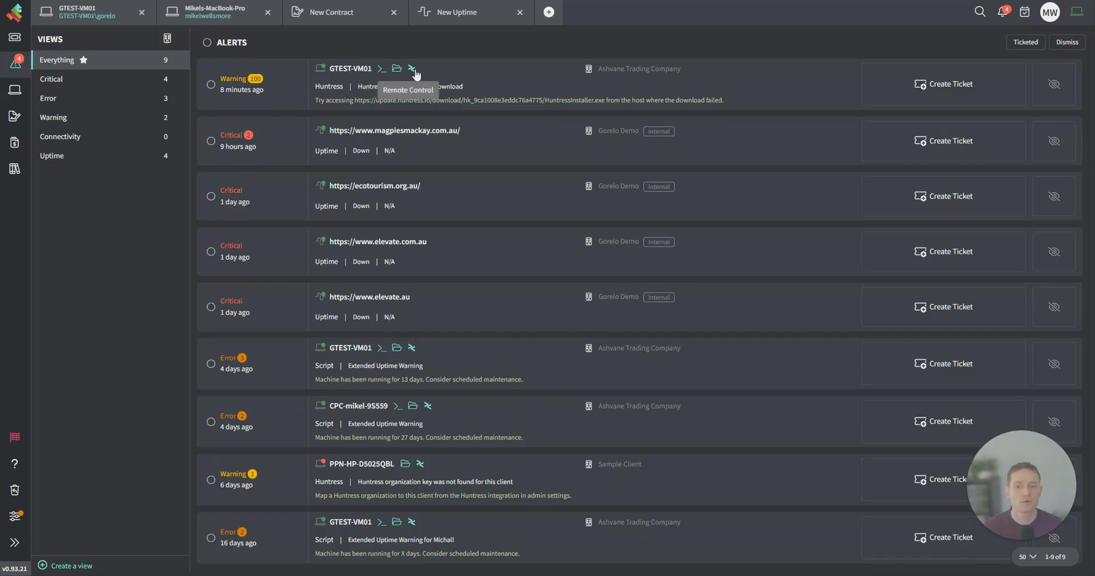
mouse_move(636, 73)
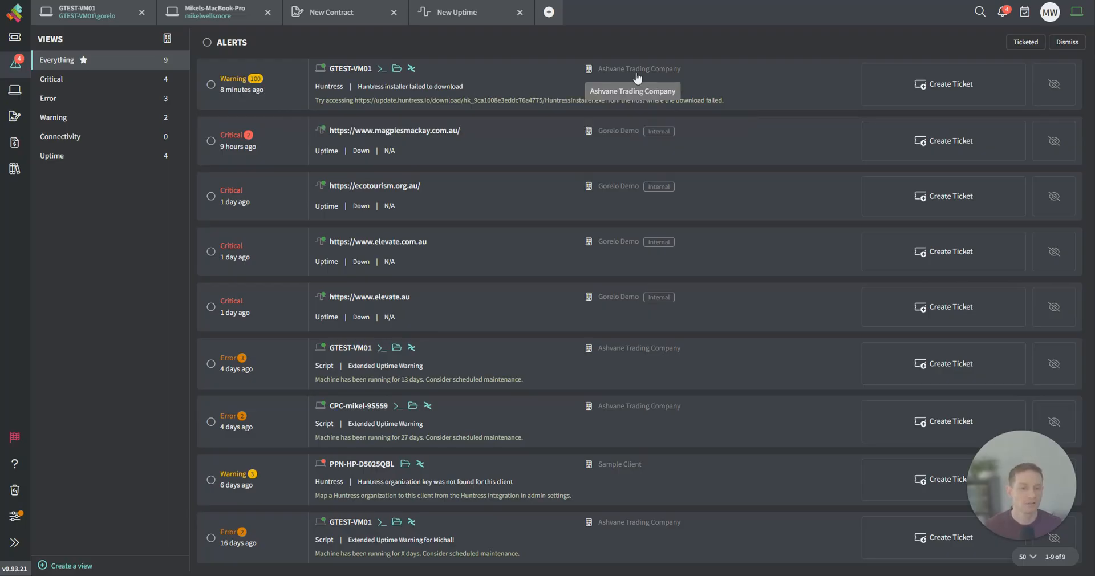
click(943, 83)
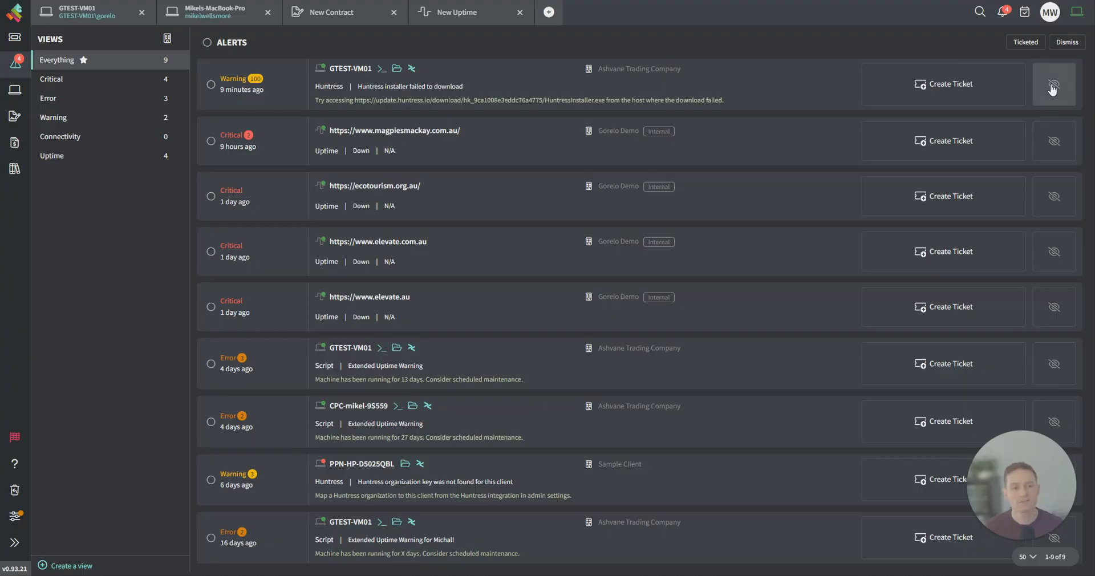
Dismiss the Huntress installer failure warning on GTEST-VM01, leaving eight alerts.
click(1054, 83)
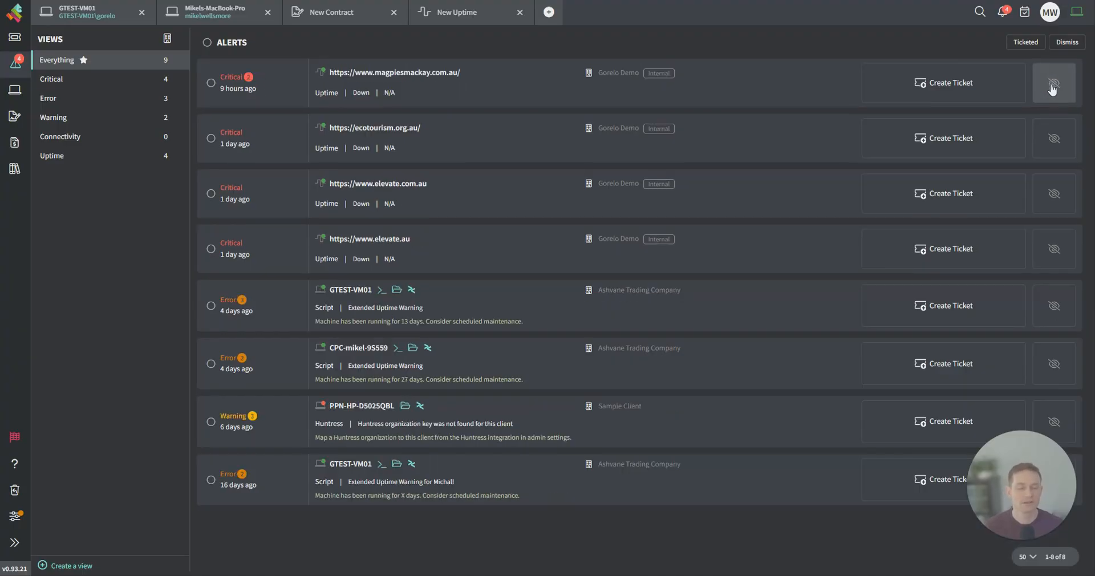
click(1053, 82)
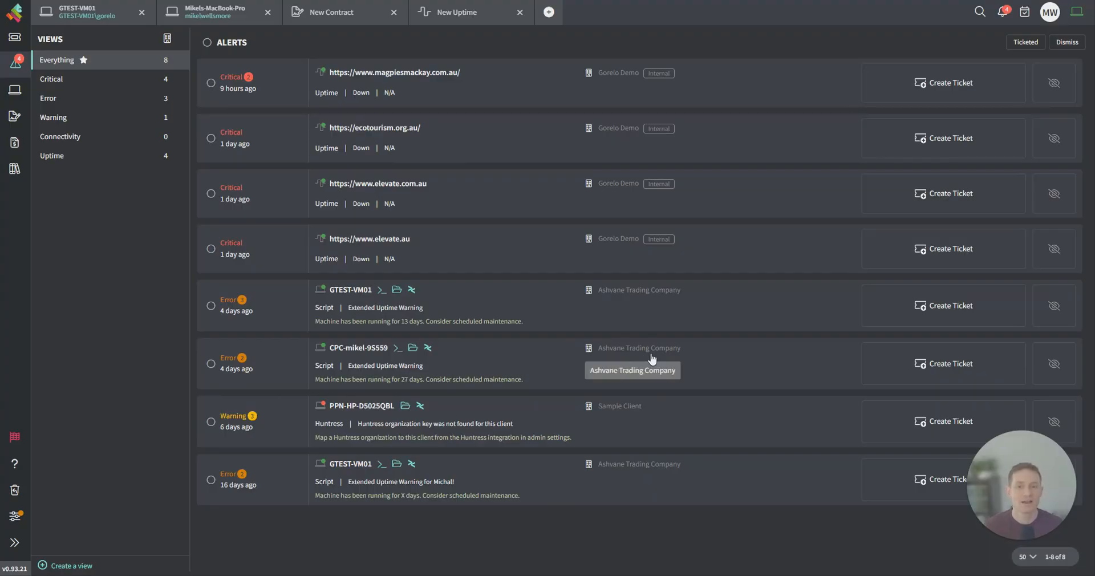
mouse_move(436, 359)
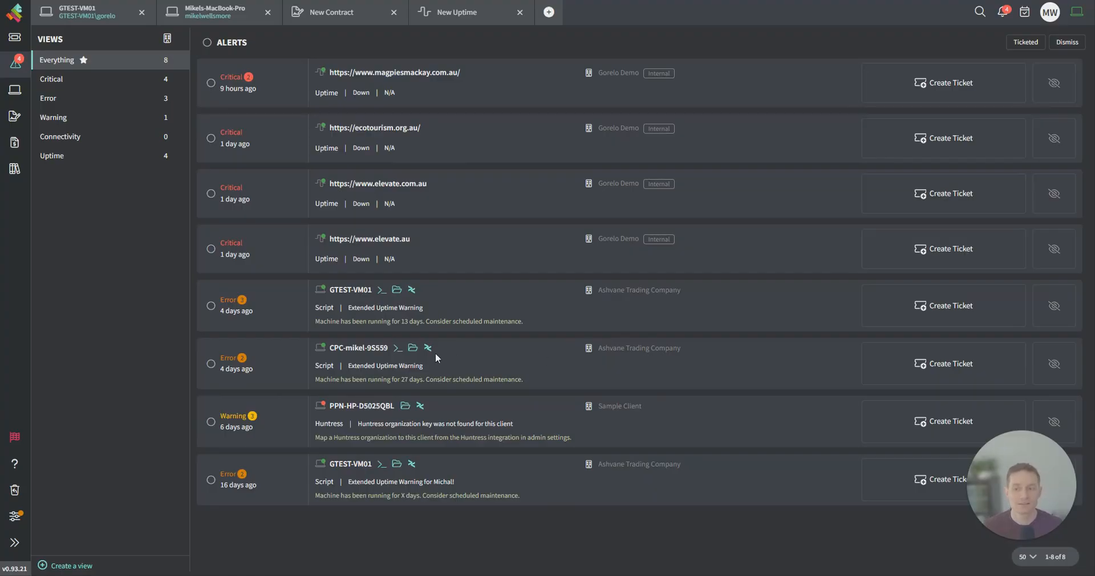